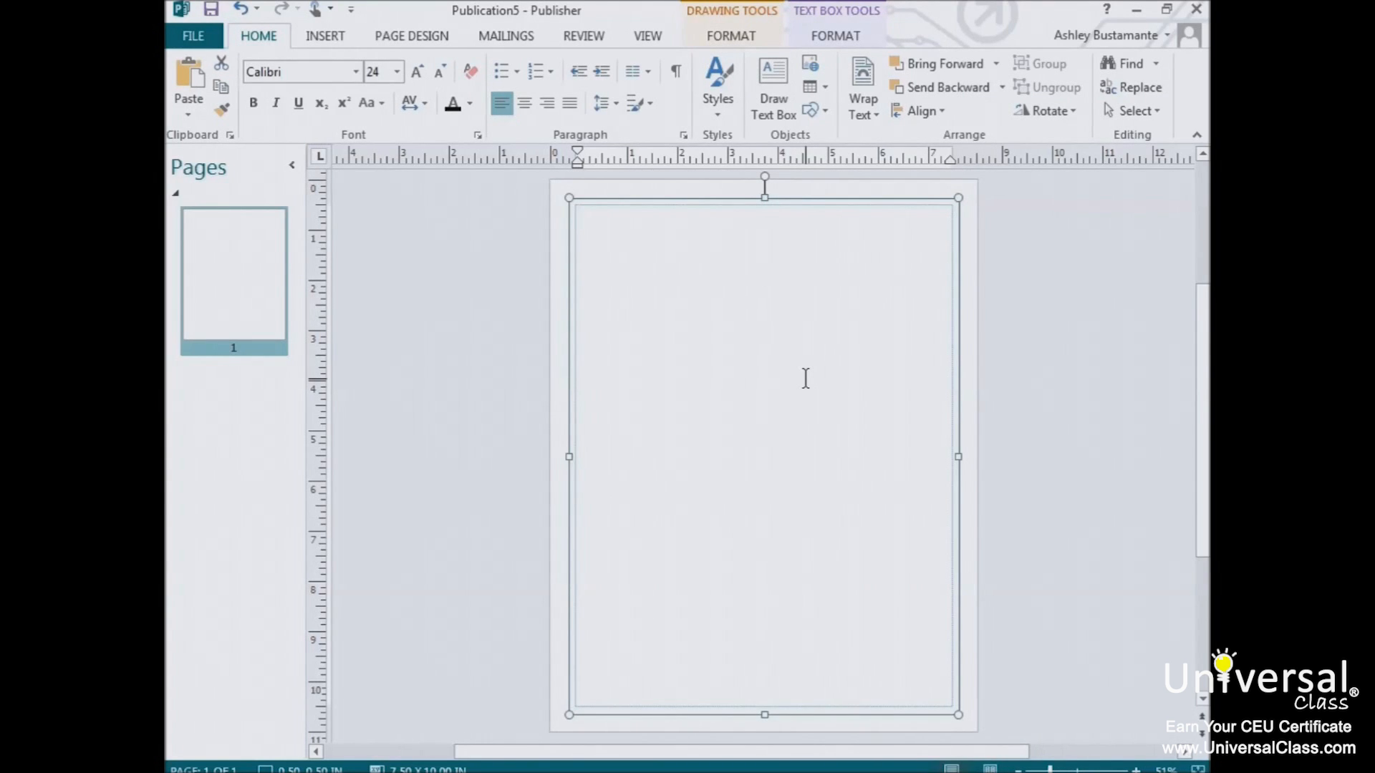
Step: Type 'Just start typing' into the page-sized text box
{"action": "left_click", "coordinate": [579, 219]}
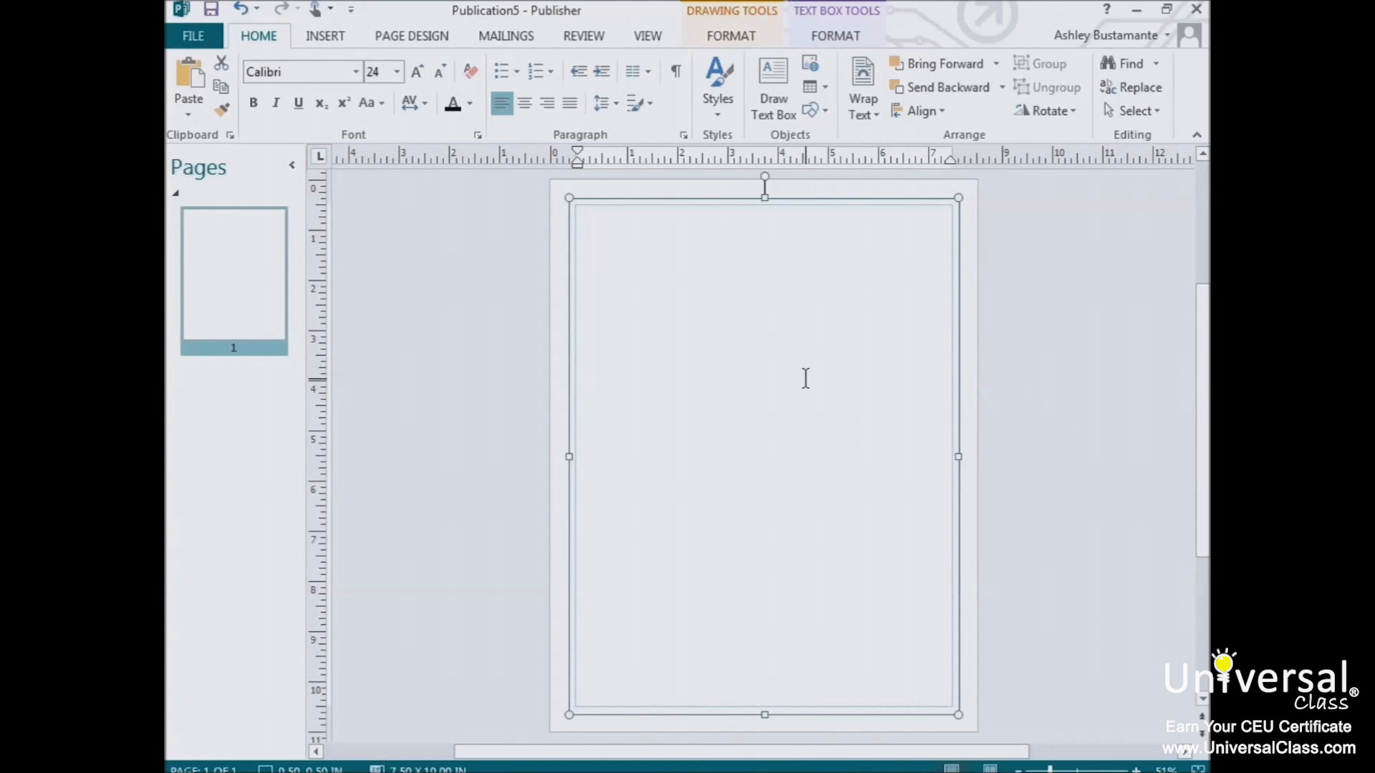
{"action": "type", "text": "Just sh"}
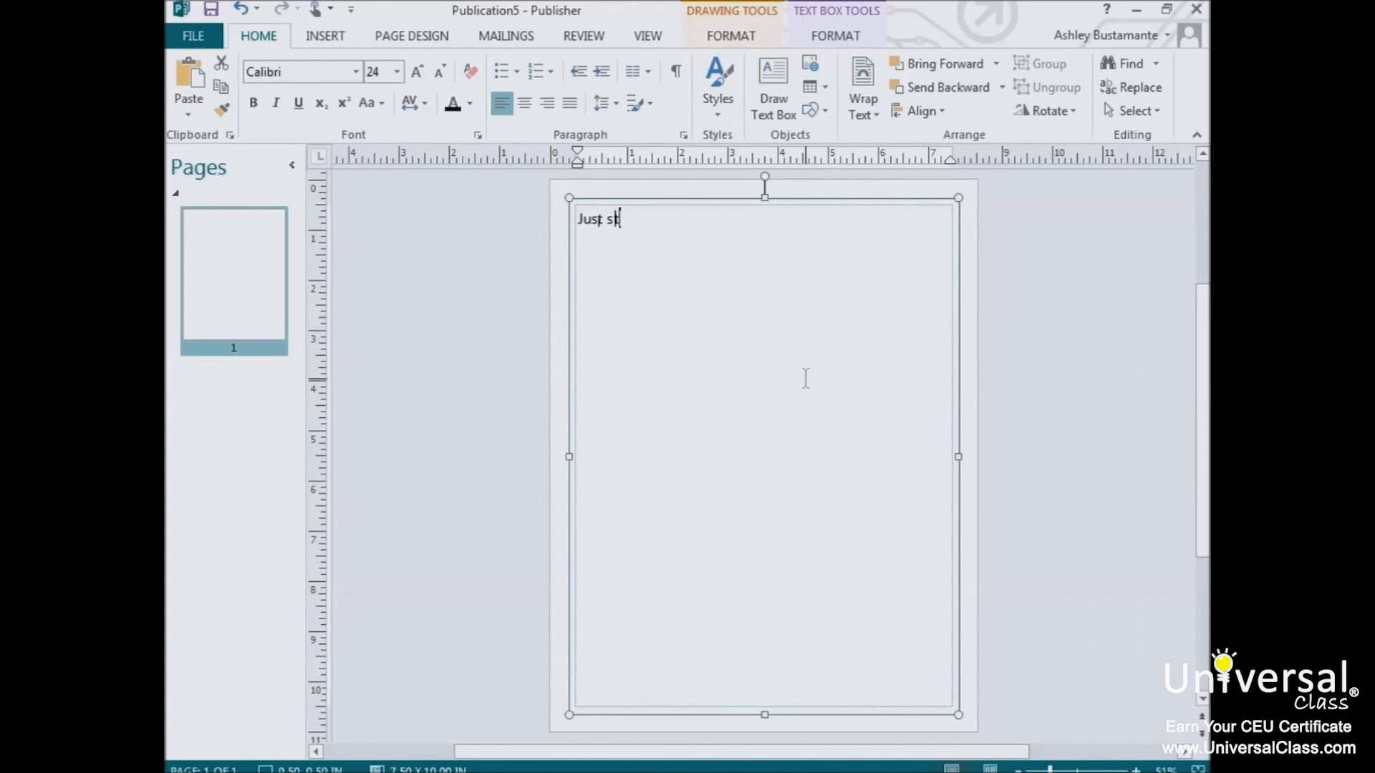
{"action": "type", "text": "art typing"}
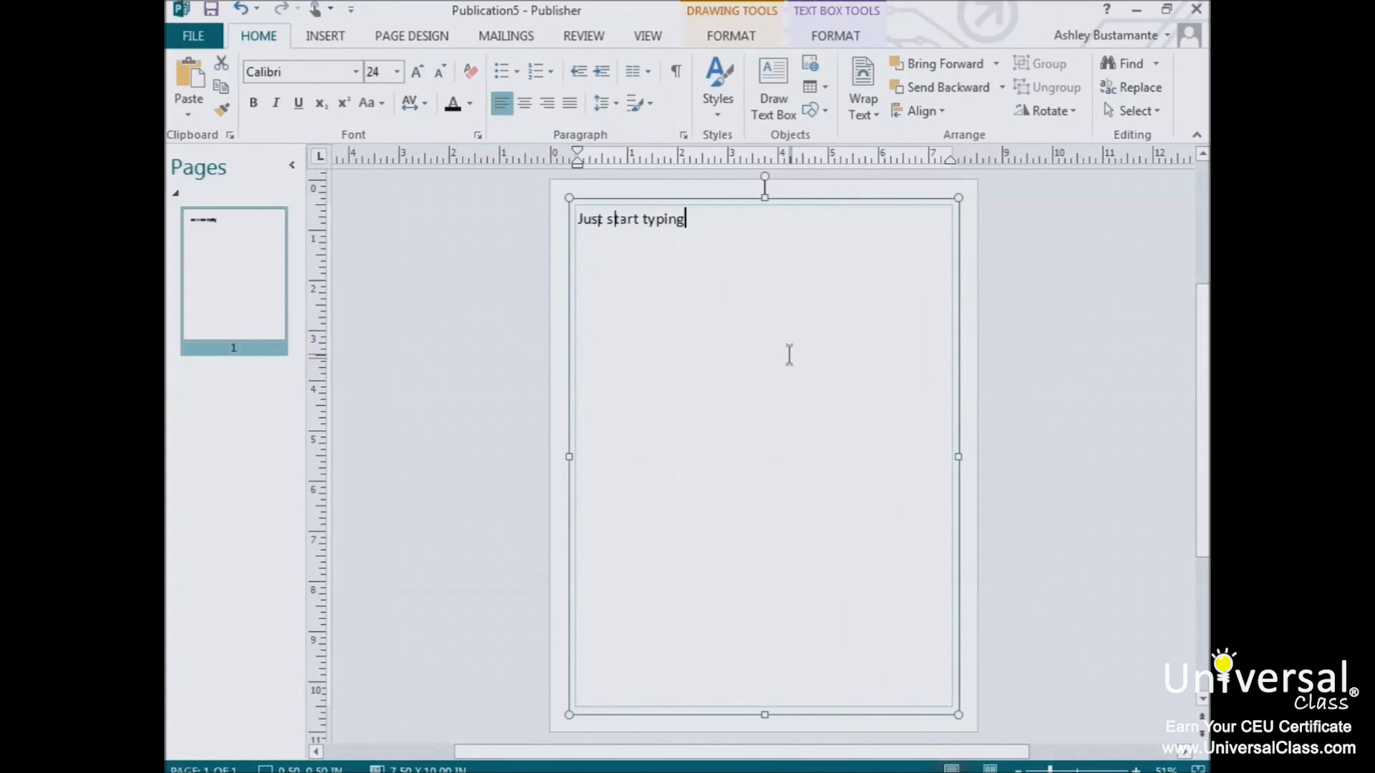
{"action": "mouse_move", "coordinate": [586, 203]}
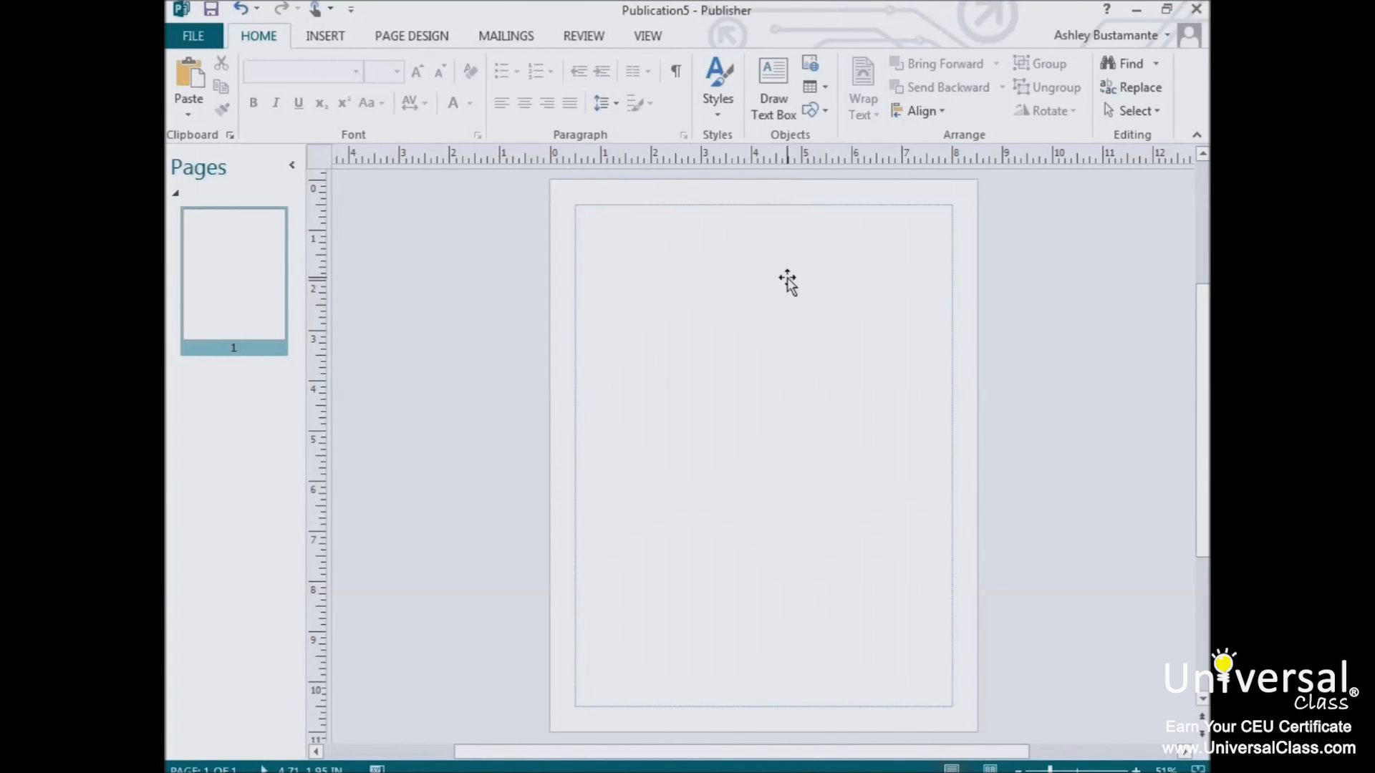
{"action": "mouse_move", "coordinate": [783, 282]}
{"action": "type", "text": "Simple text box"}
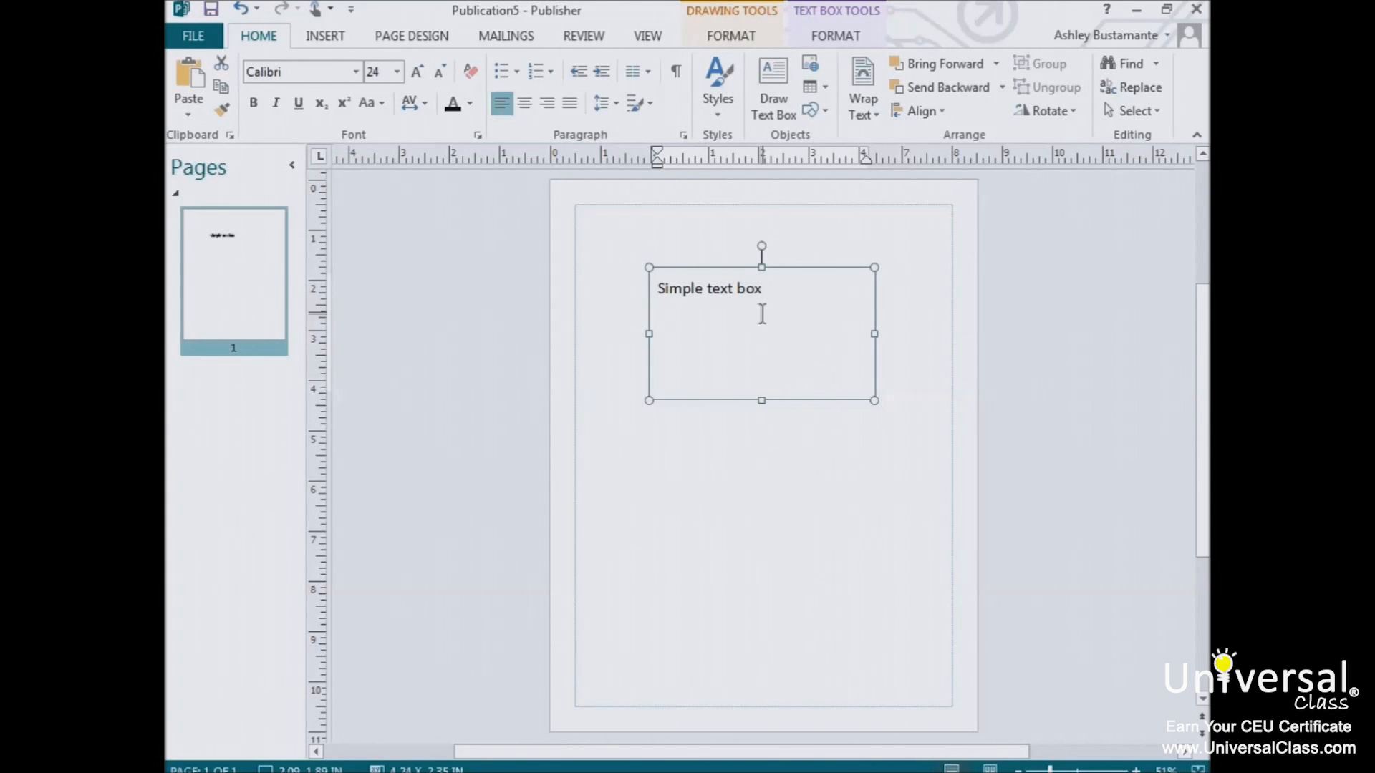
Step: Finish the 'Simple text box' near the top of the page and deselect it
{"action": "left_click", "coordinate": [763, 288]}
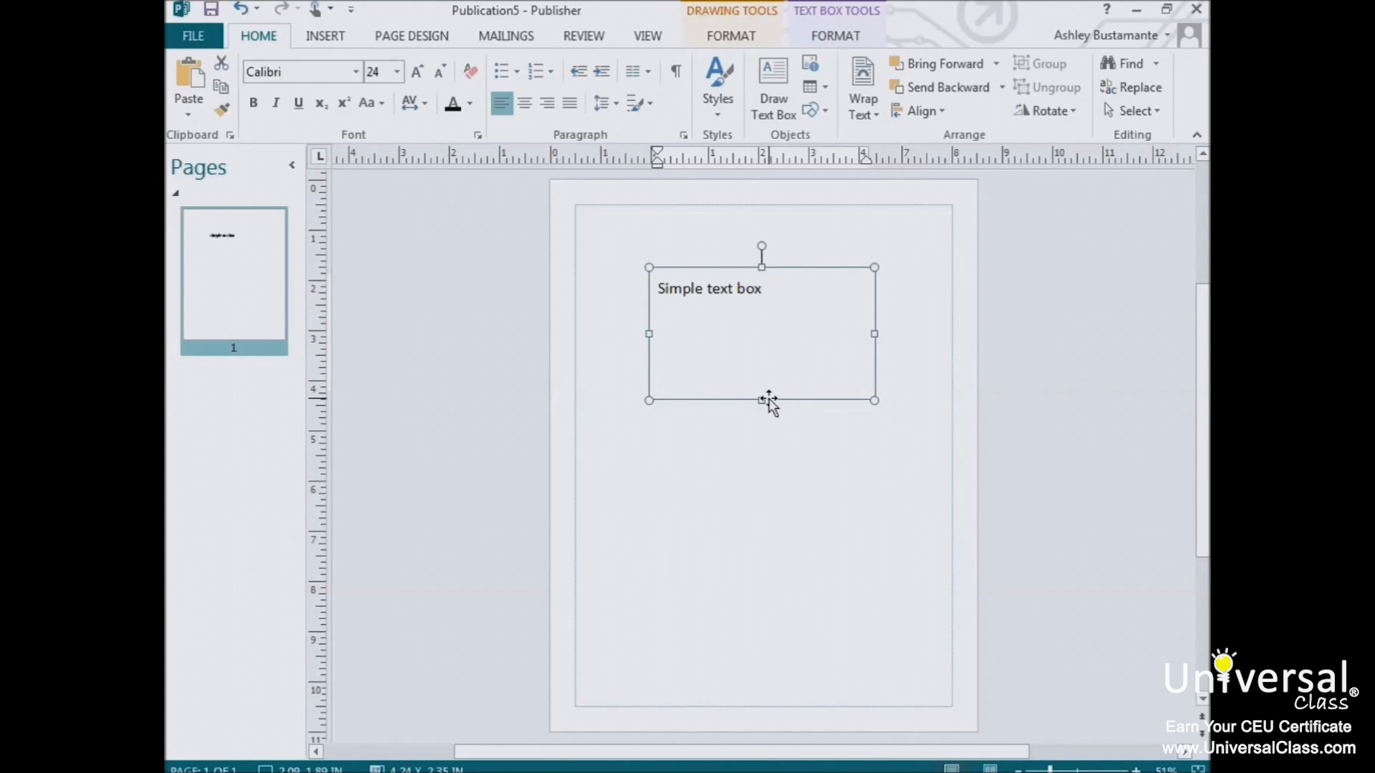
{"action": "mouse_move", "coordinate": [779, 404]}
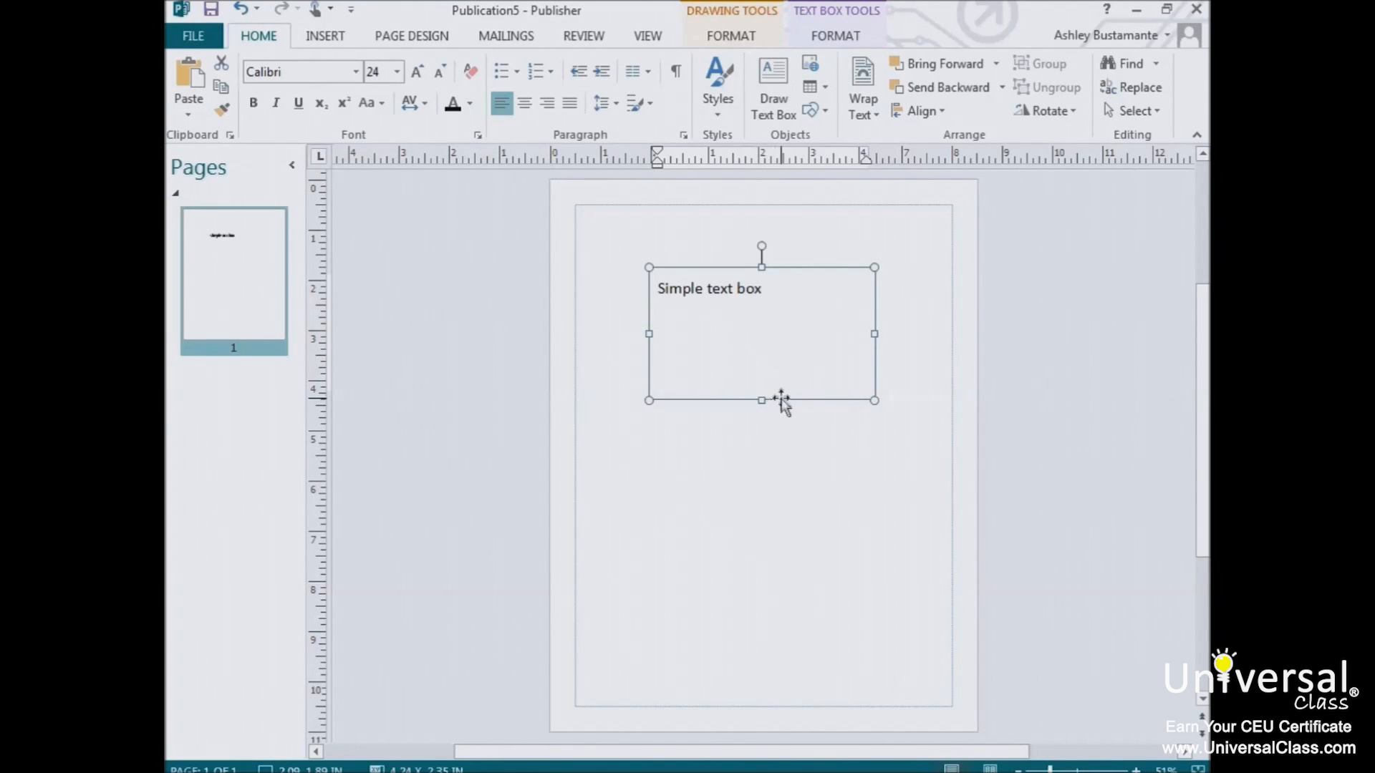
{"action": "left_click", "coordinate": [762, 287]}
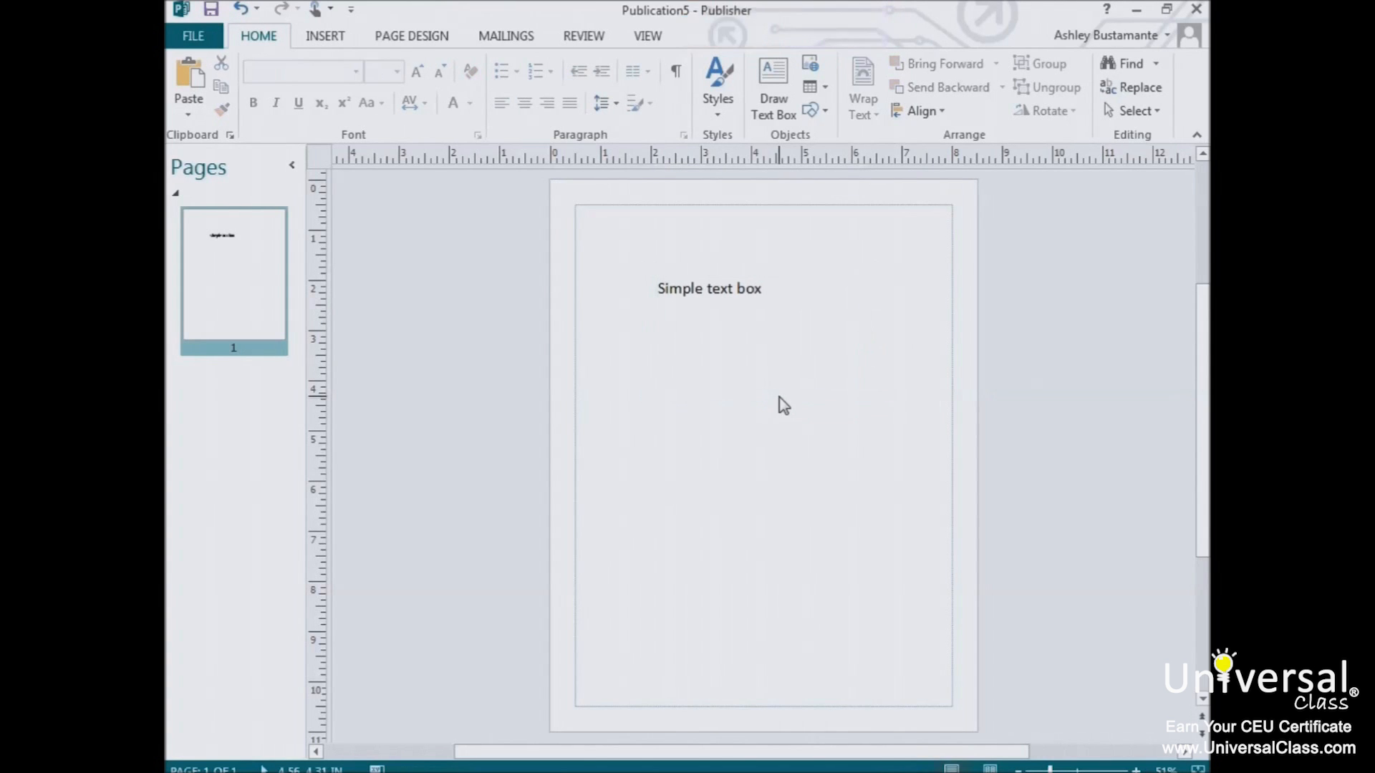
Step: Select the Simple text box and browse its Shape Styles and Shape Effects without applying any
{"action": "left_click", "coordinate": [709, 287]}
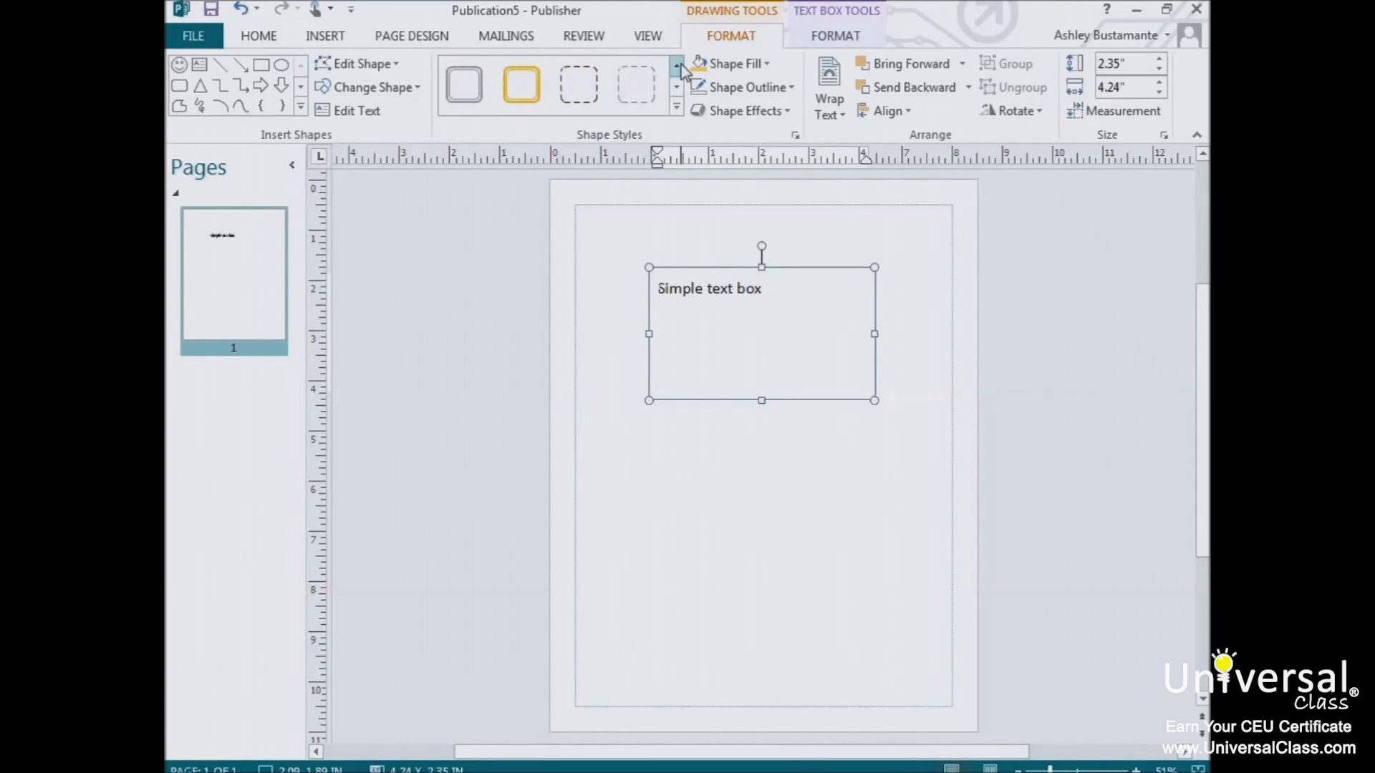
{"action": "left_click", "coordinate": [675, 68]}
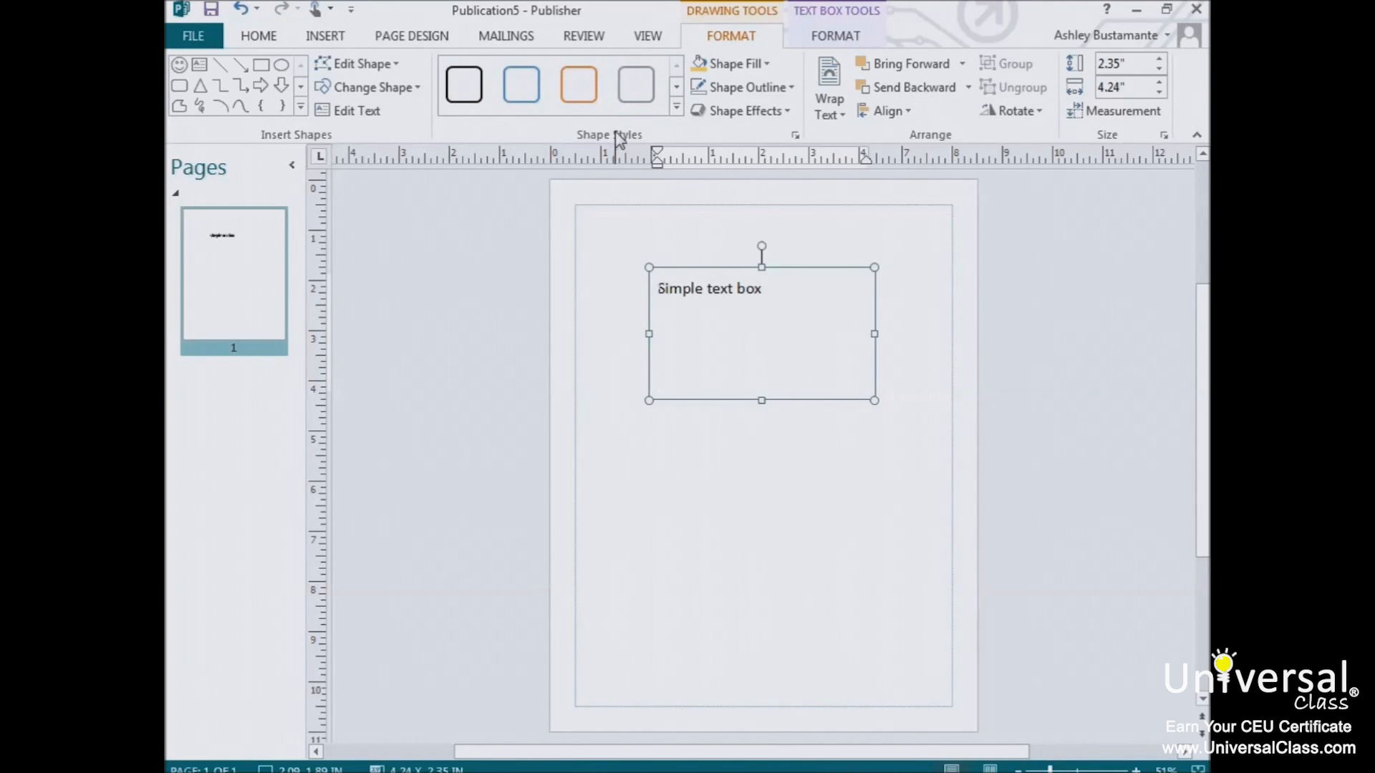
{"action": "mouse_move", "coordinate": [733, 63]}
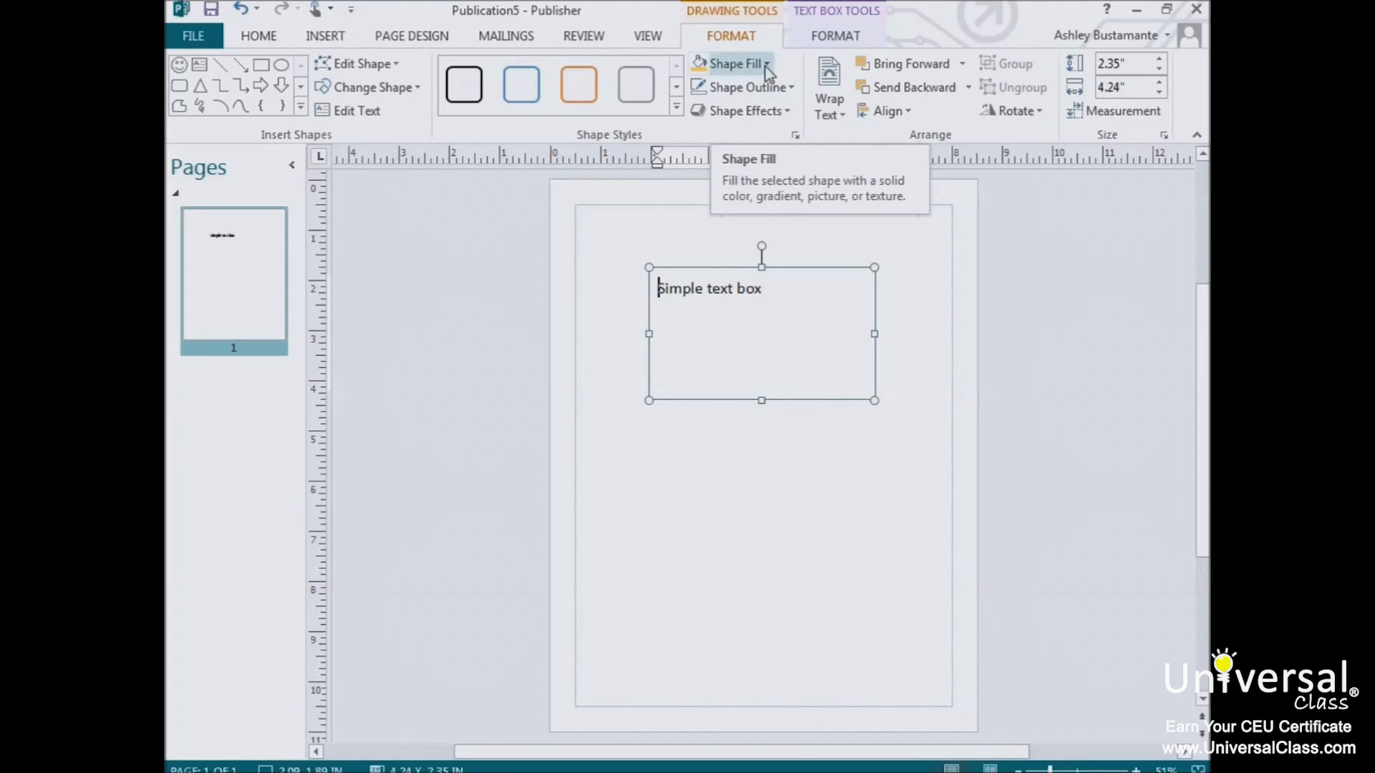
{"action": "left_click", "coordinate": [747, 87]}
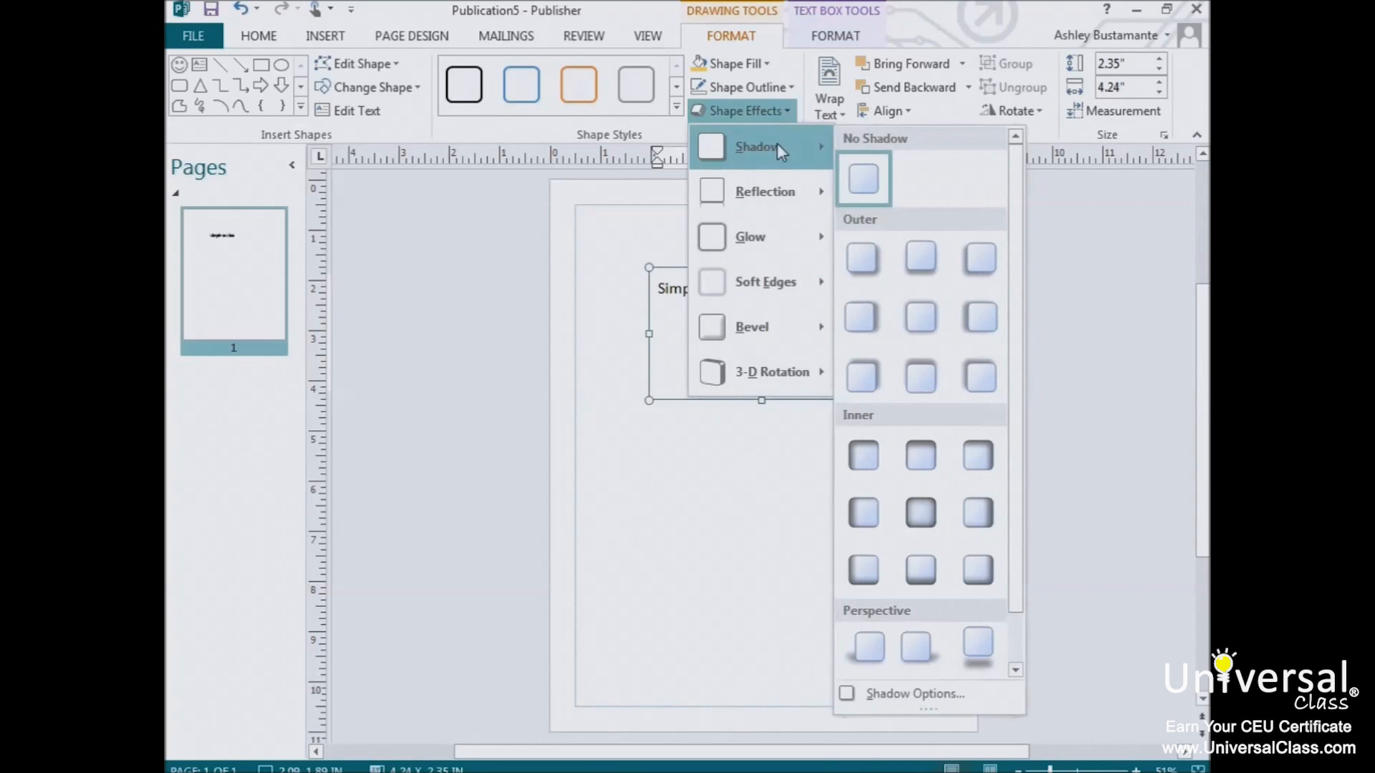
{"action": "mouse_move", "coordinate": [740, 162]}
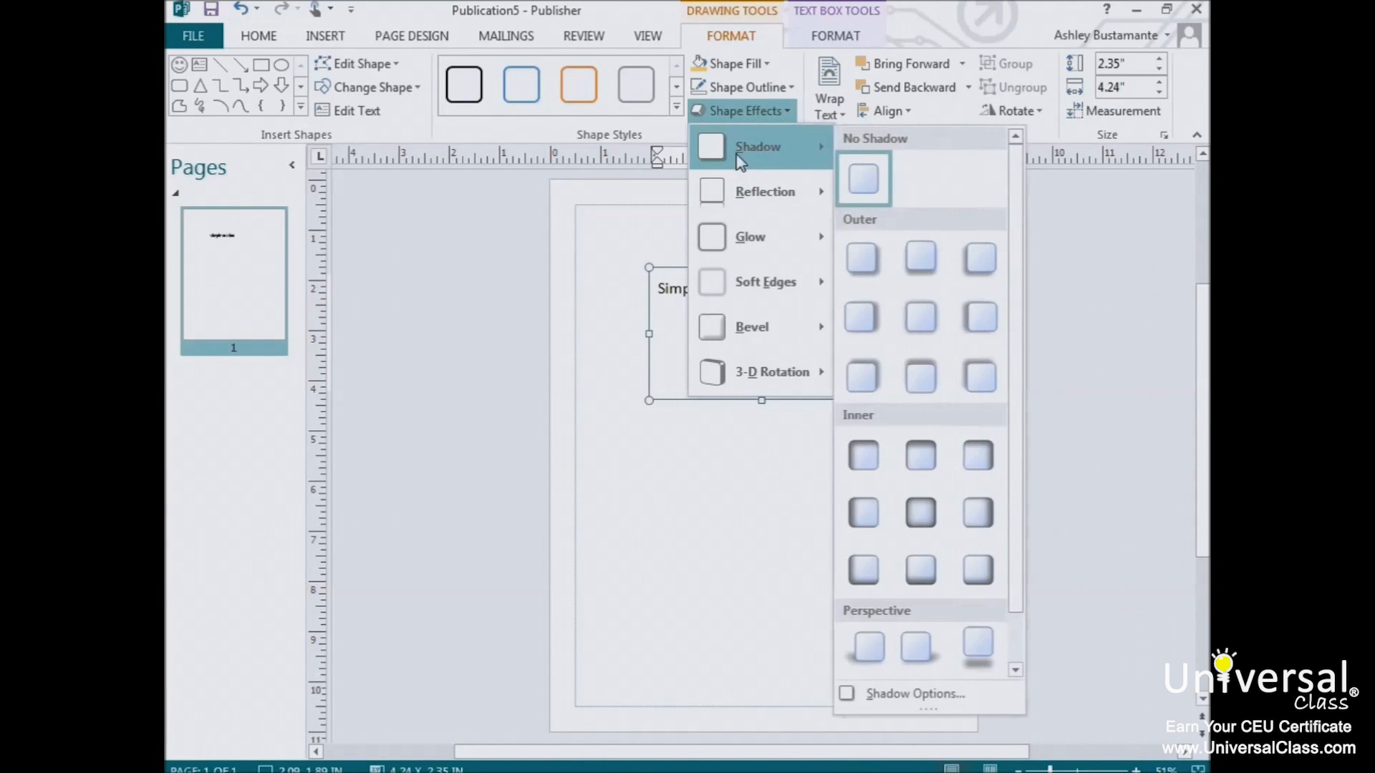
{"action": "left_click", "coordinate": [862, 178]}
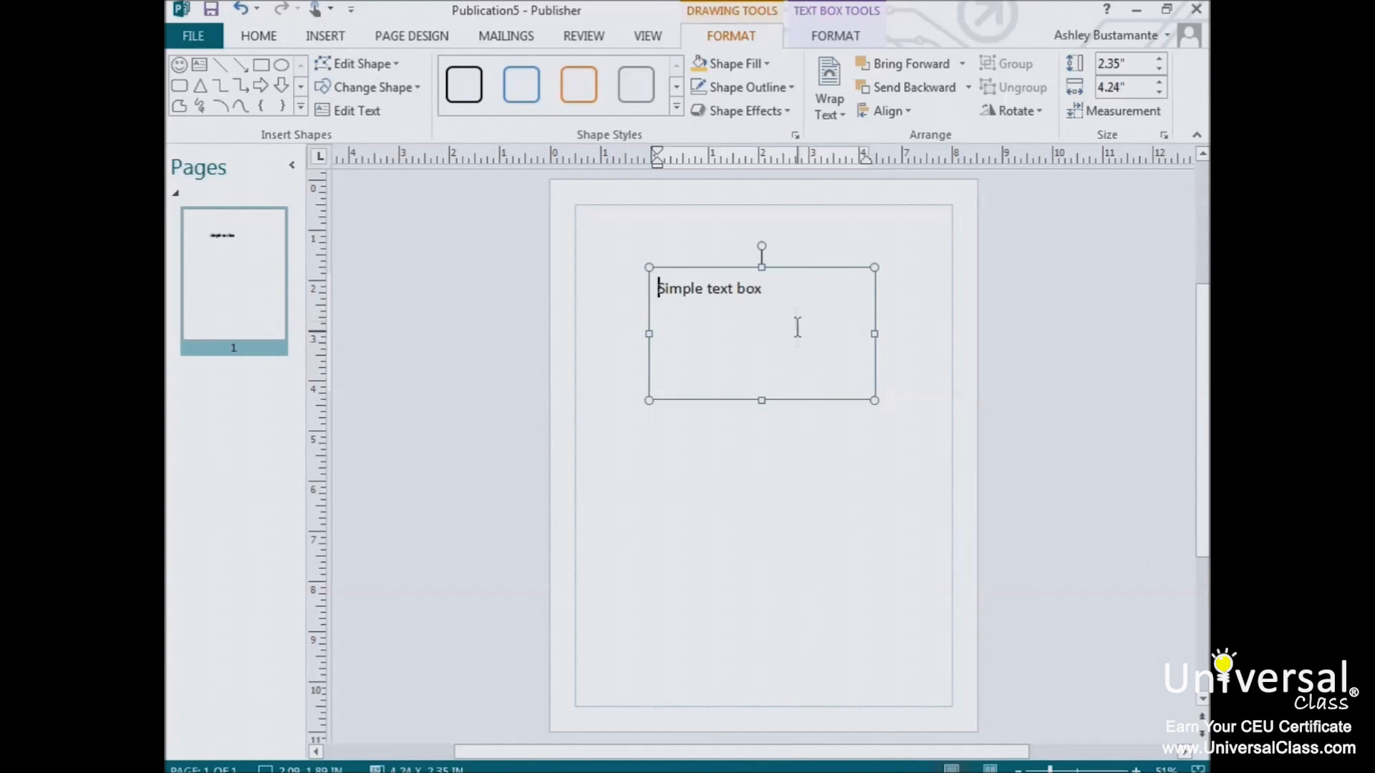
{"action": "right_click", "coordinate": [789, 286]}
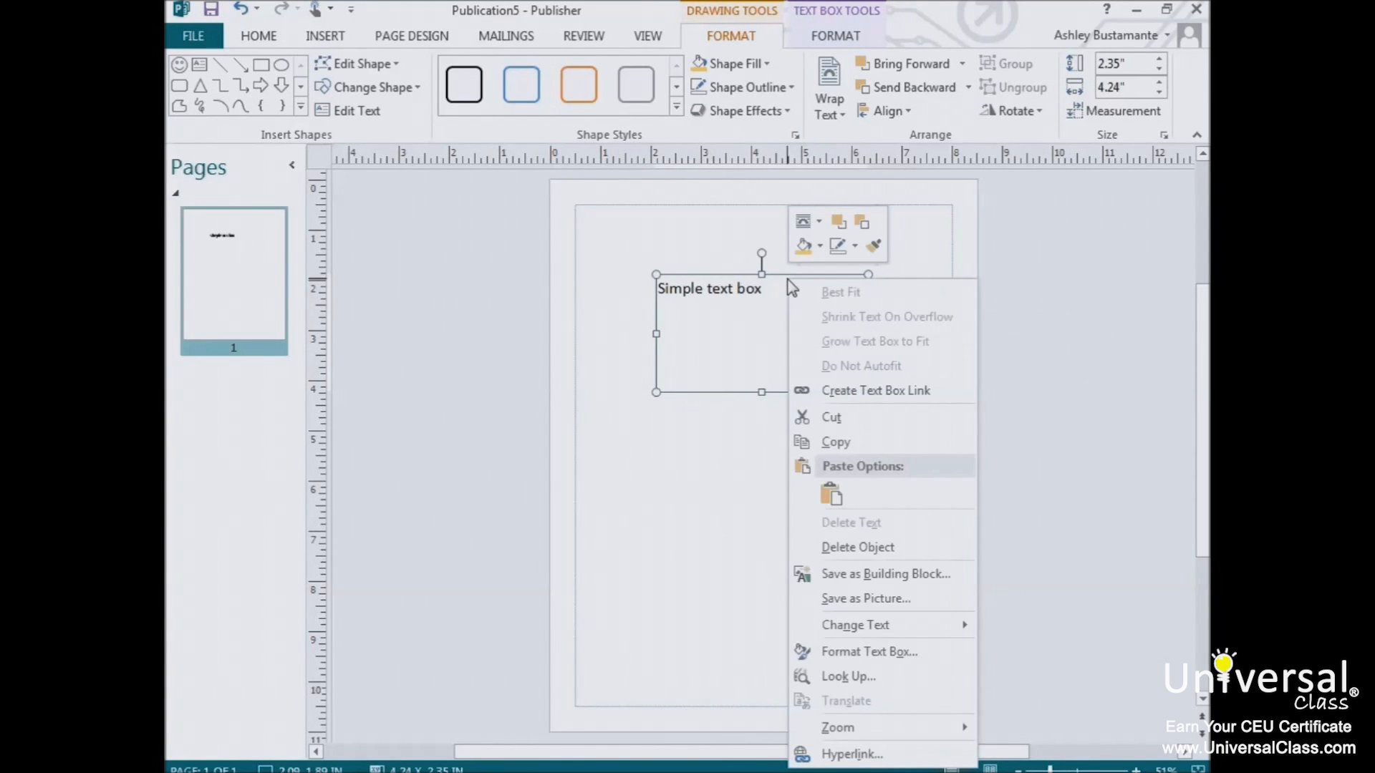
{"action": "mouse_move", "coordinate": [881, 547]}
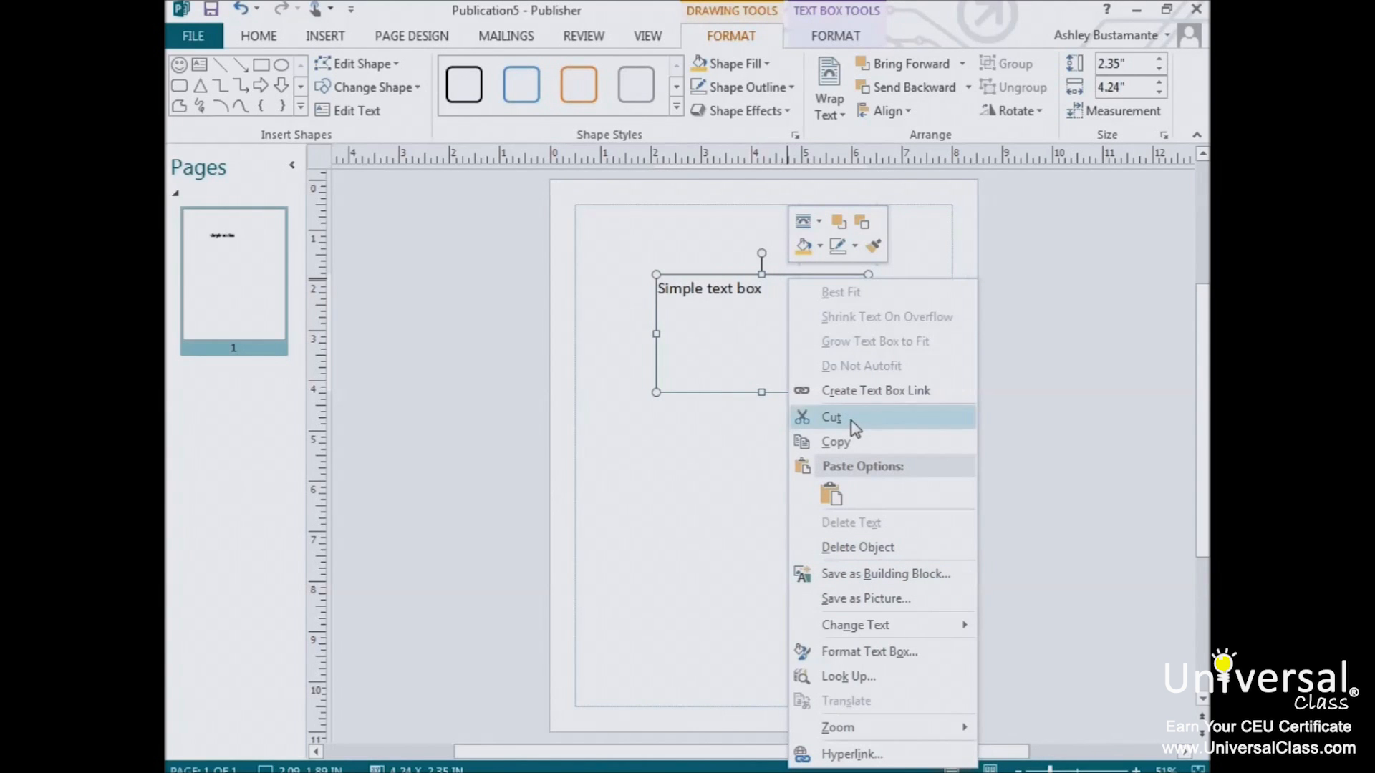
{"action": "mouse_move", "coordinate": [739, 388]}
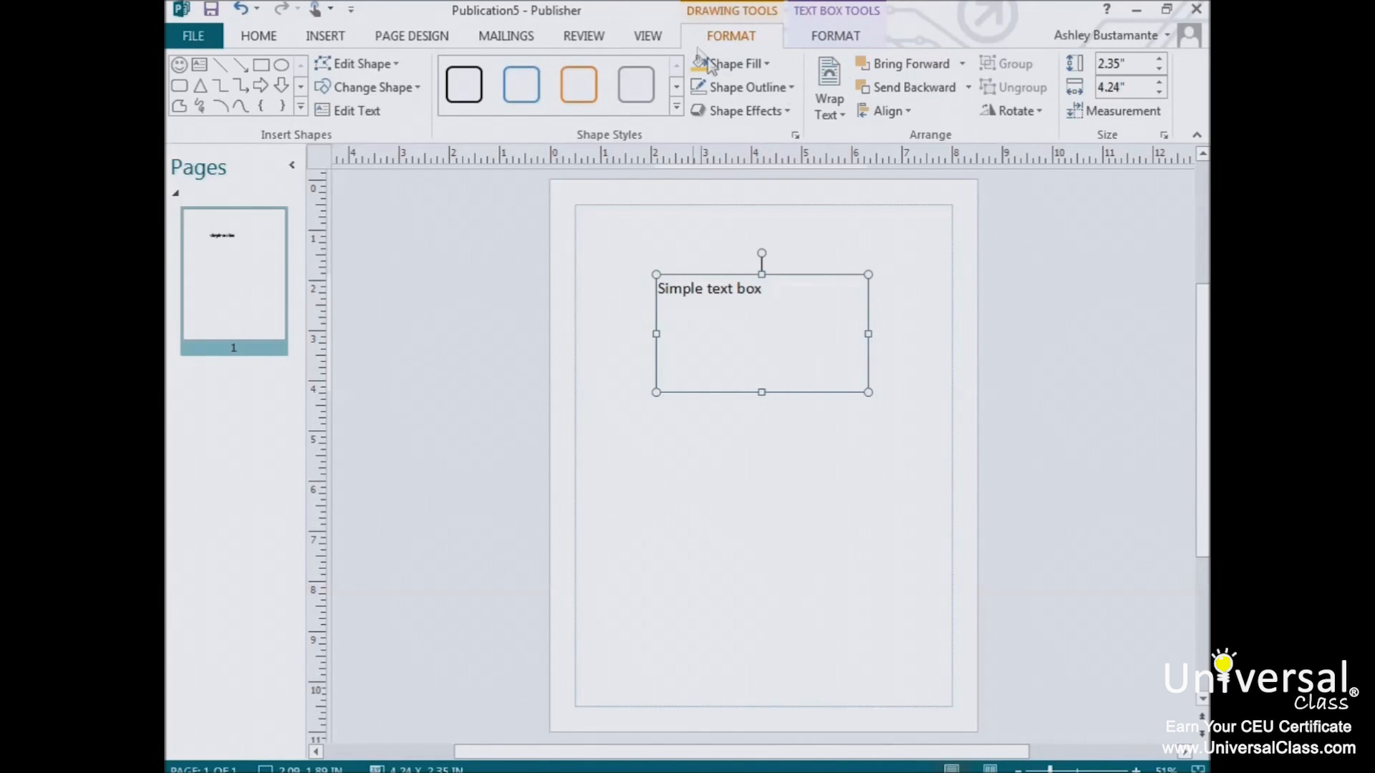
{"action": "mouse_move", "coordinate": [804, 87]}
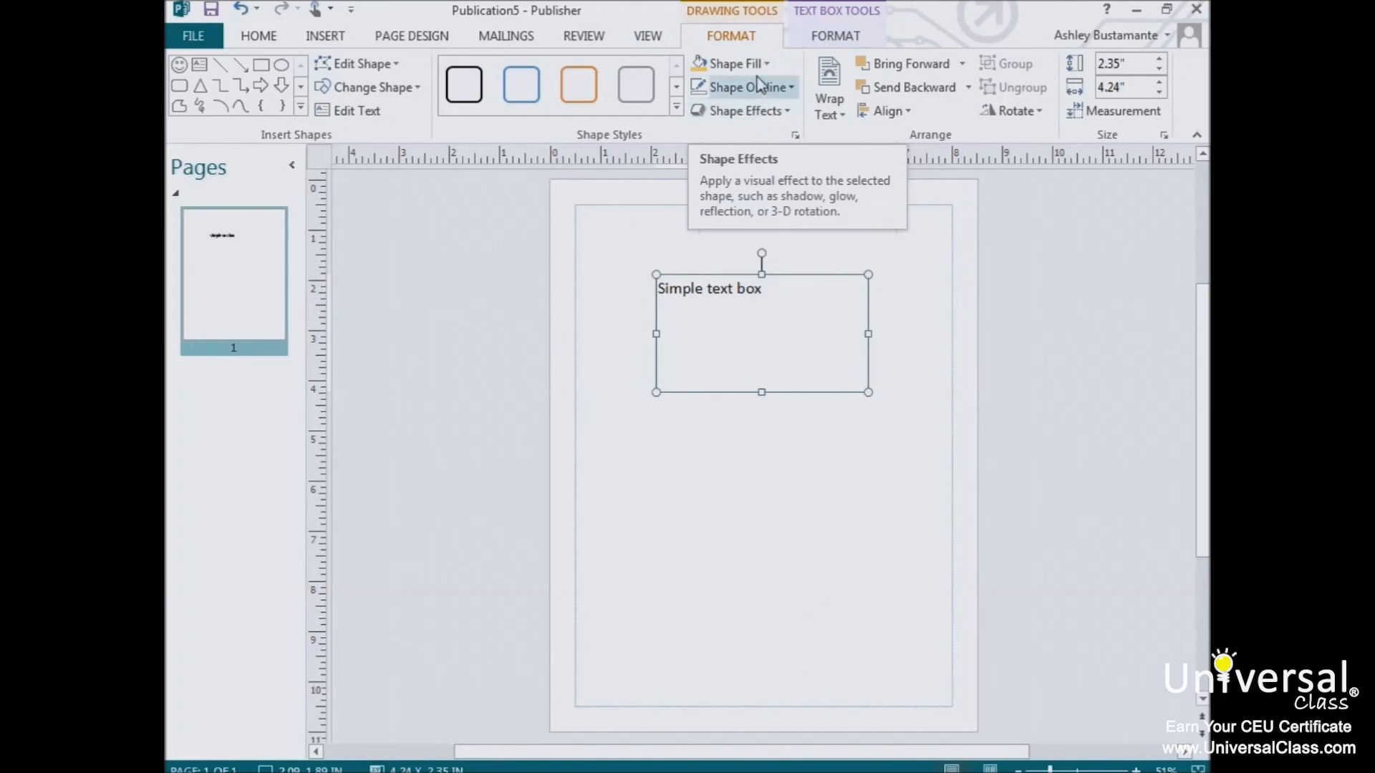
{"action": "mouse_move", "coordinate": [735, 63]}
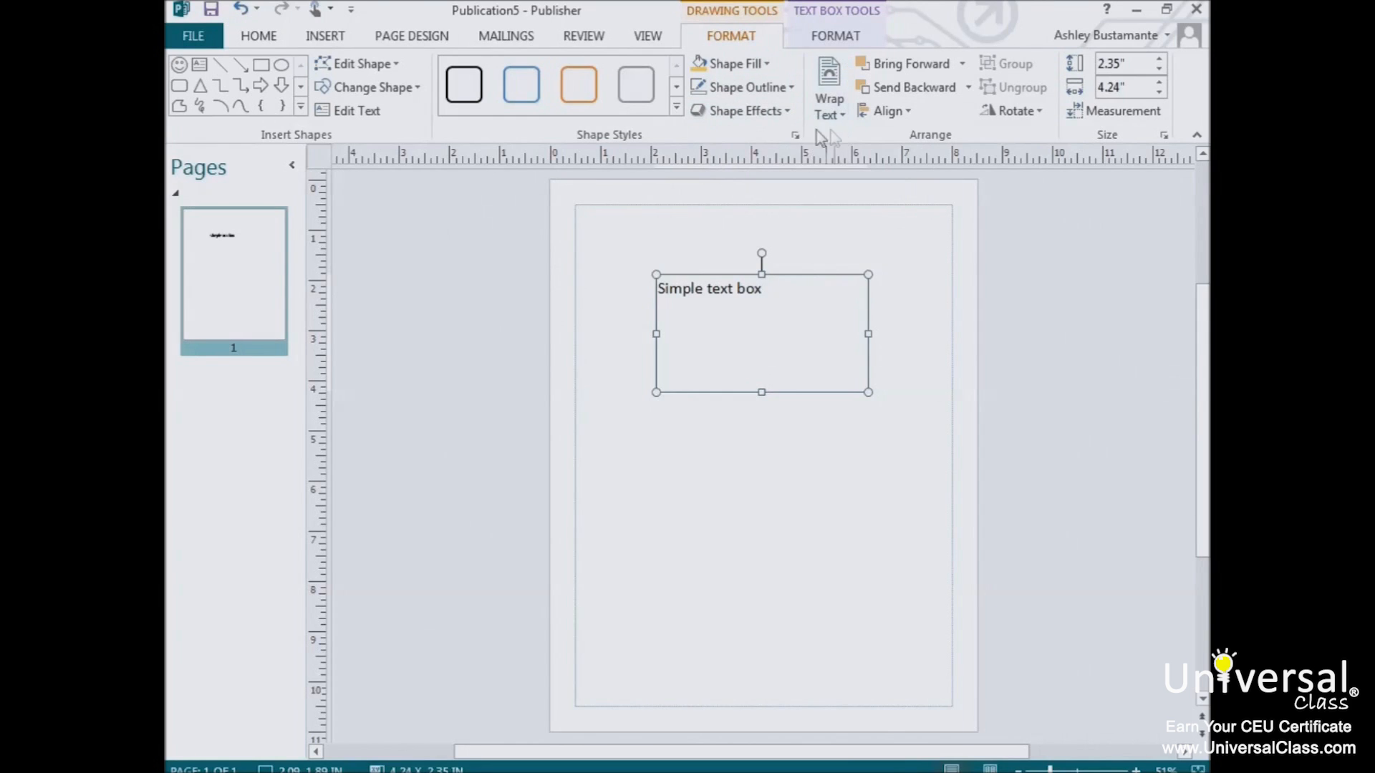
{"action": "mouse_move", "coordinate": [841, 25]}
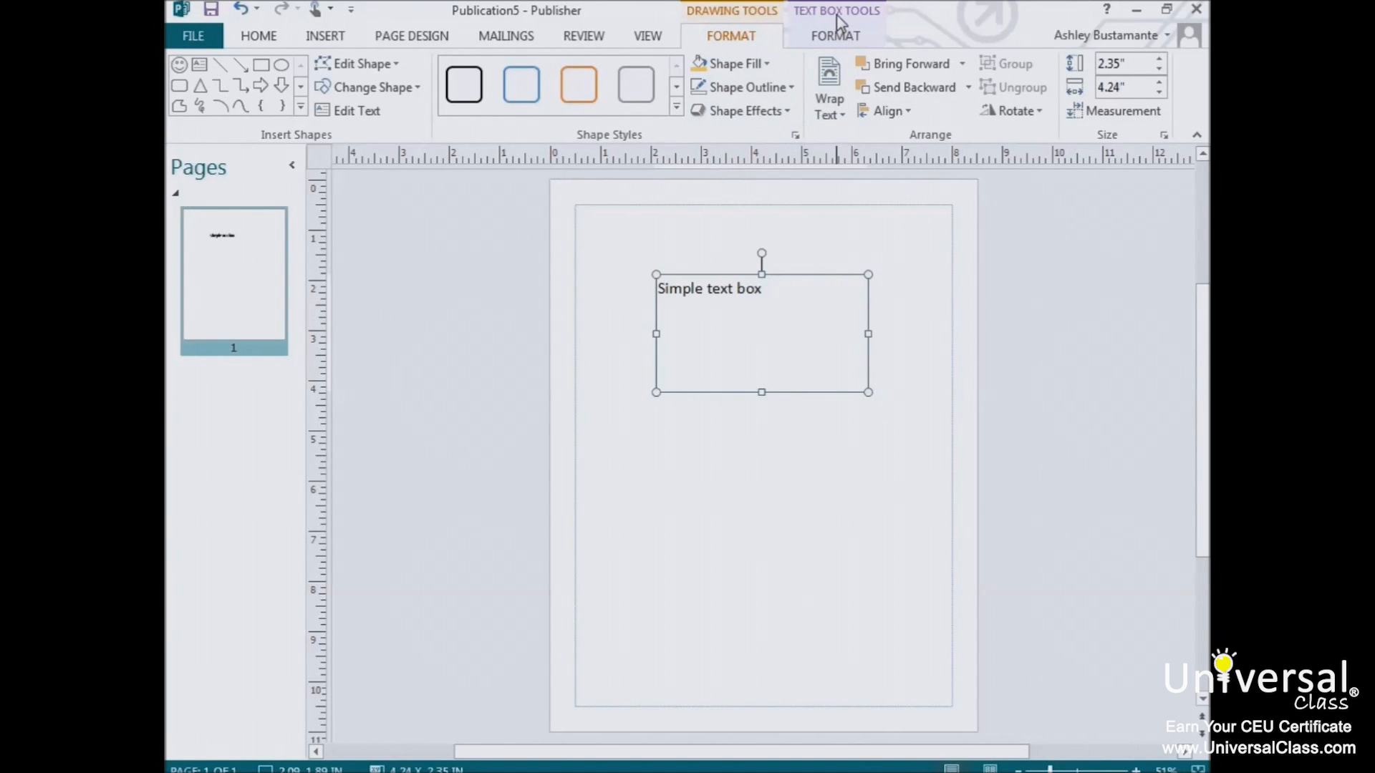
Step: Show the Text Box Tools Format options and list the Text Fit choices for the box
{"action": "left_click", "coordinate": [834, 36]}
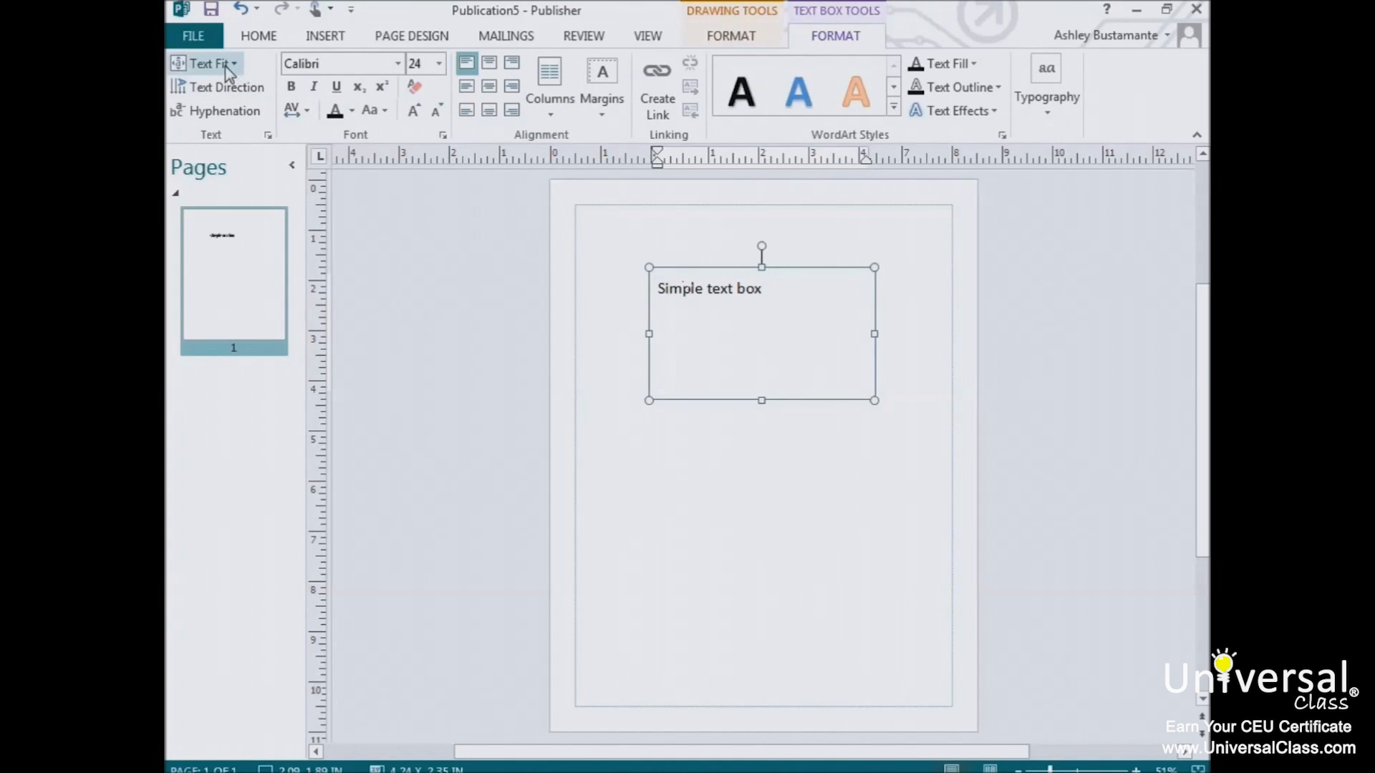
{"action": "mouse_move", "coordinate": [211, 63]}
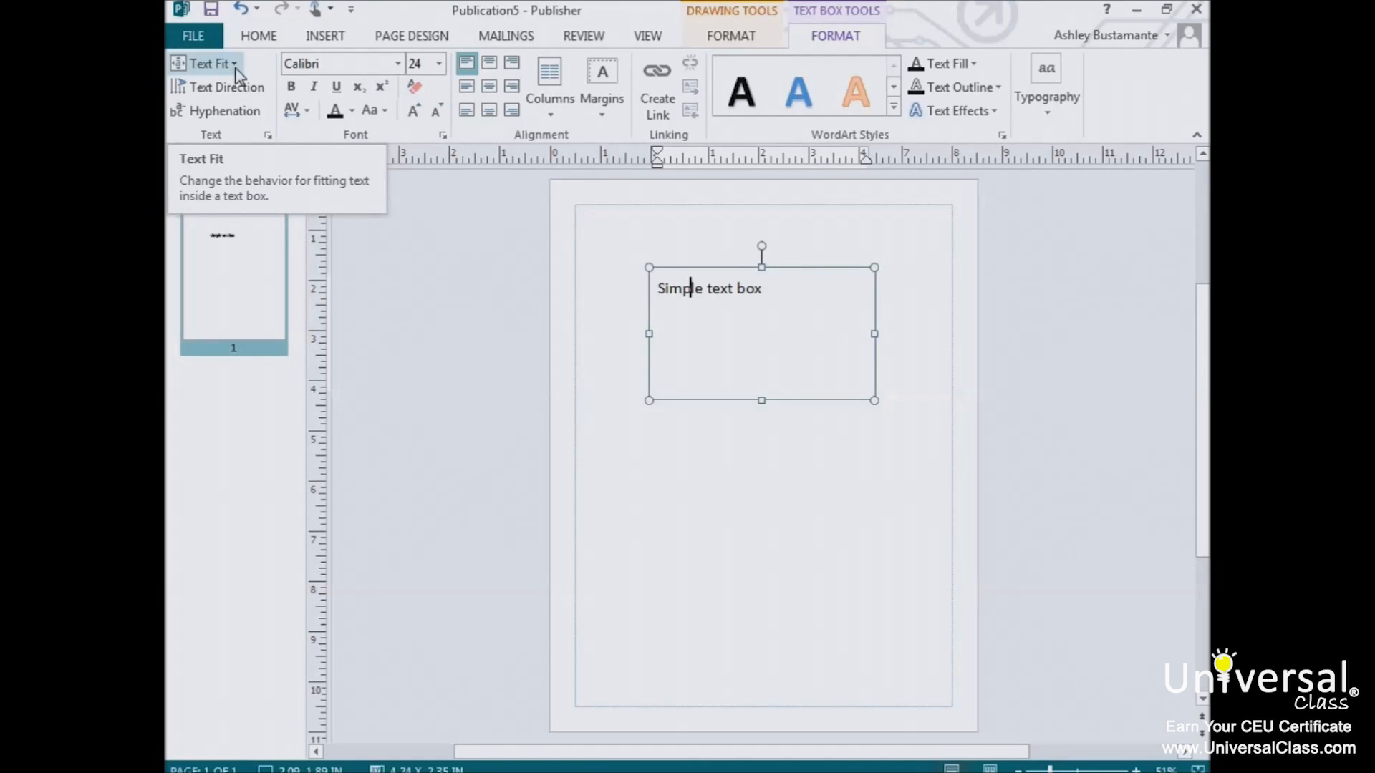
{"action": "mouse_move", "coordinate": [259, 76]}
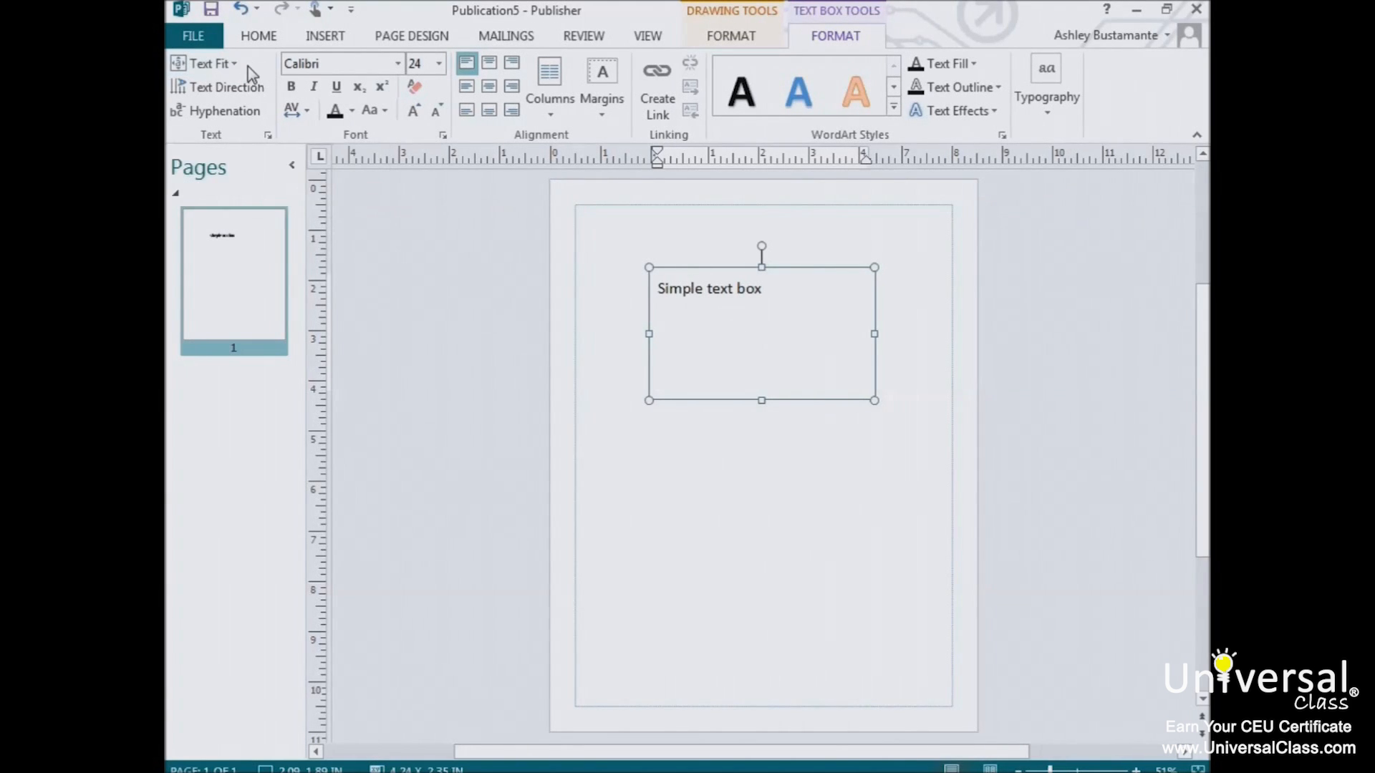
{"action": "left_click", "coordinate": [207, 63]}
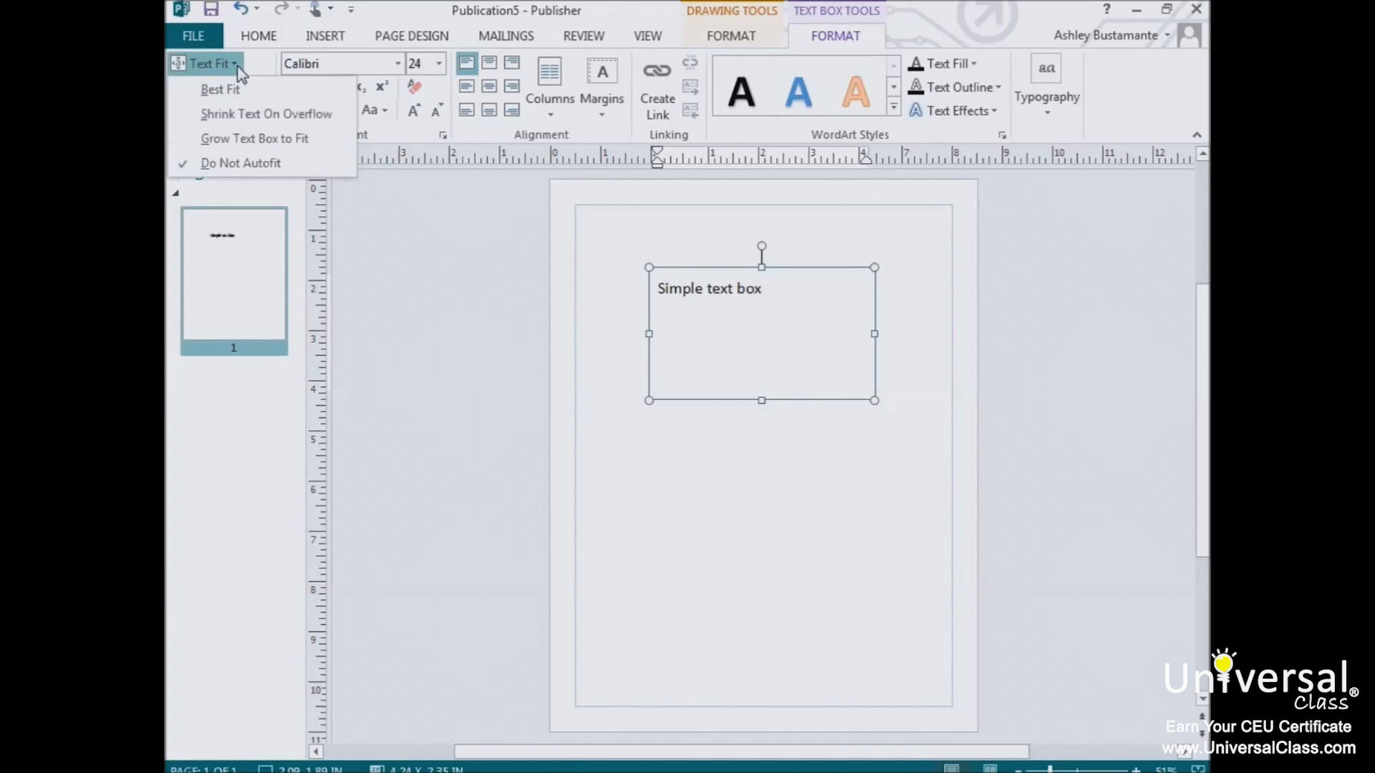
{"action": "mouse_move", "coordinate": [221, 88]}
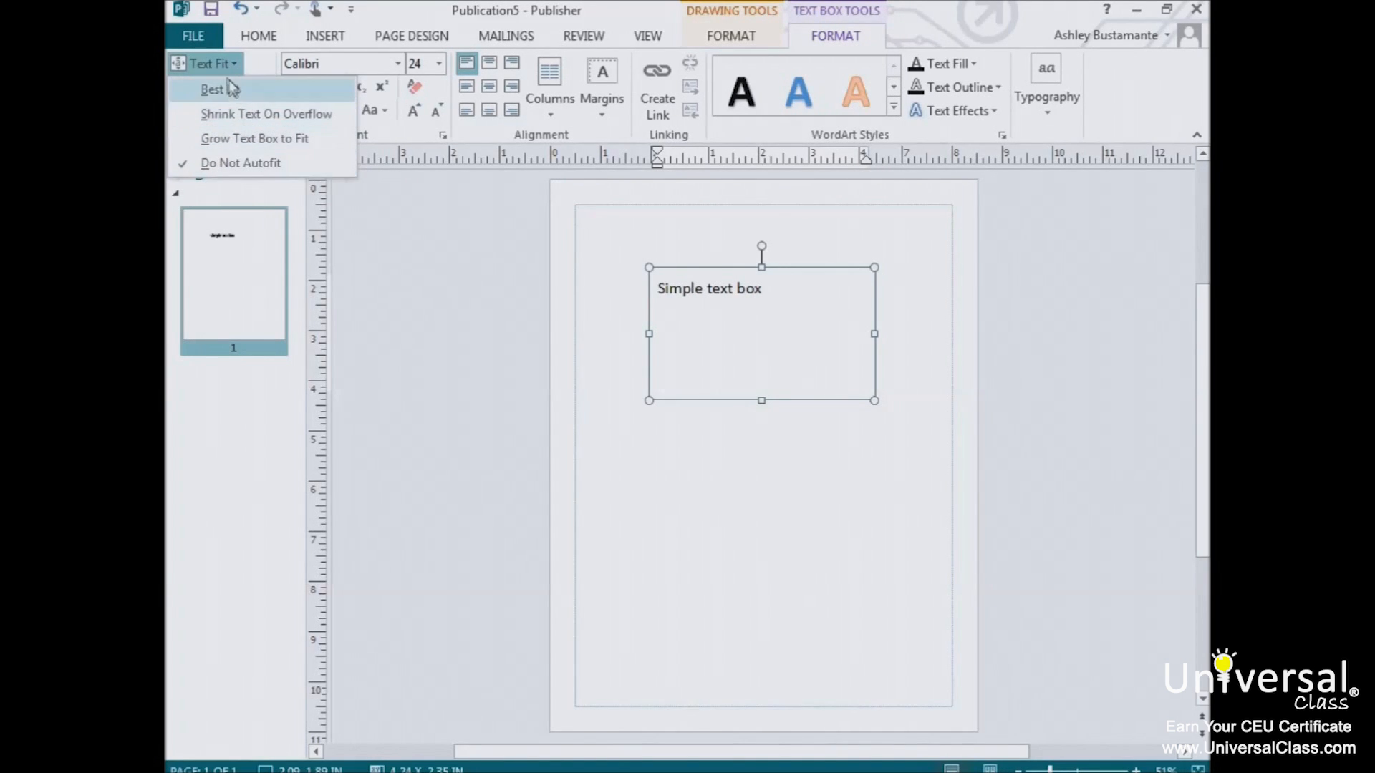
{"action": "mouse_move", "coordinate": [220, 88]}
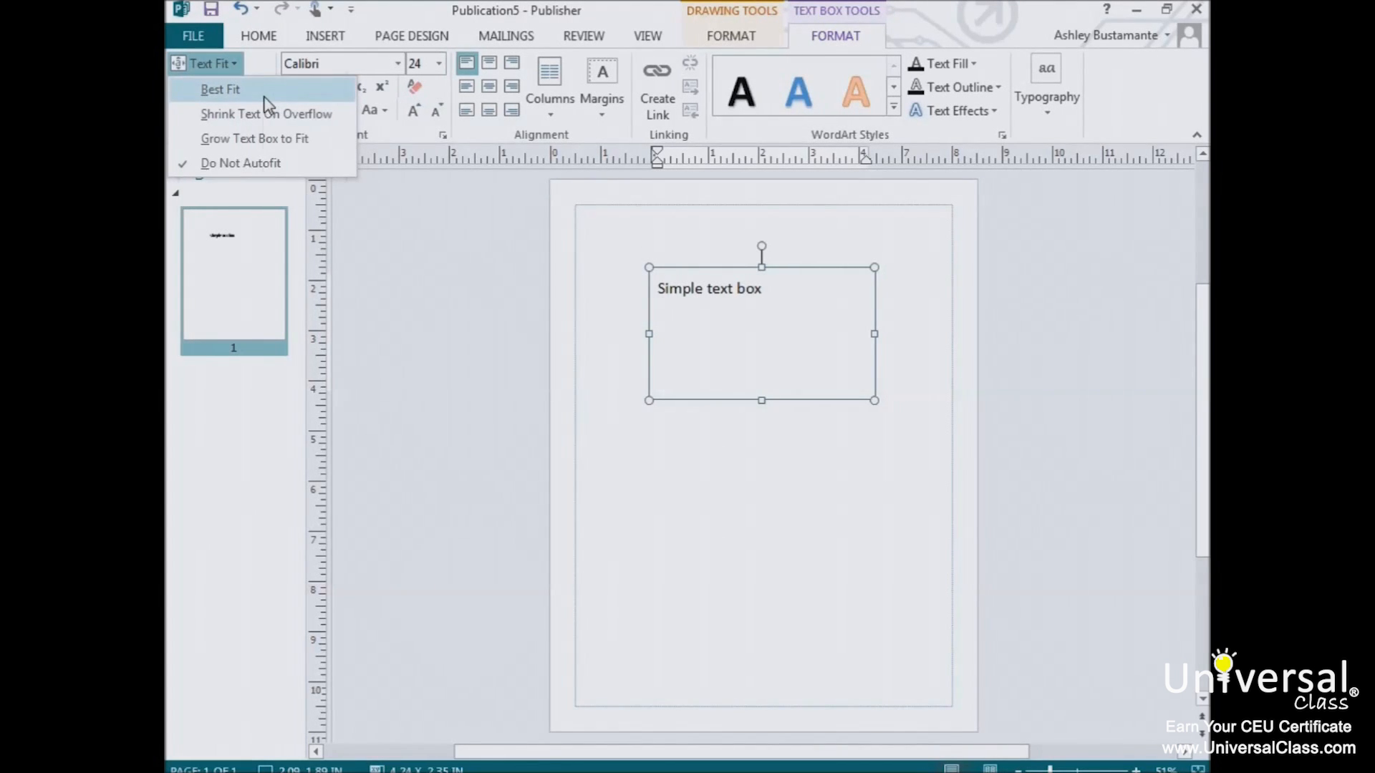
{"action": "mouse_move", "coordinate": [220, 89]}
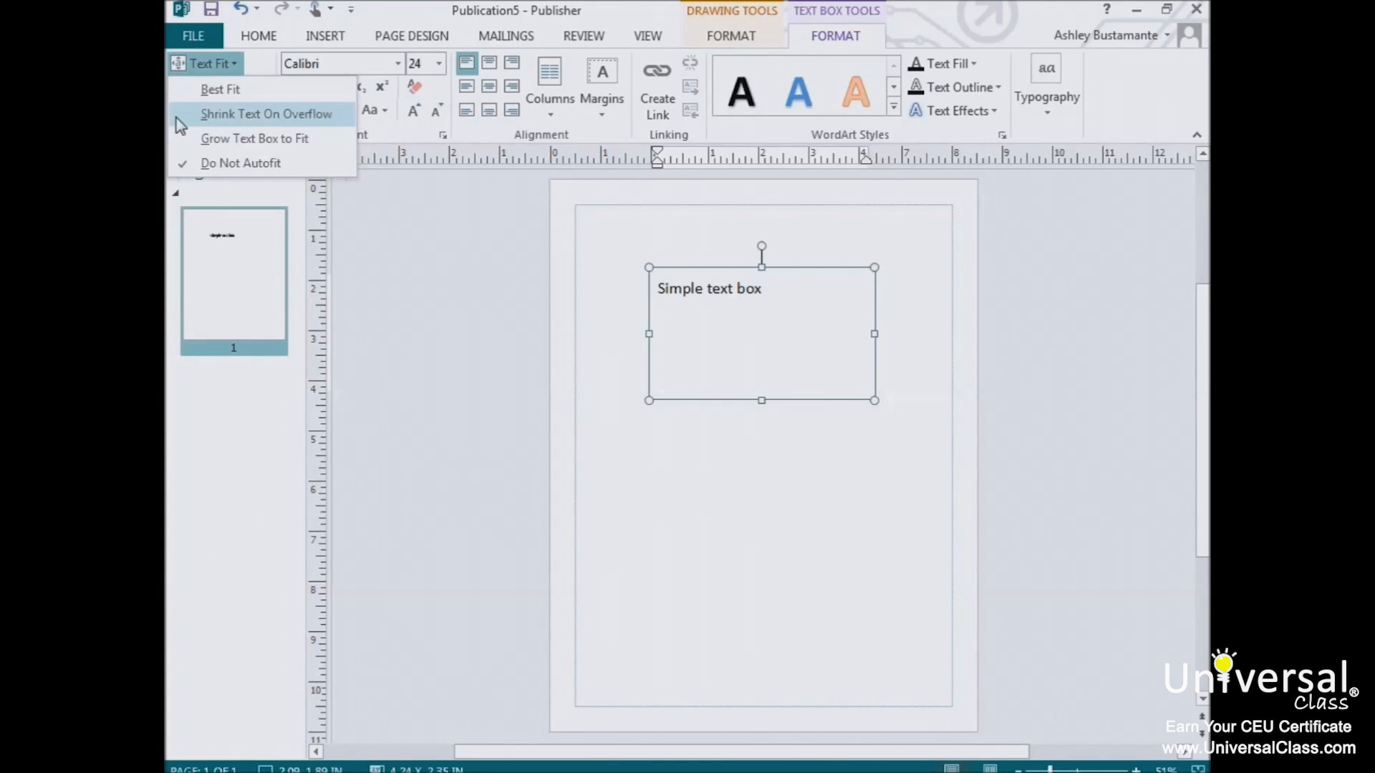
{"action": "mouse_move", "coordinate": [255, 139]}
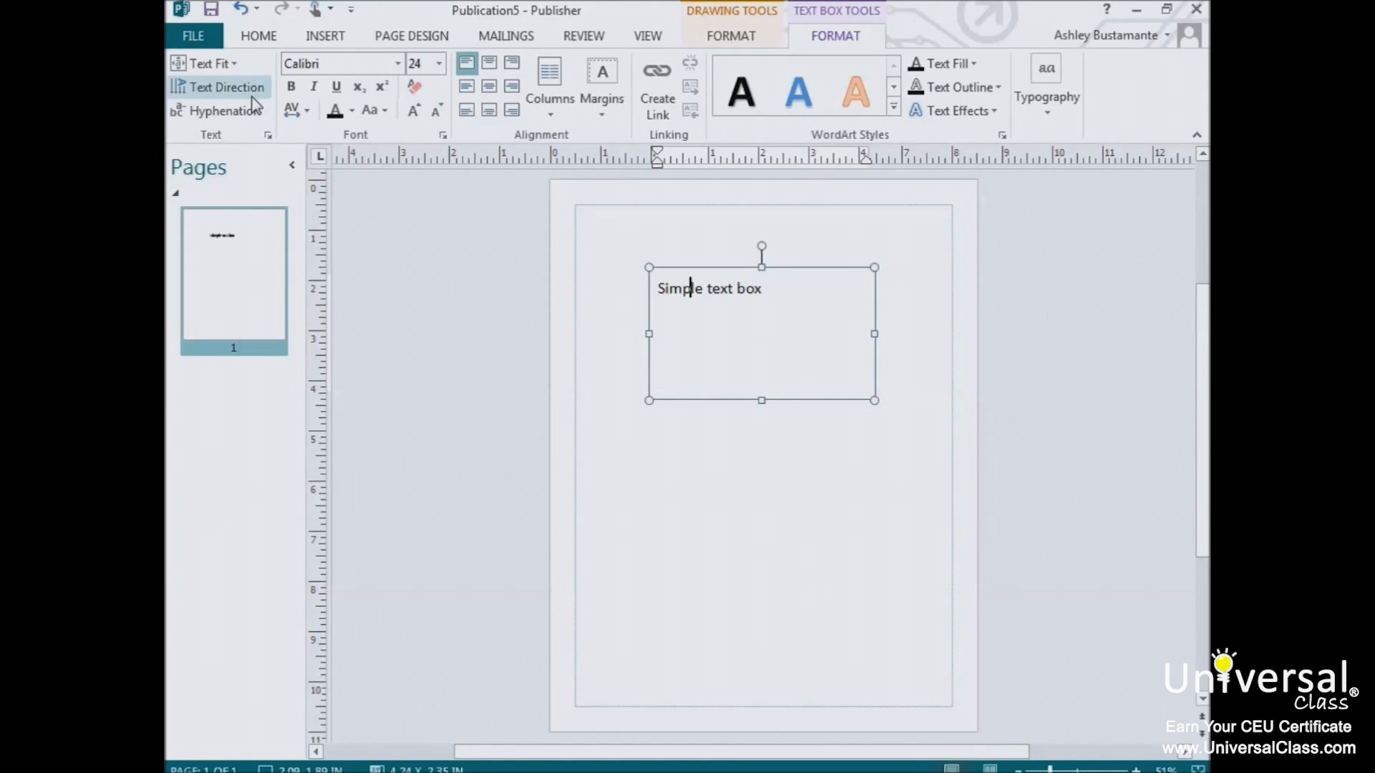
{"action": "mouse_move", "coordinate": [221, 86]}
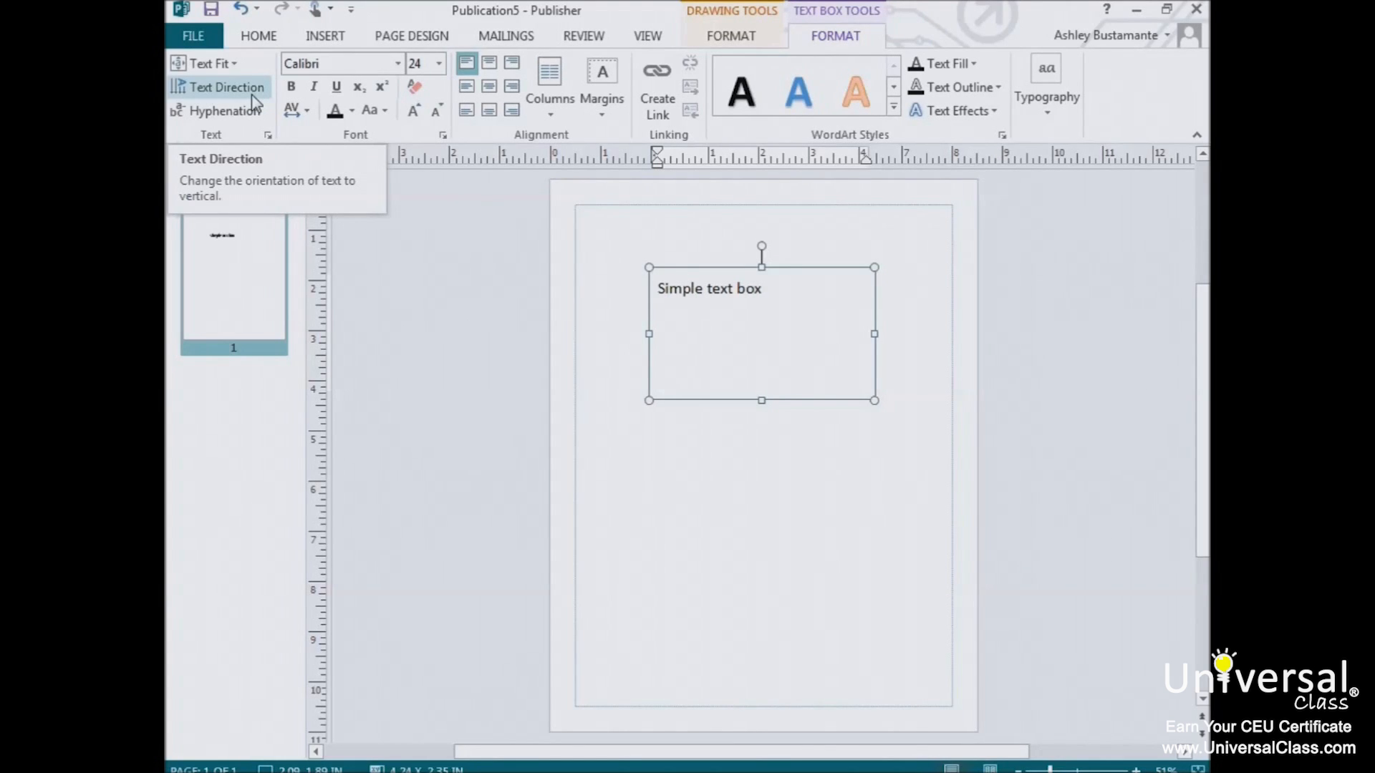
{"action": "left_click", "coordinate": [218, 86]}
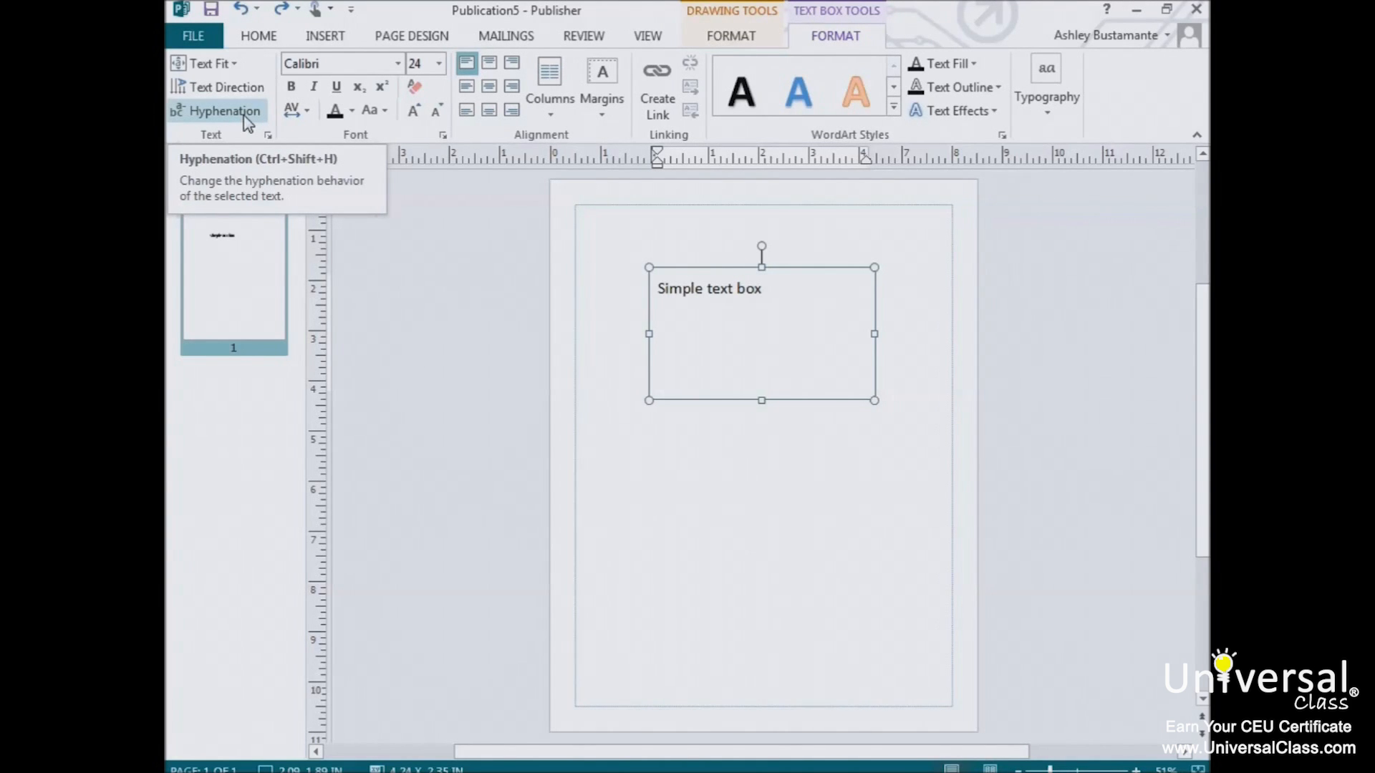
{"action": "left_click", "coordinate": [690, 288]}
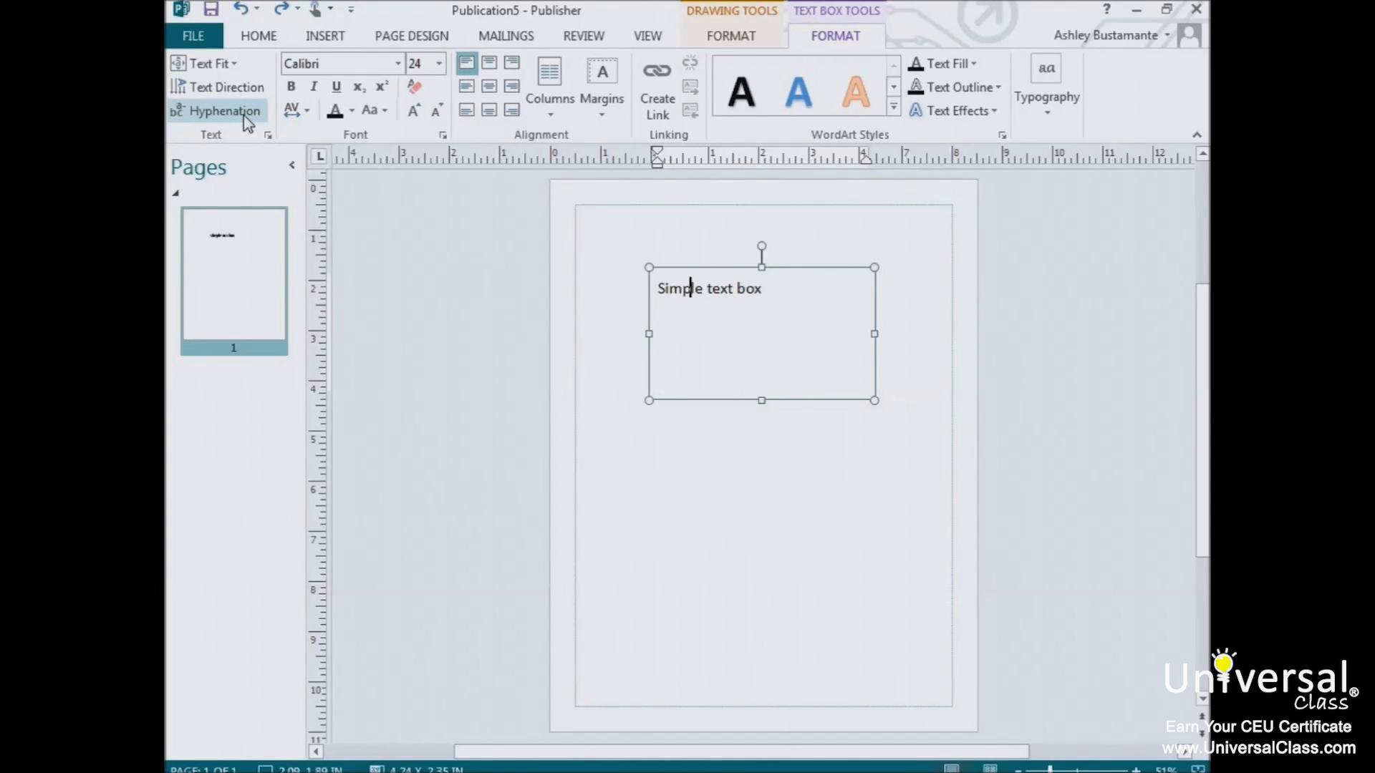
{"action": "left_click", "coordinate": [217, 111]}
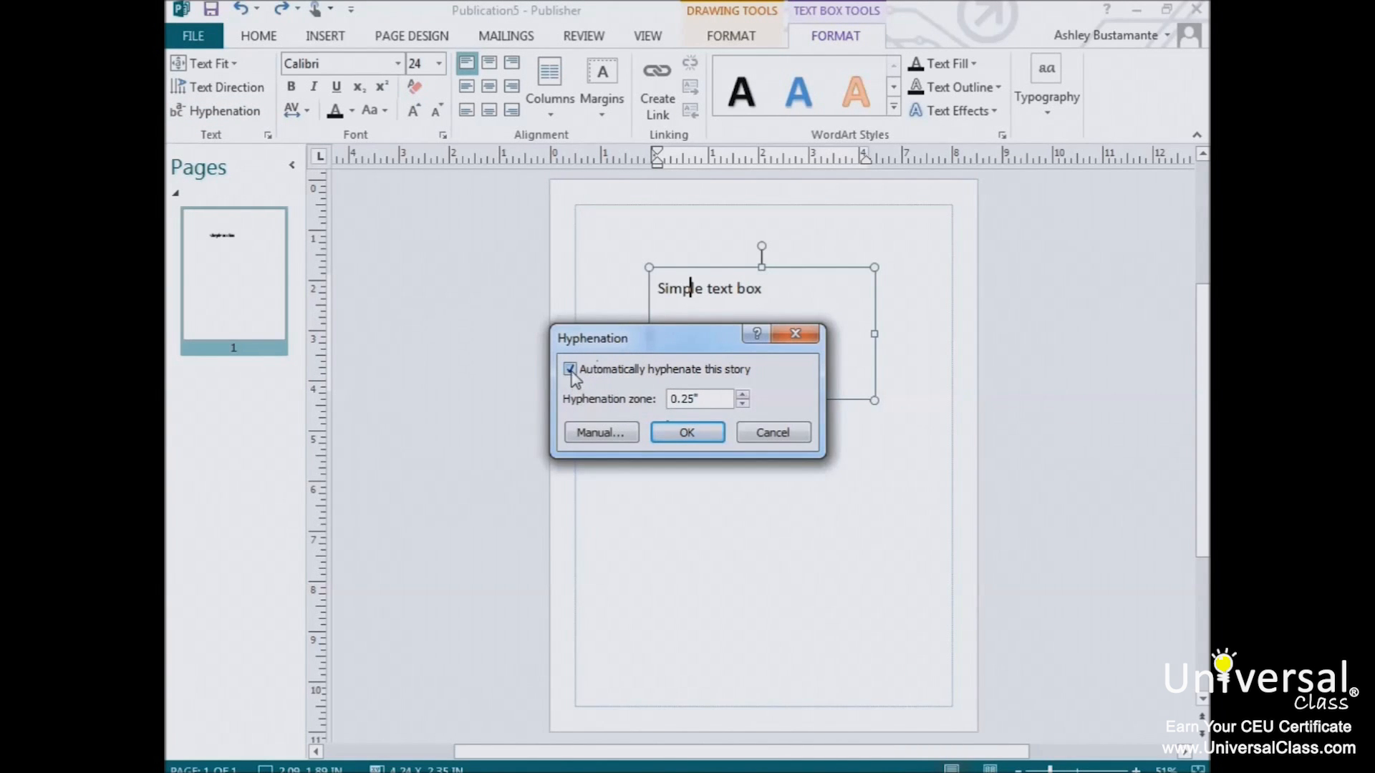
{"action": "left_click", "coordinate": [568, 368]}
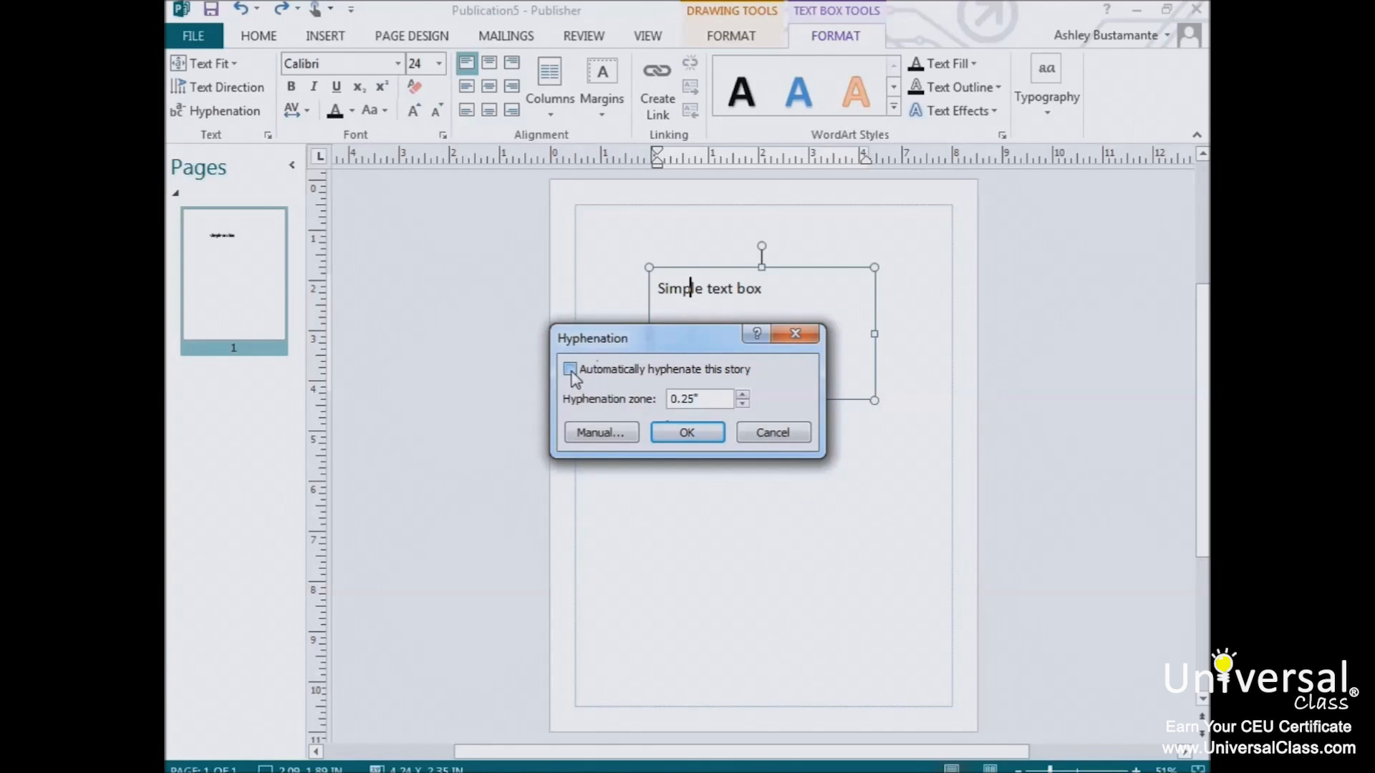
{"action": "left_click", "coordinate": [568, 368]}
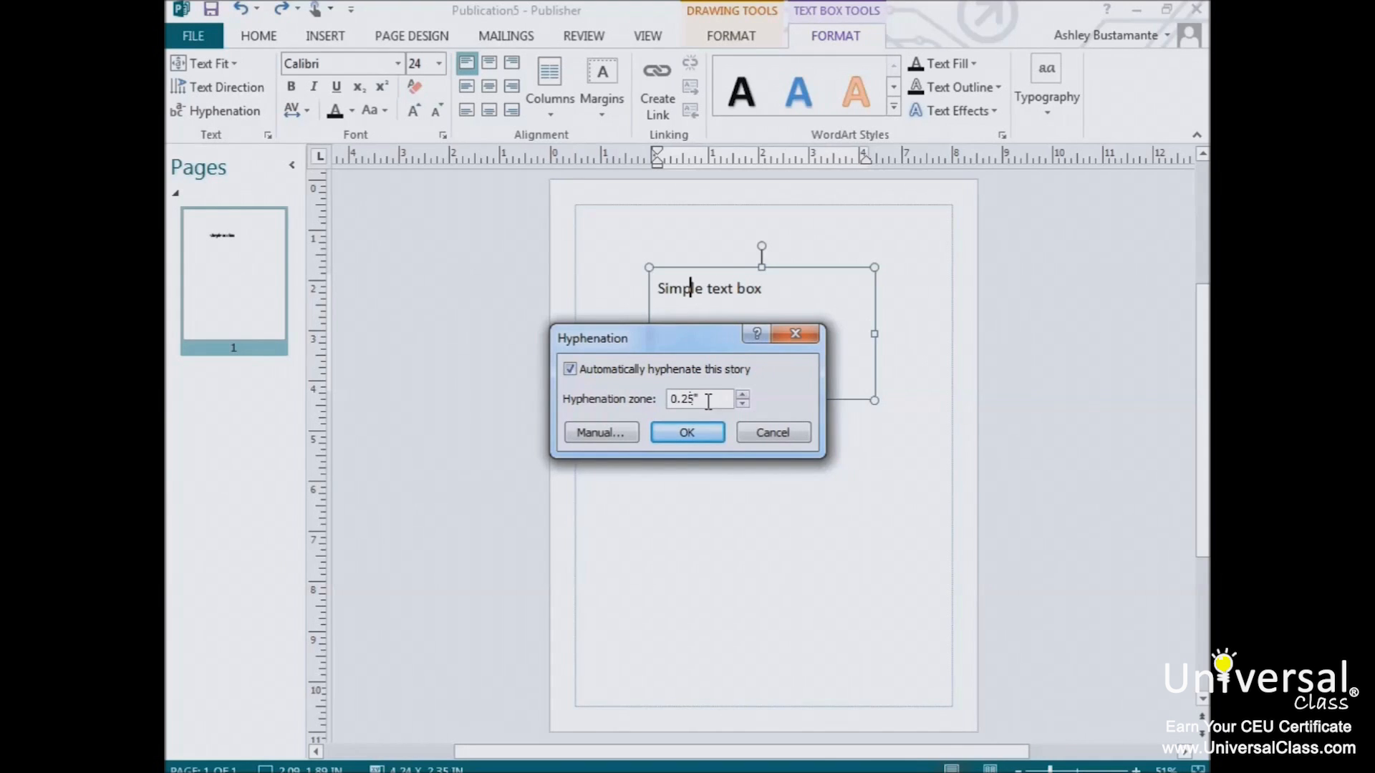
{"action": "mouse_move", "coordinate": [755, 411]}
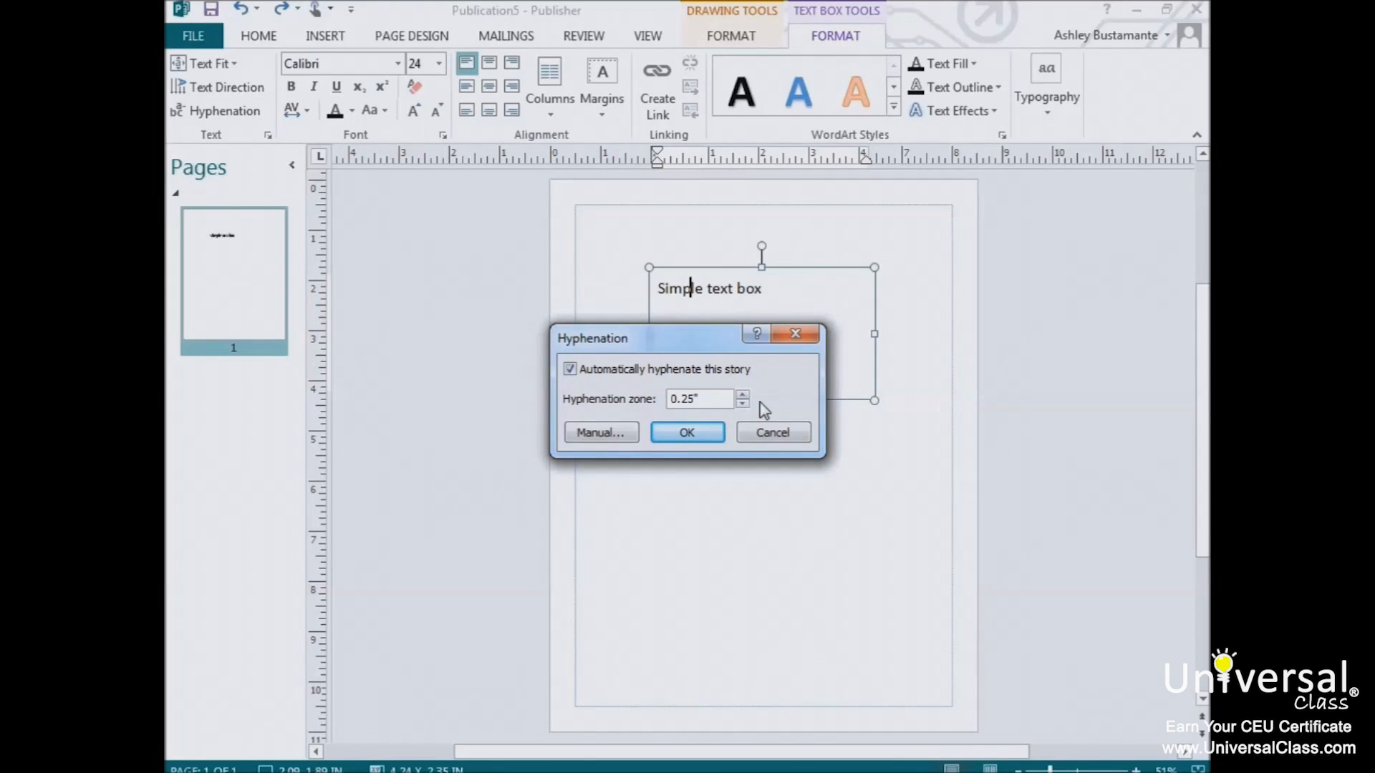
{"action": "mouse_move", "coordinate": [763, 400]}
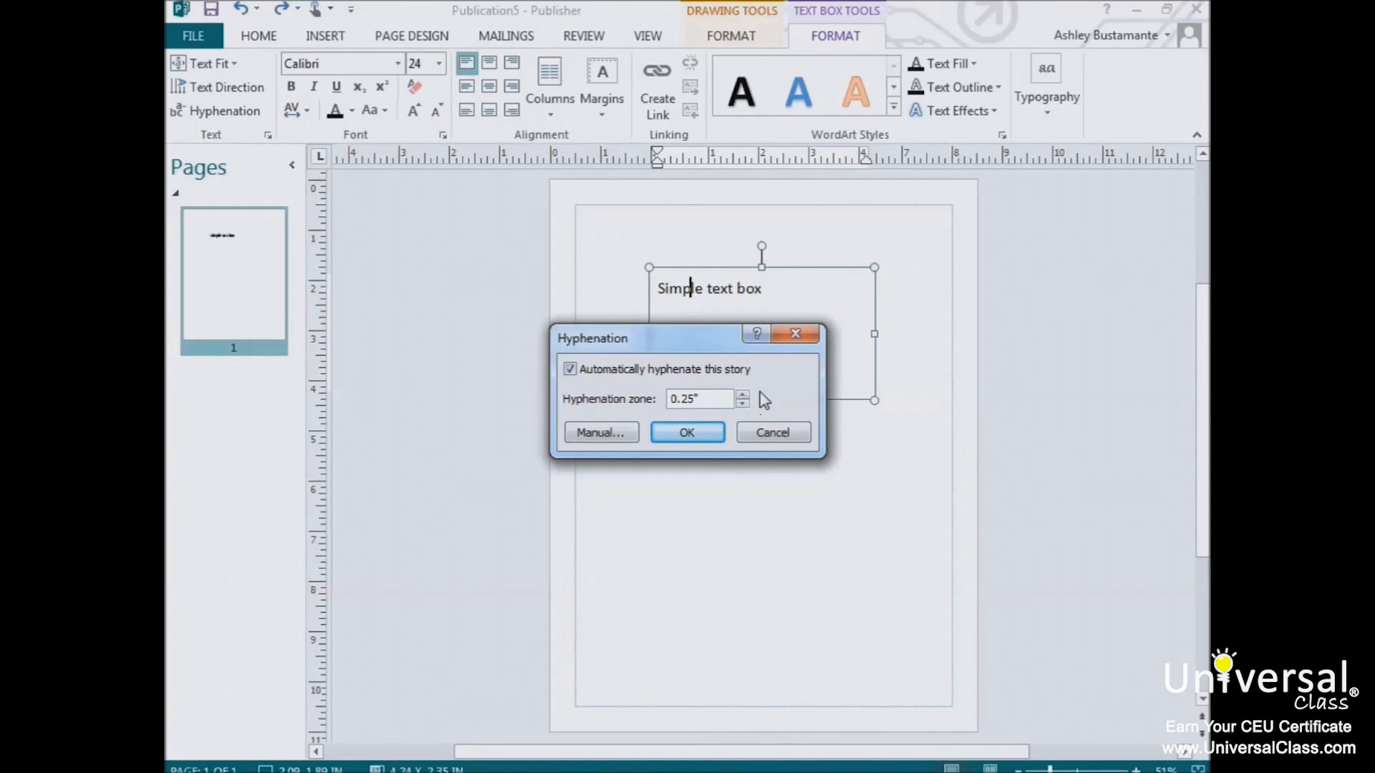
{"action": "left_click", "coordinate": [686, 432]}
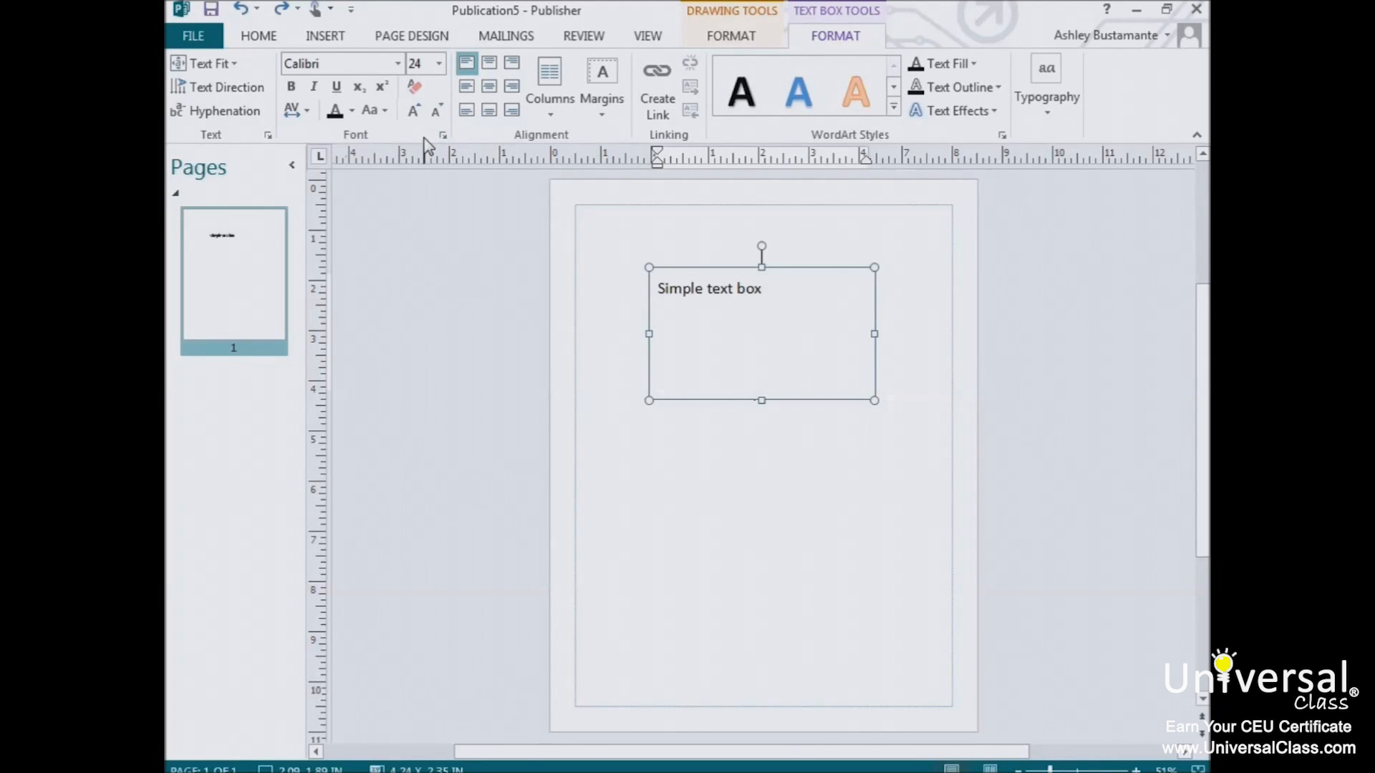
{"action": "mouse_move", "coordinate": [574, 137]}
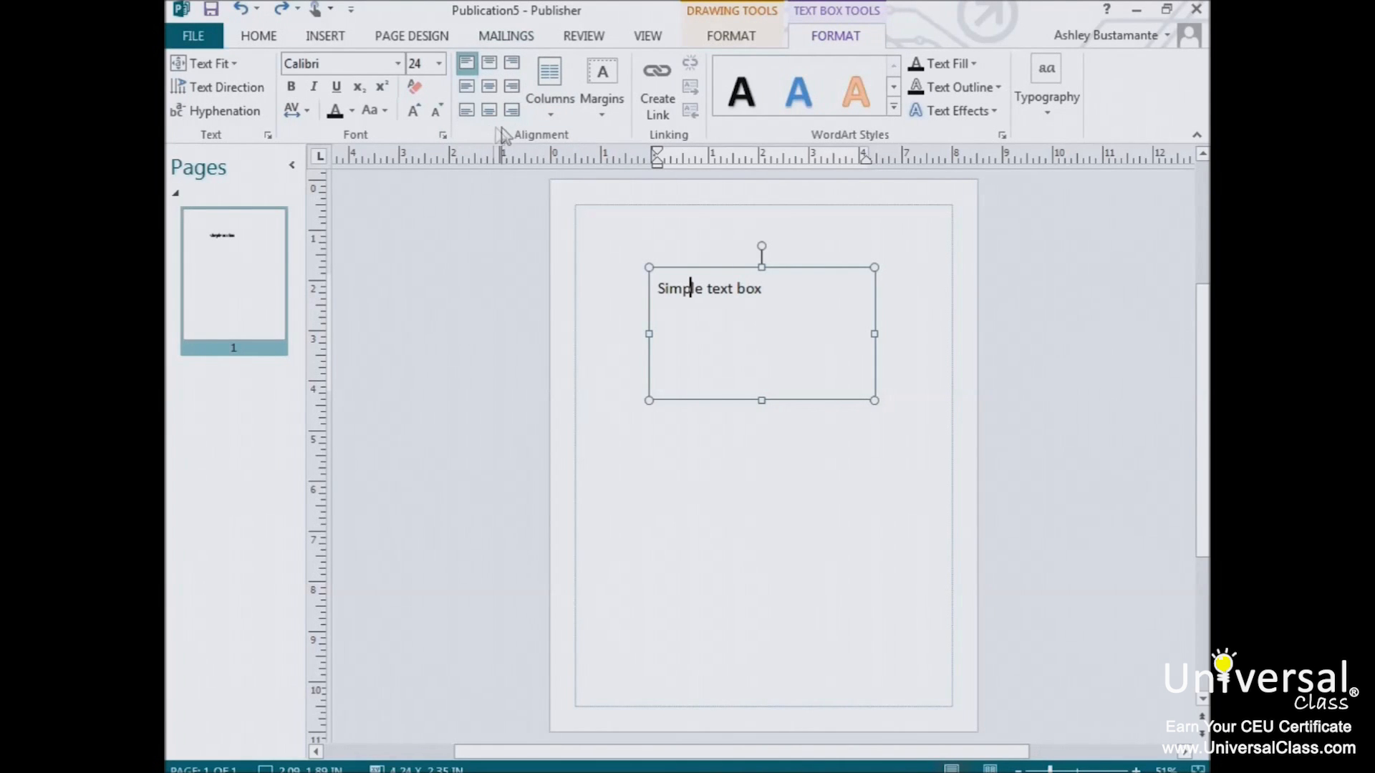
{"action": "mouse_move", "coordinate": [549, 78]}
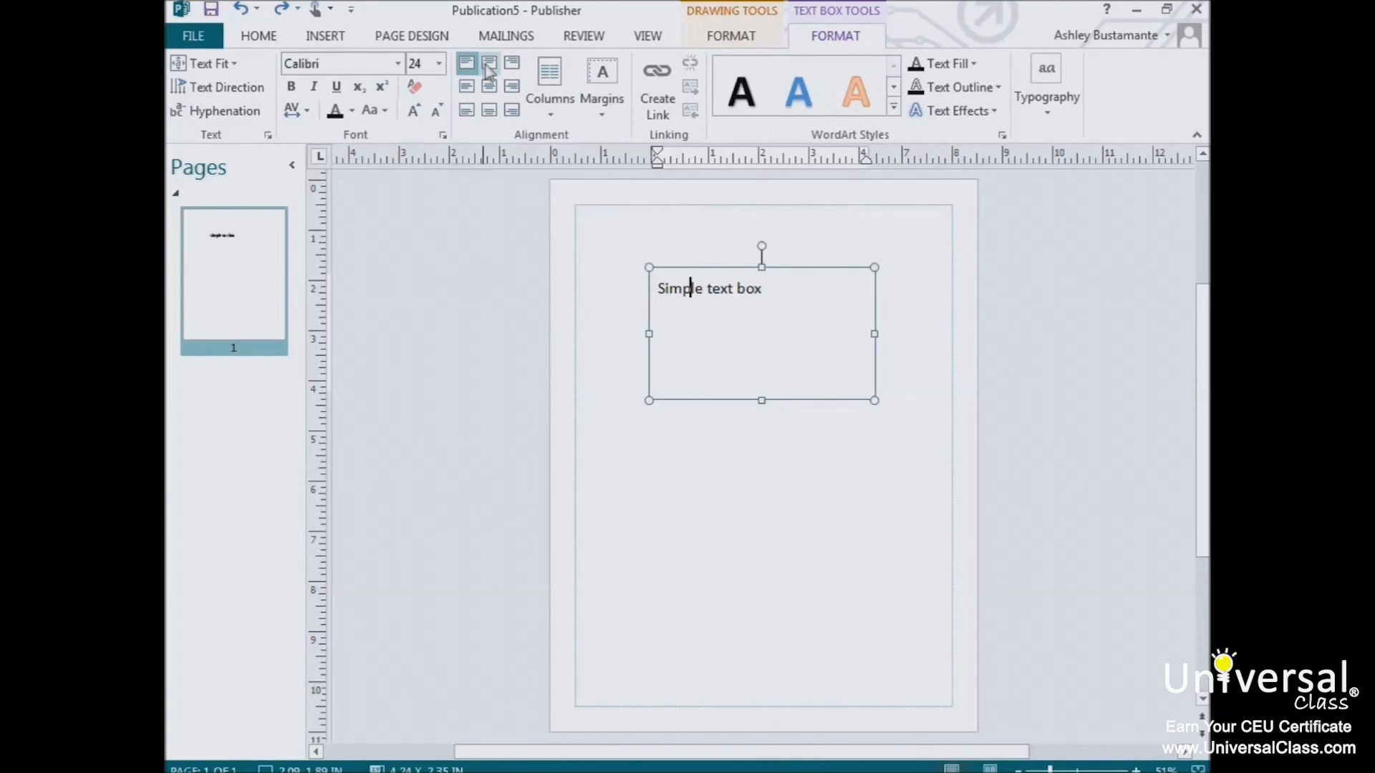
{"action": "mouse_move", "coordinate": [513, 61]}
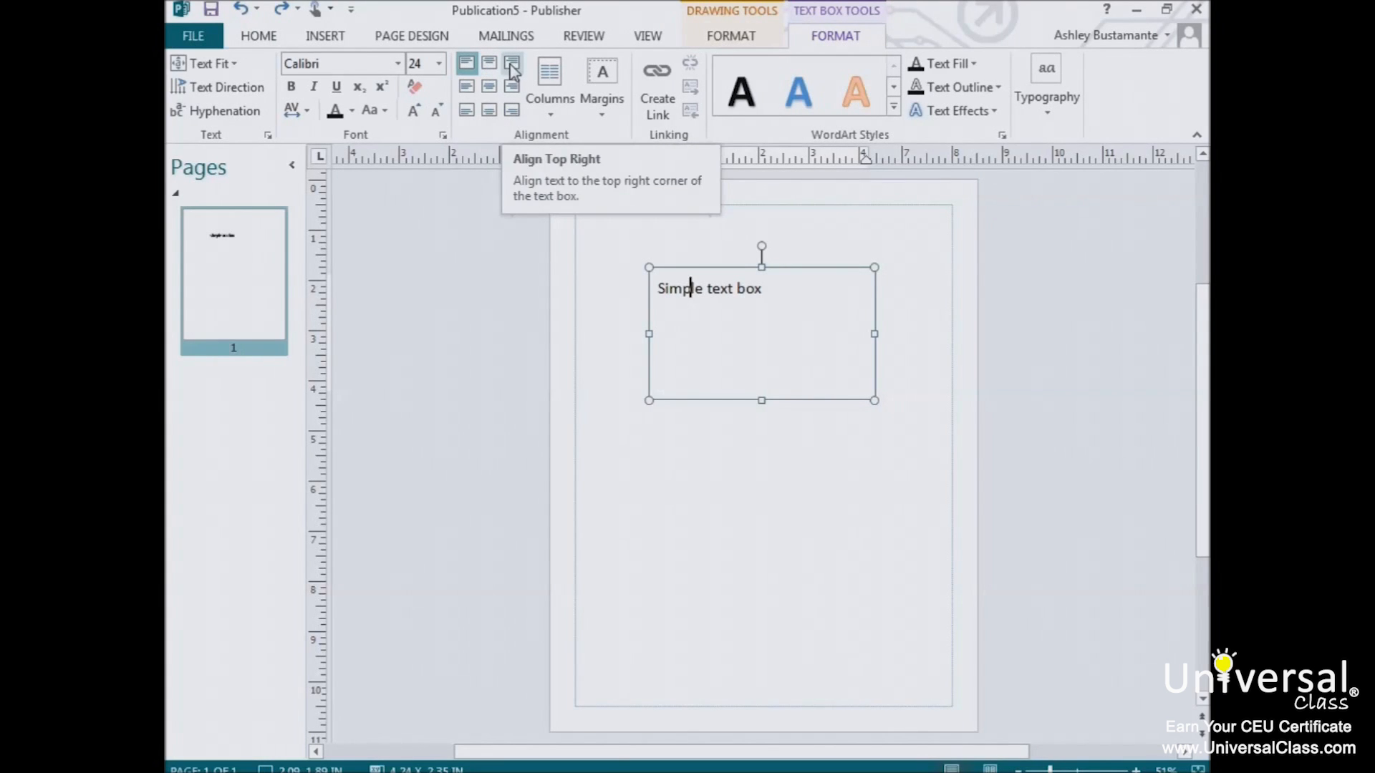
{"action": "mouse_move", "coordinate": [467, 86]}
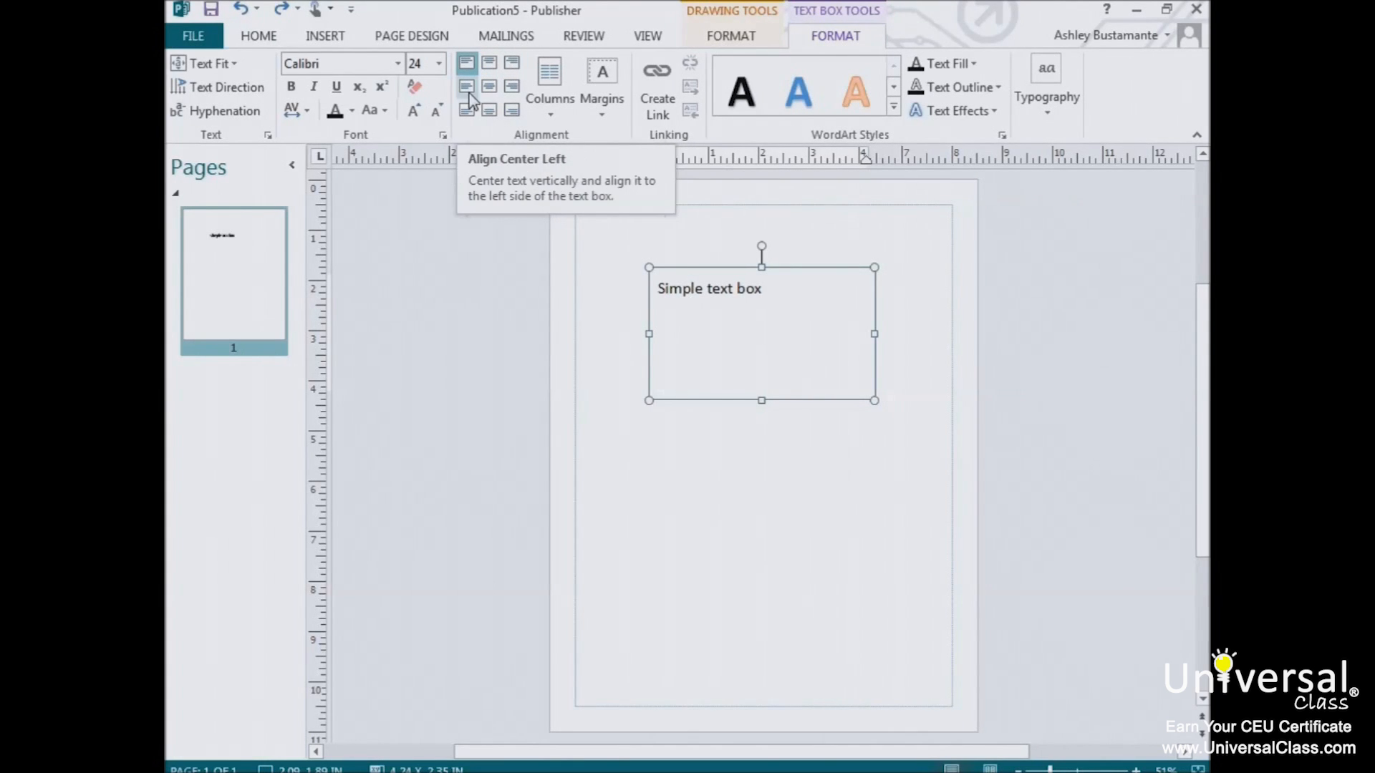
{"action": "mouse_move", "coordinate": [490, 86]}
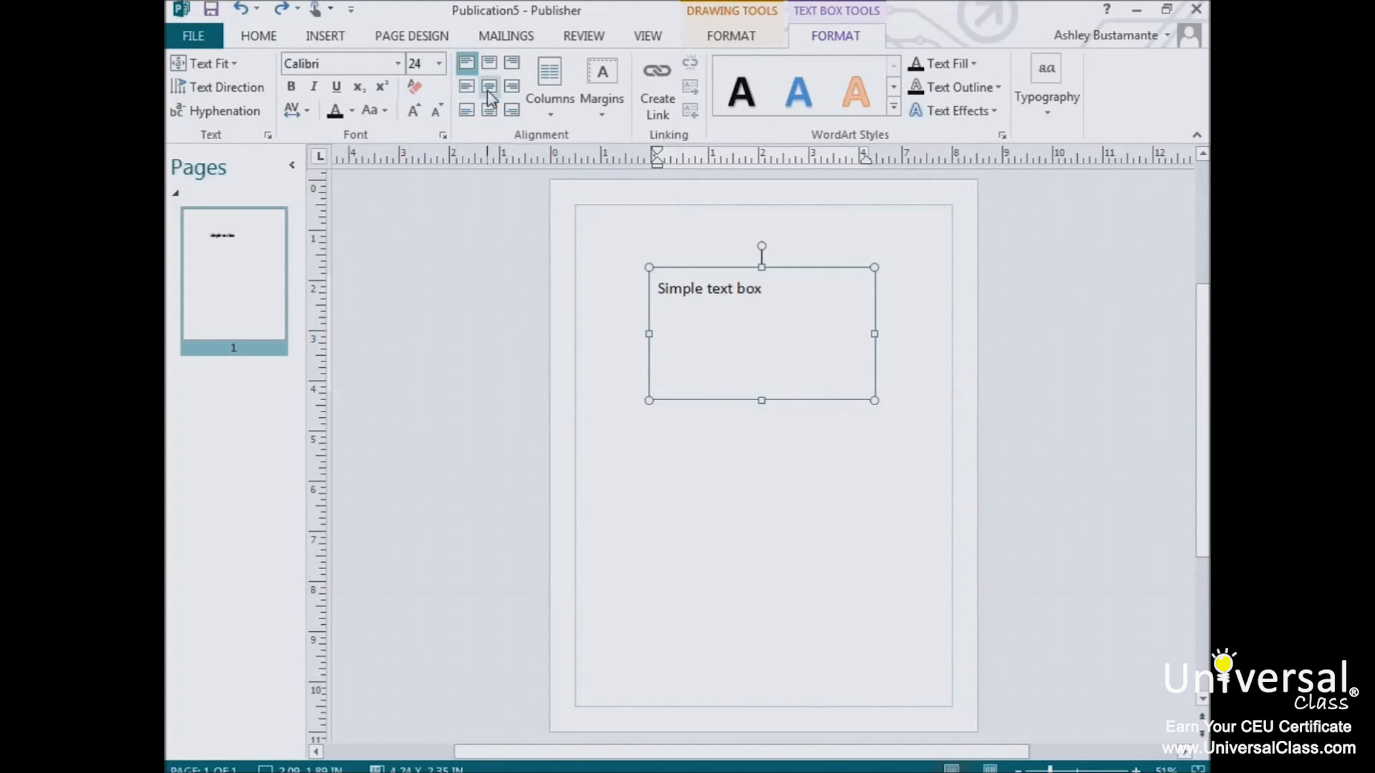
{"action": "mouse_move", "coordinate": [511, 85]}
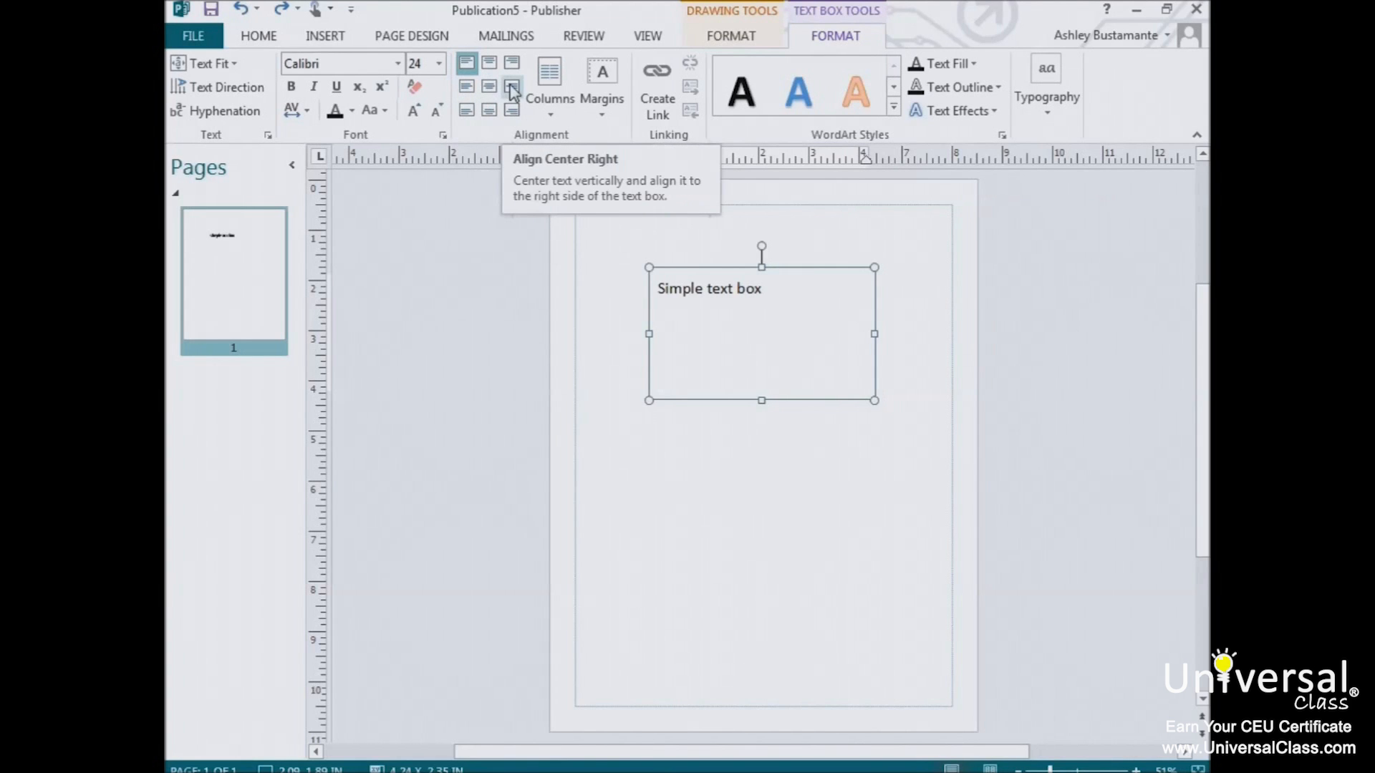
{"action": "mouse_move", "coordinate": [467, 110]}
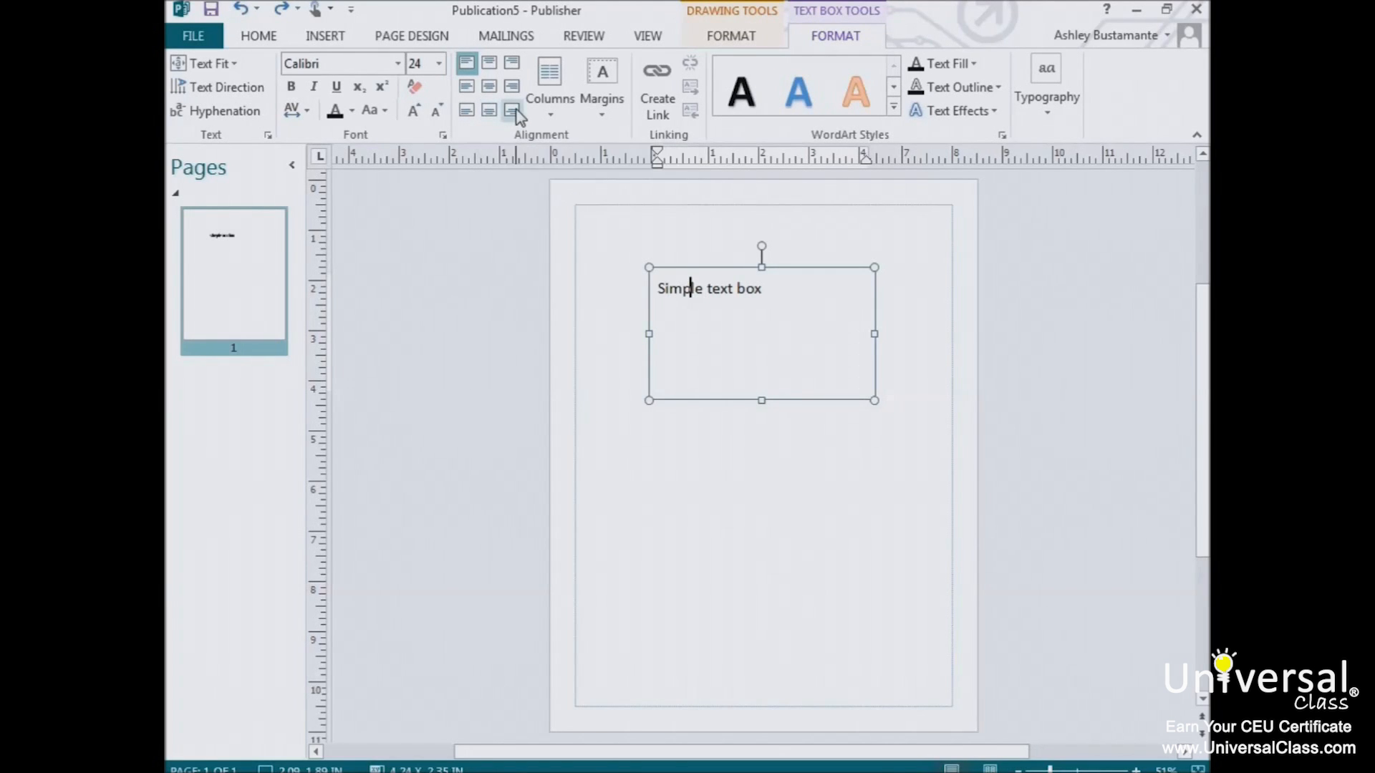
{"action": "mouse_move", "coordinate": [513, 111]}
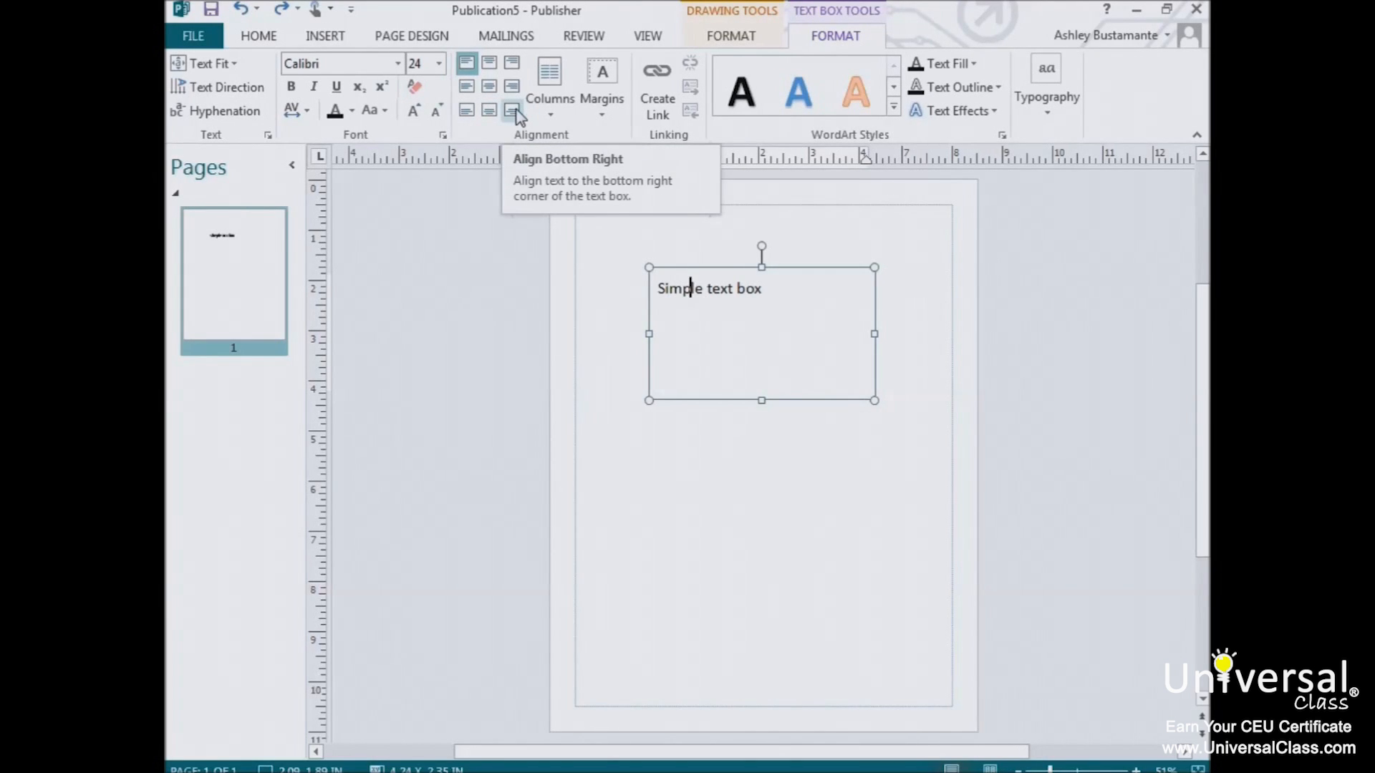
Step: Set the Simple text box to 2 columns via More Columns
{"action": "left_click", "coordinate": [549, 83]}
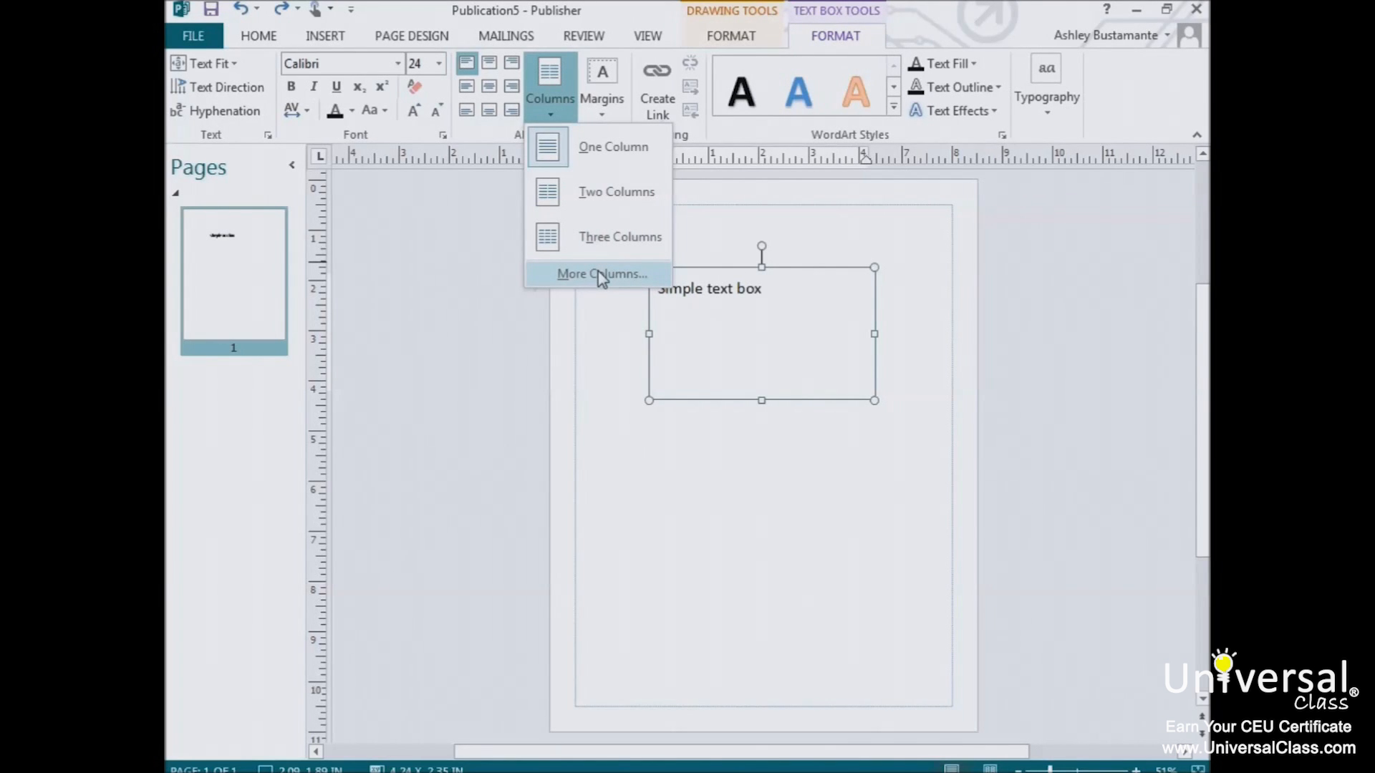
{"action": "left_click", "coordinate": [600, 273]}
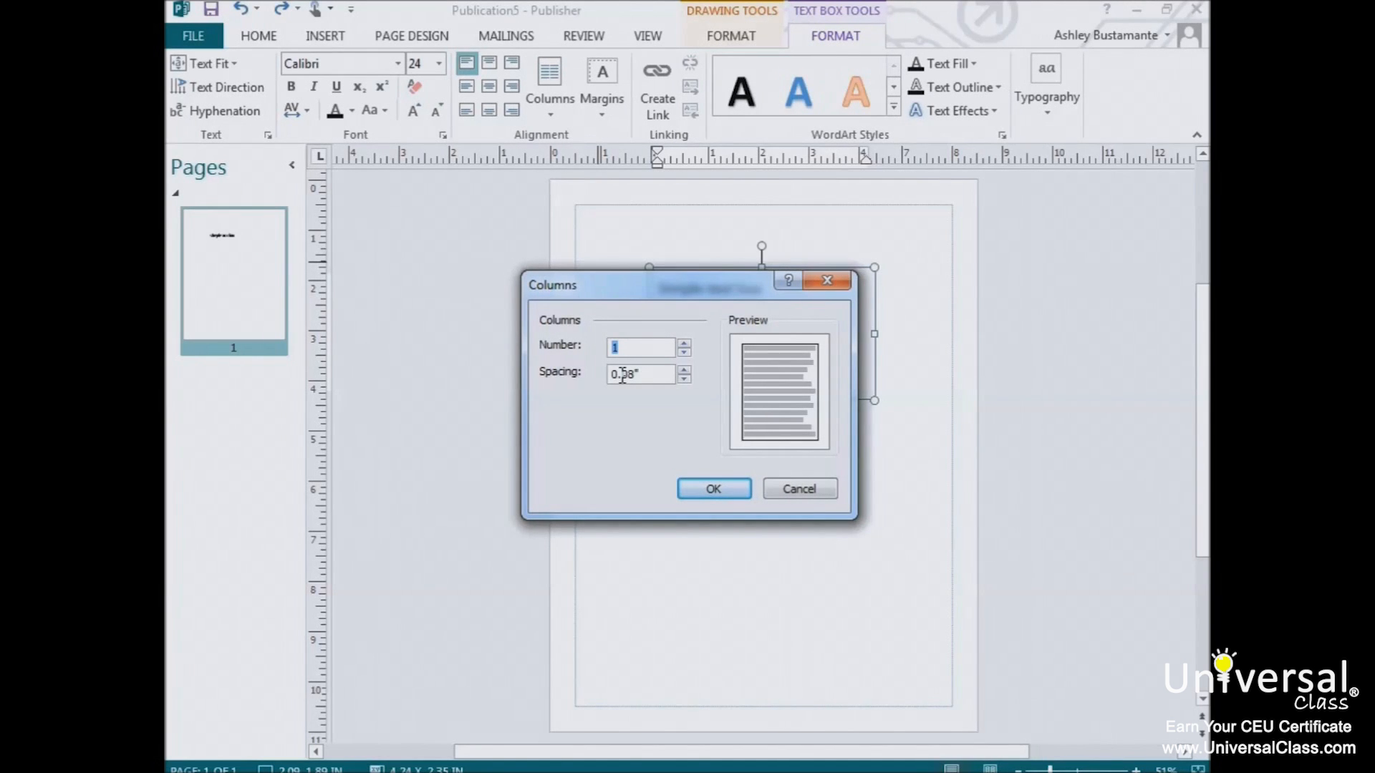
{"action": "type", "text": "2"}
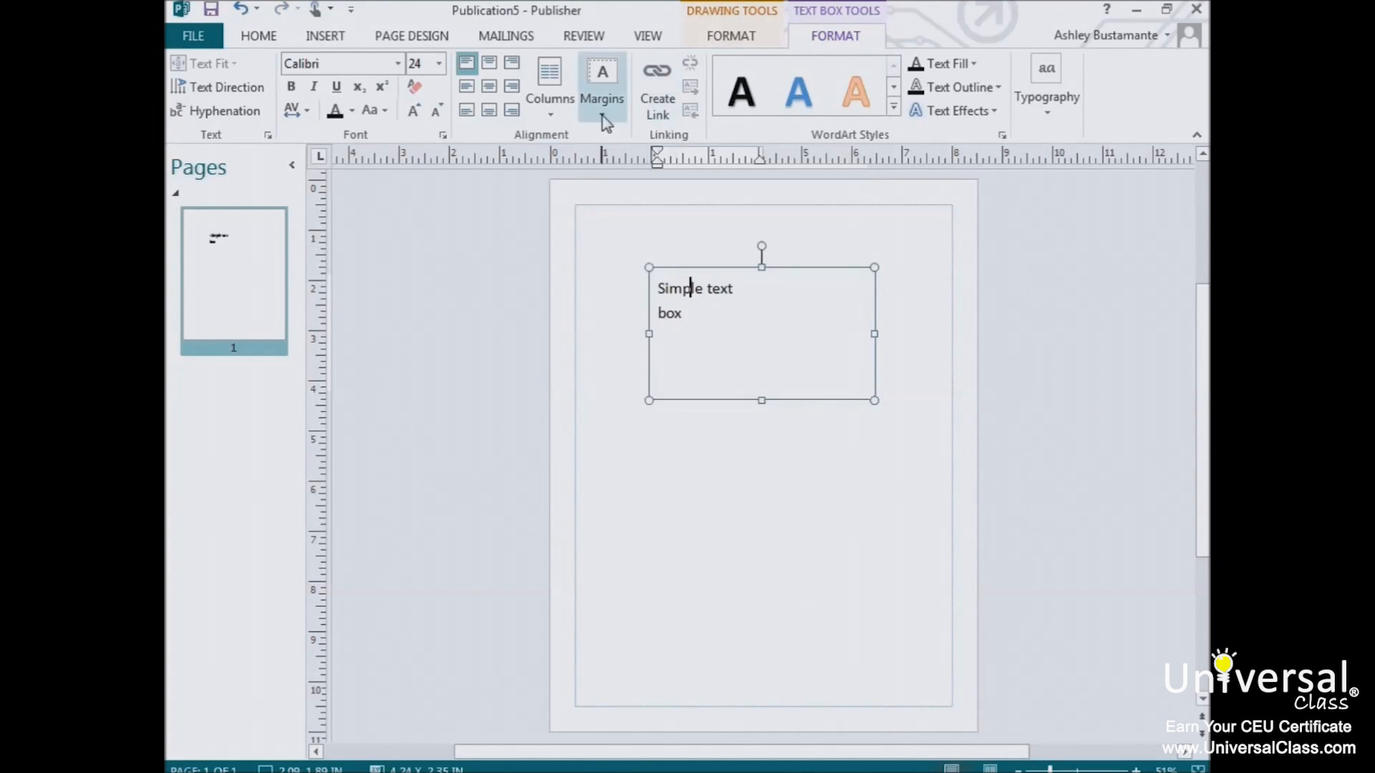
{"action": "mouse_move", "coordinate": [601, 96]}
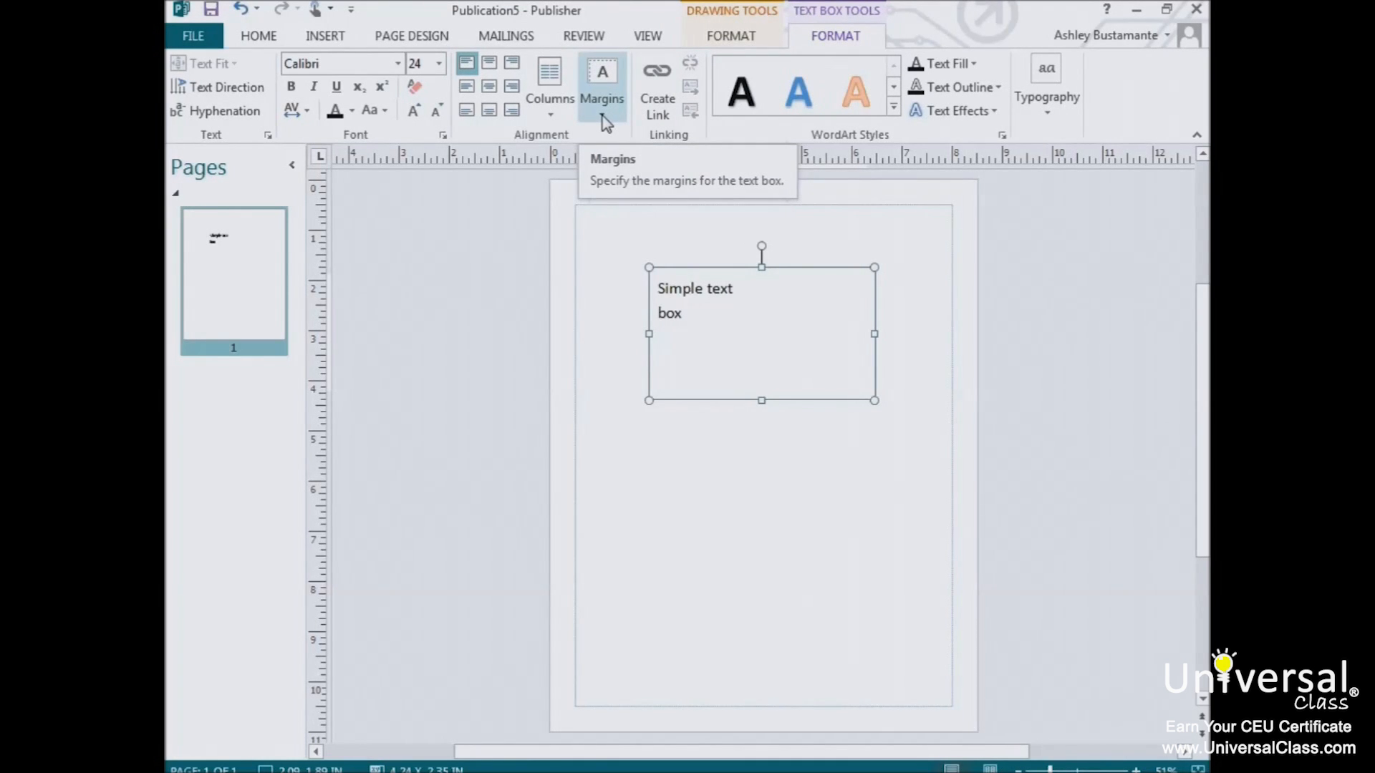
Step: Keep 0.04-inch custom margins on all sides of the text box and confirm
{"action": "left_click", "coordinate": [689, 288]}
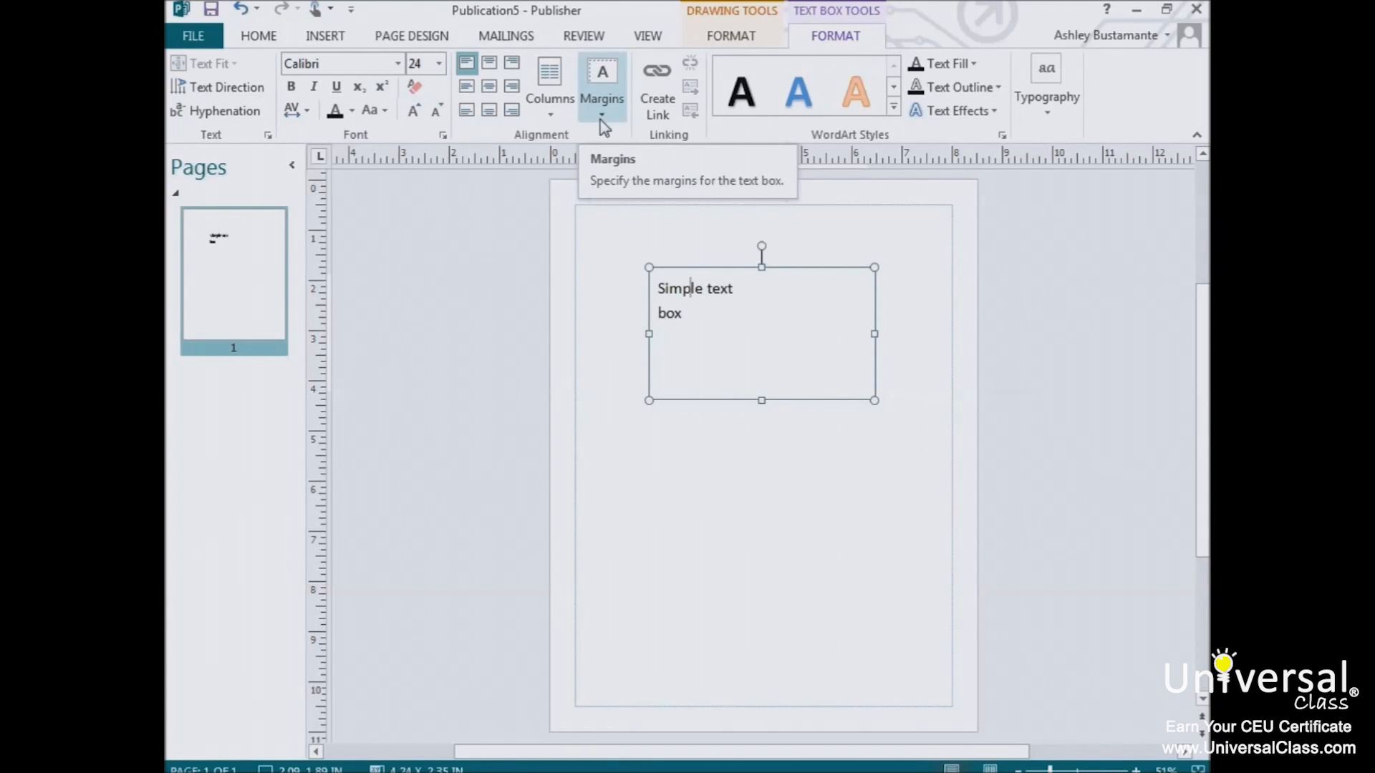
{"action": "left_click", "coordinate": [603, 79]}
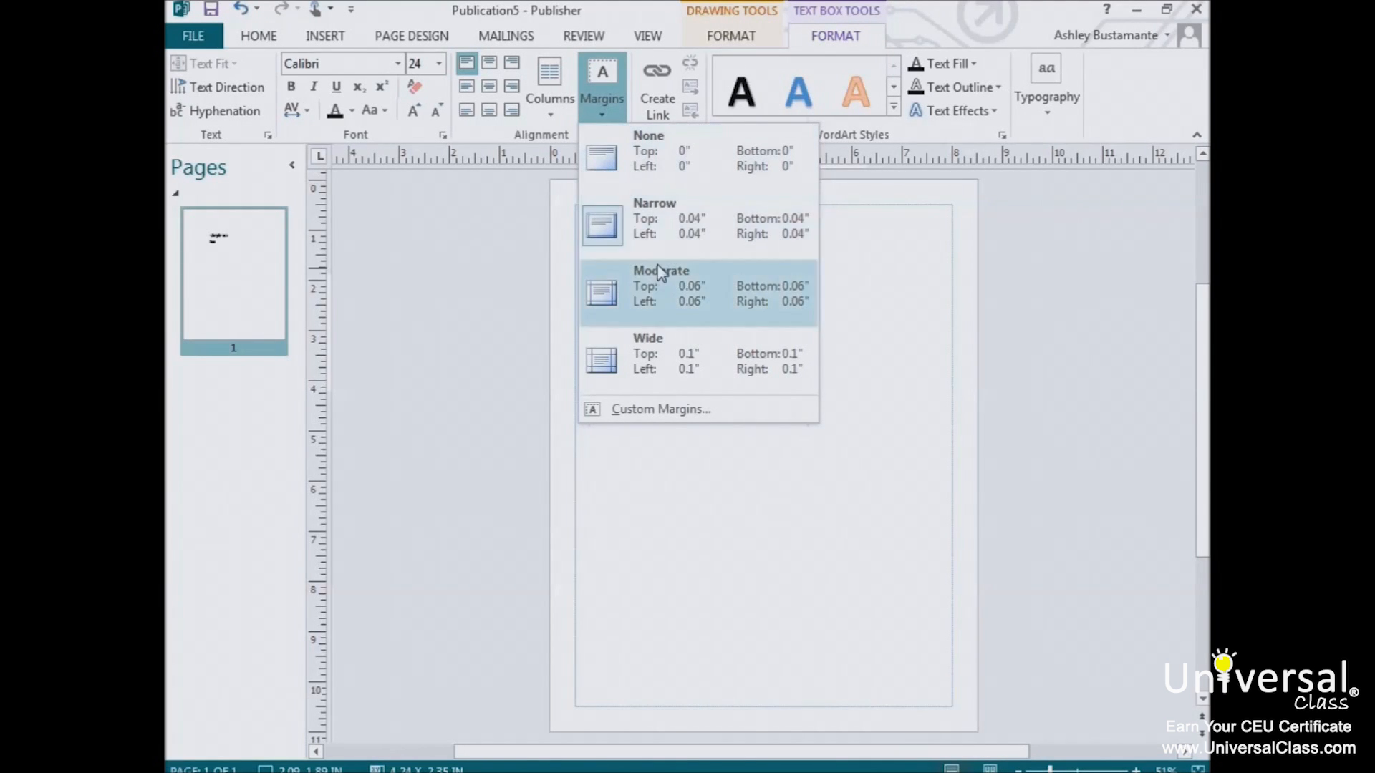
{"action": "mouse_move", "coordinate": [642, 217]}
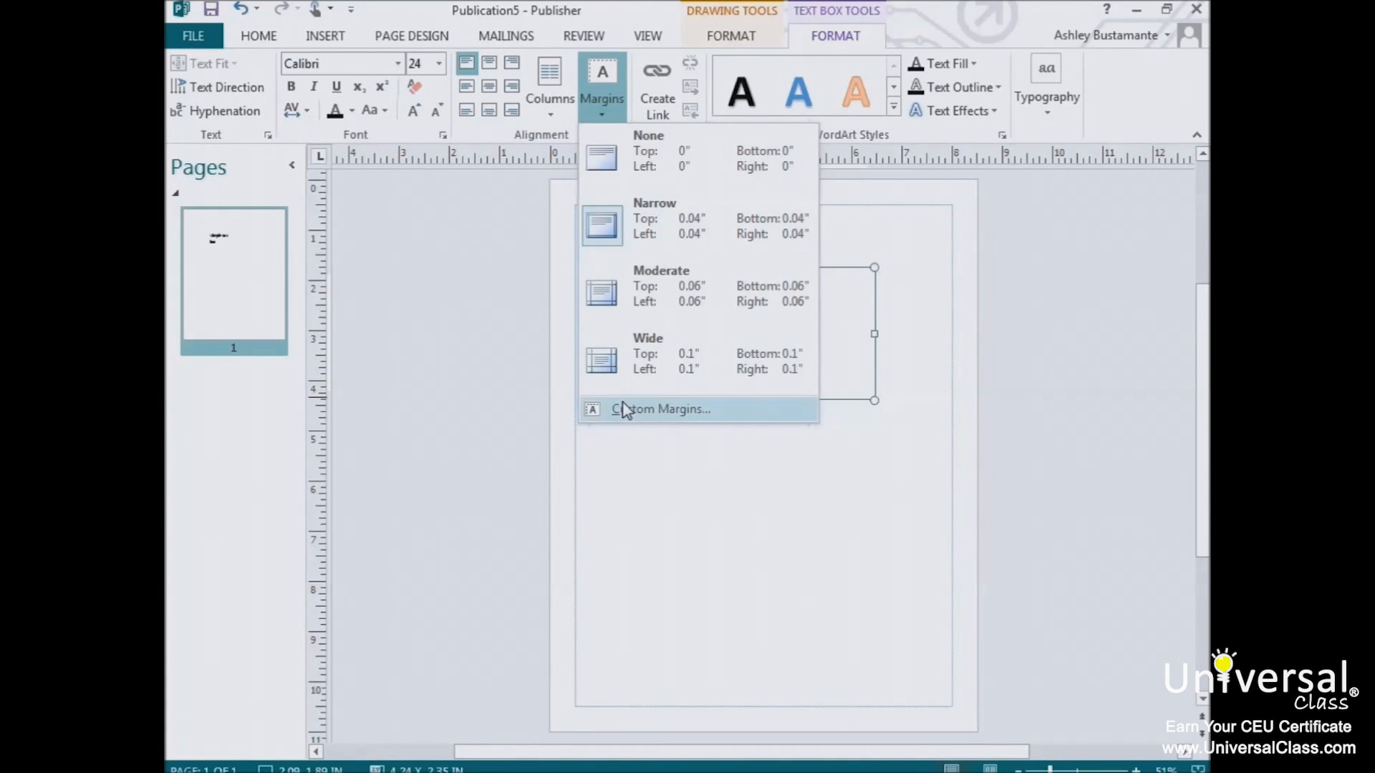
{"action": "left_click", "coordinate": [663, 408]}
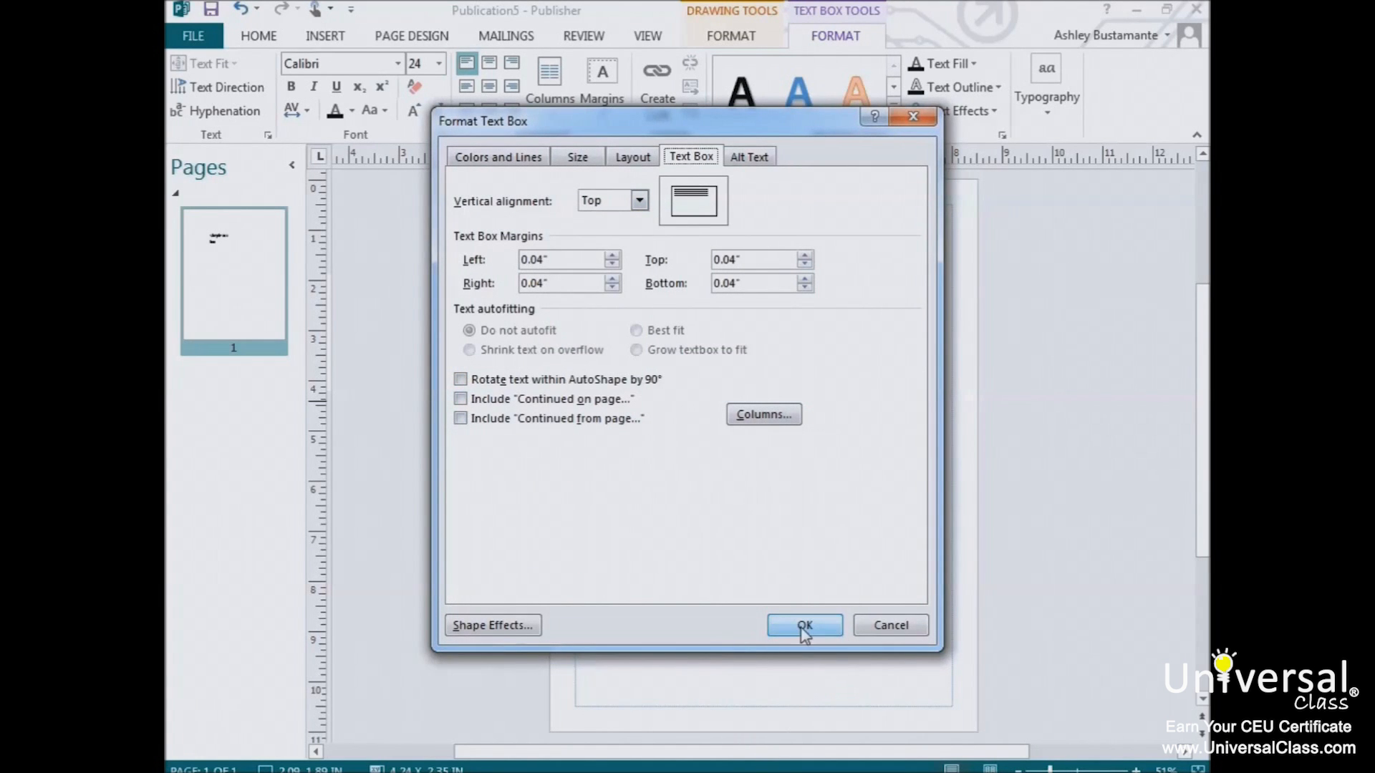
{"action": "left_click", "coordinate": [802, 625]}
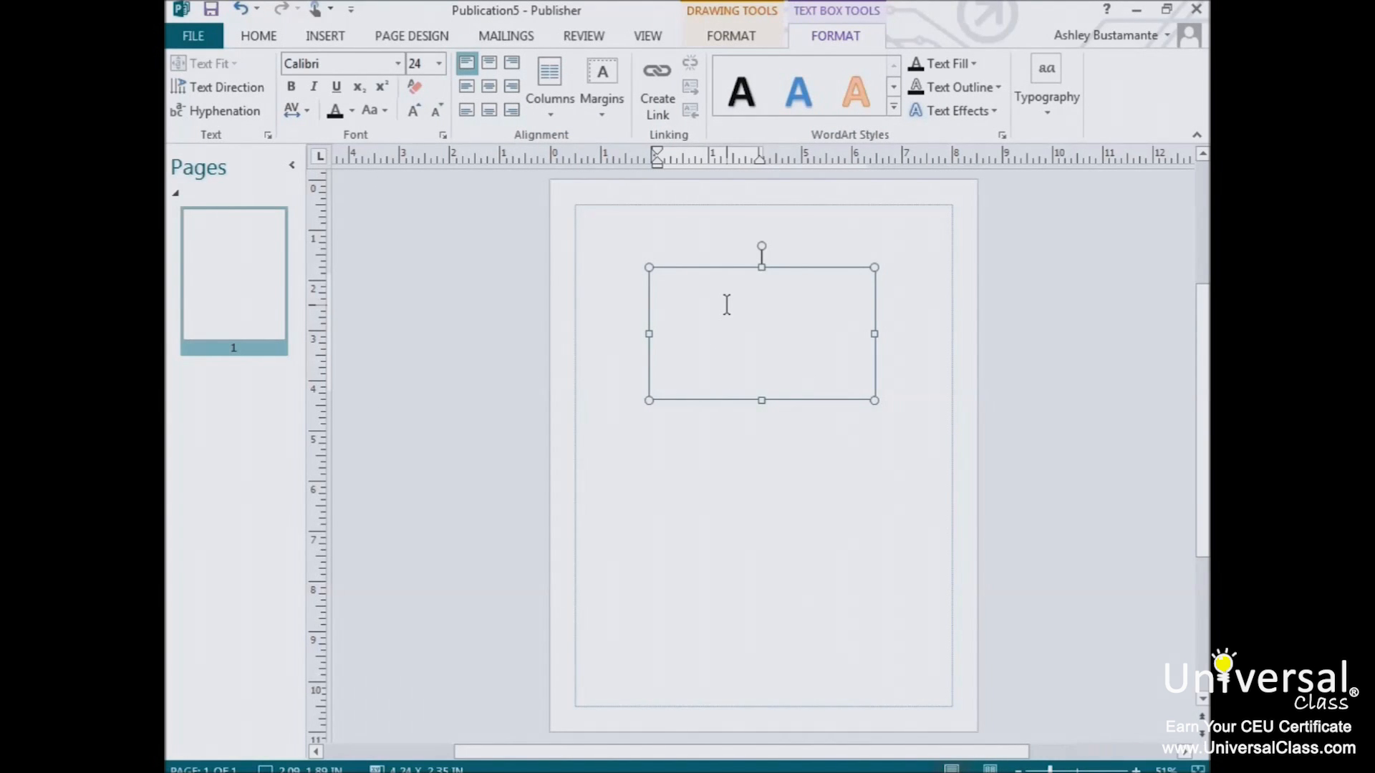
Step: Enter 'We are adding in text to format' into the empty text box and return to its formatting commands
{"action": "left_click", "coordinate": [727, 303]}
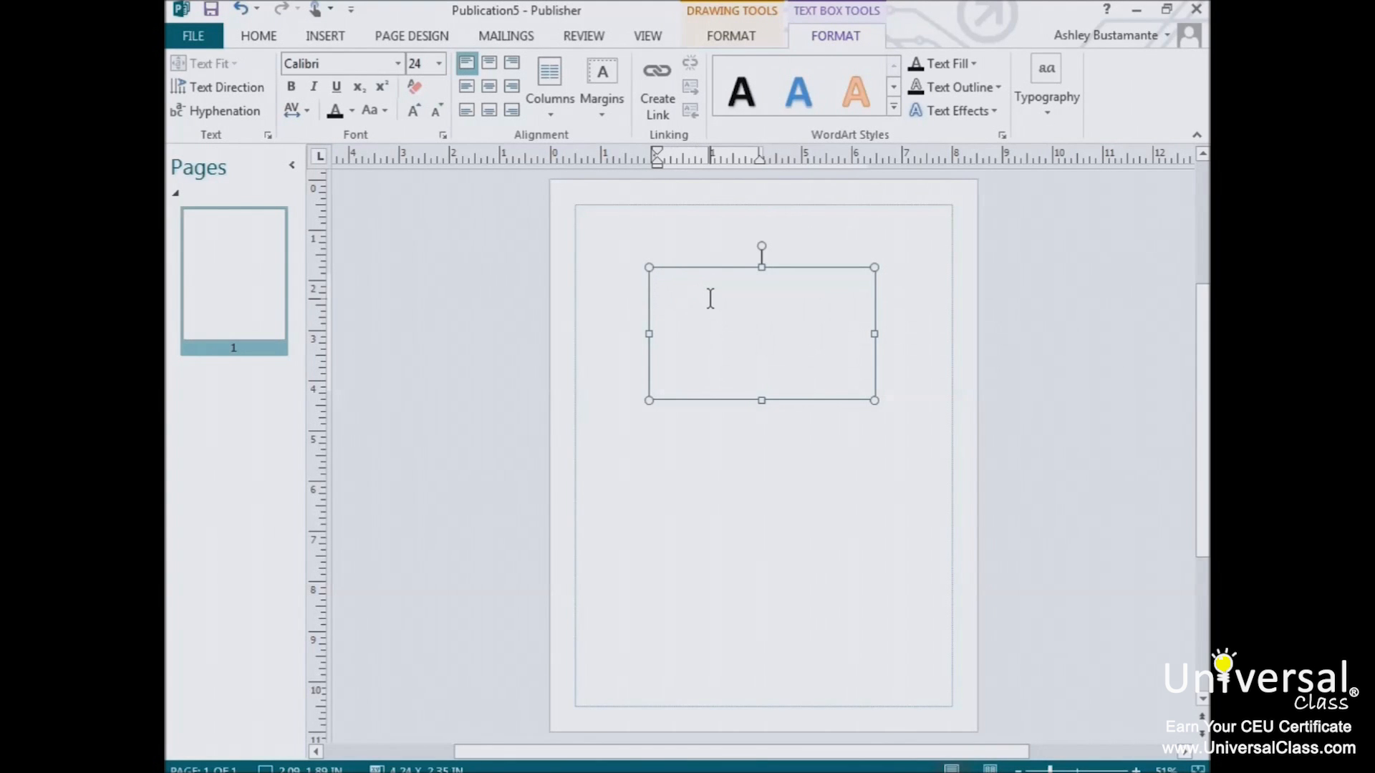
{"action": "type", "text": "We are adding in text to format"}
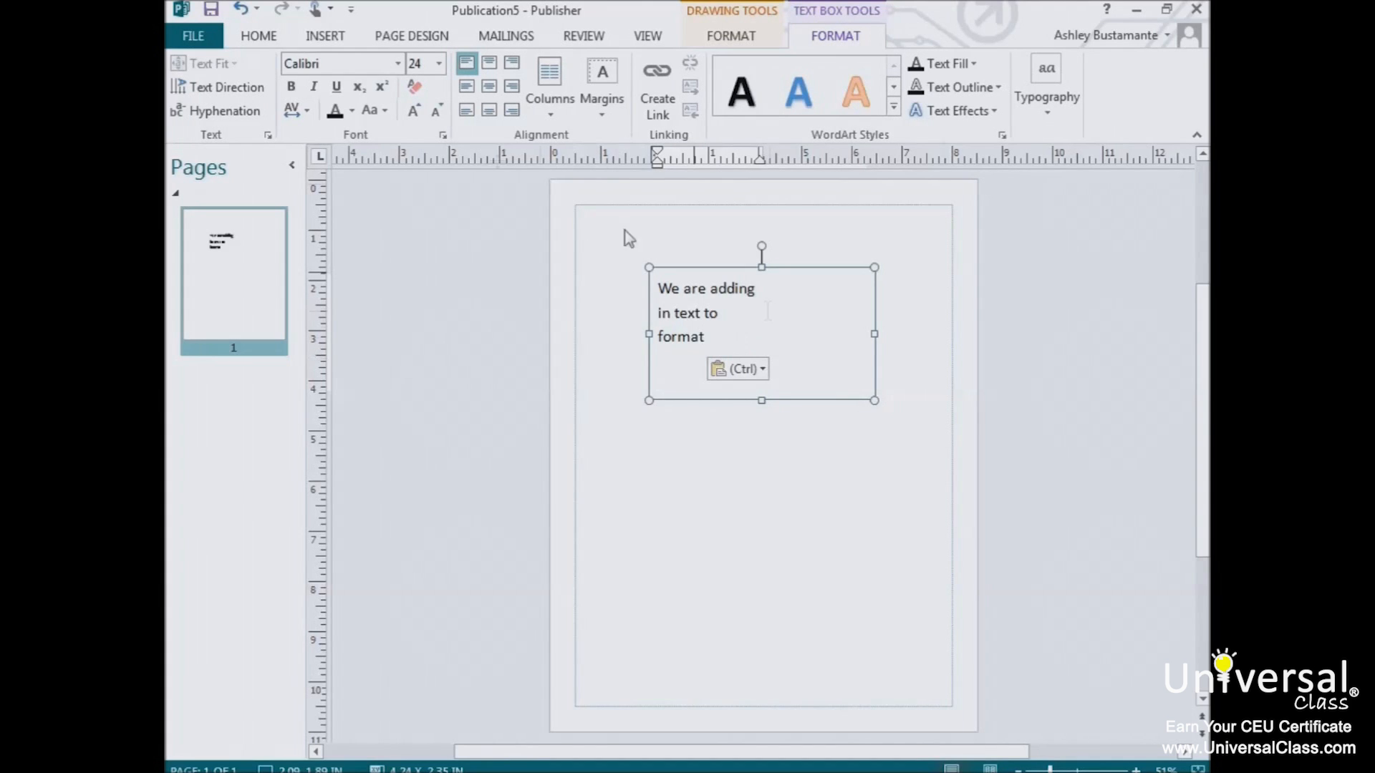
{"action": "left_click", "coordinate": [258, 36]}
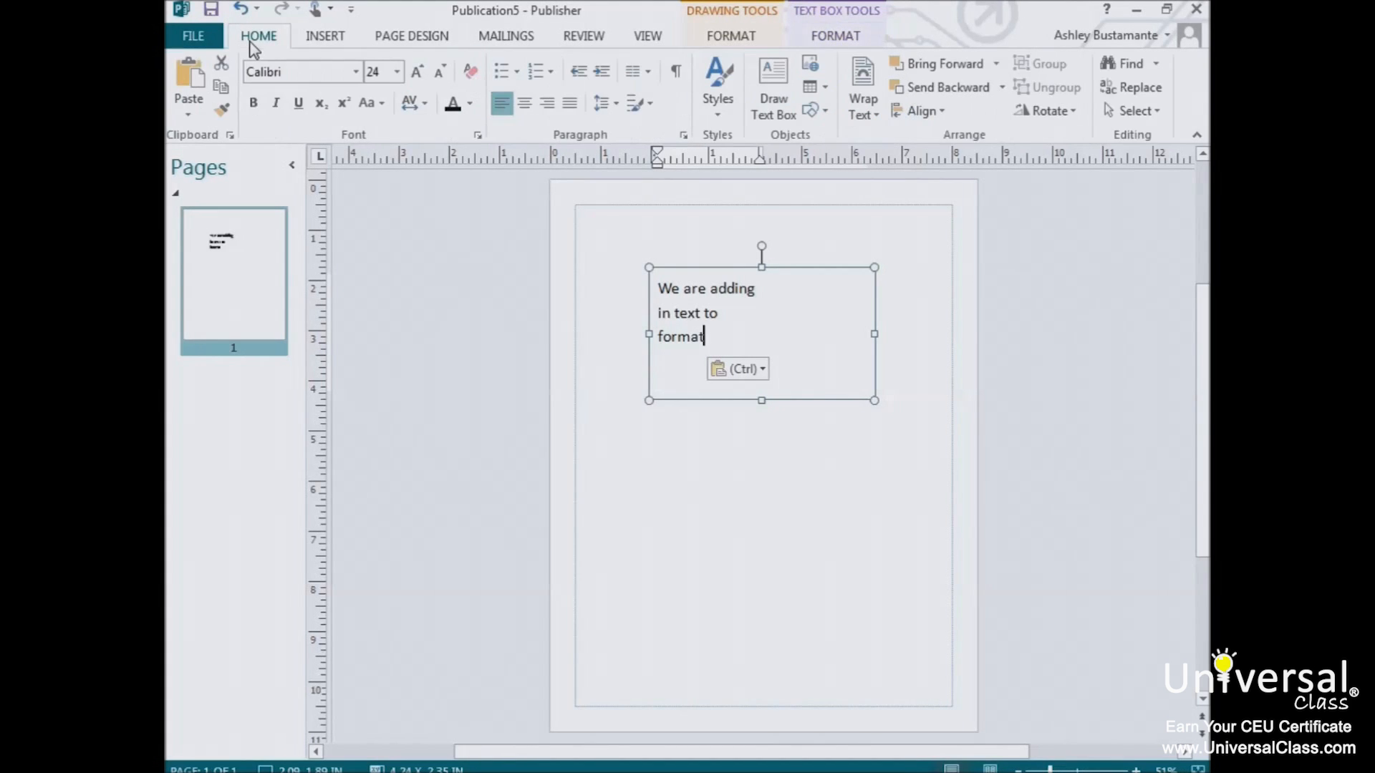
{"action": "left_click", "coordinate": [834, 36]}
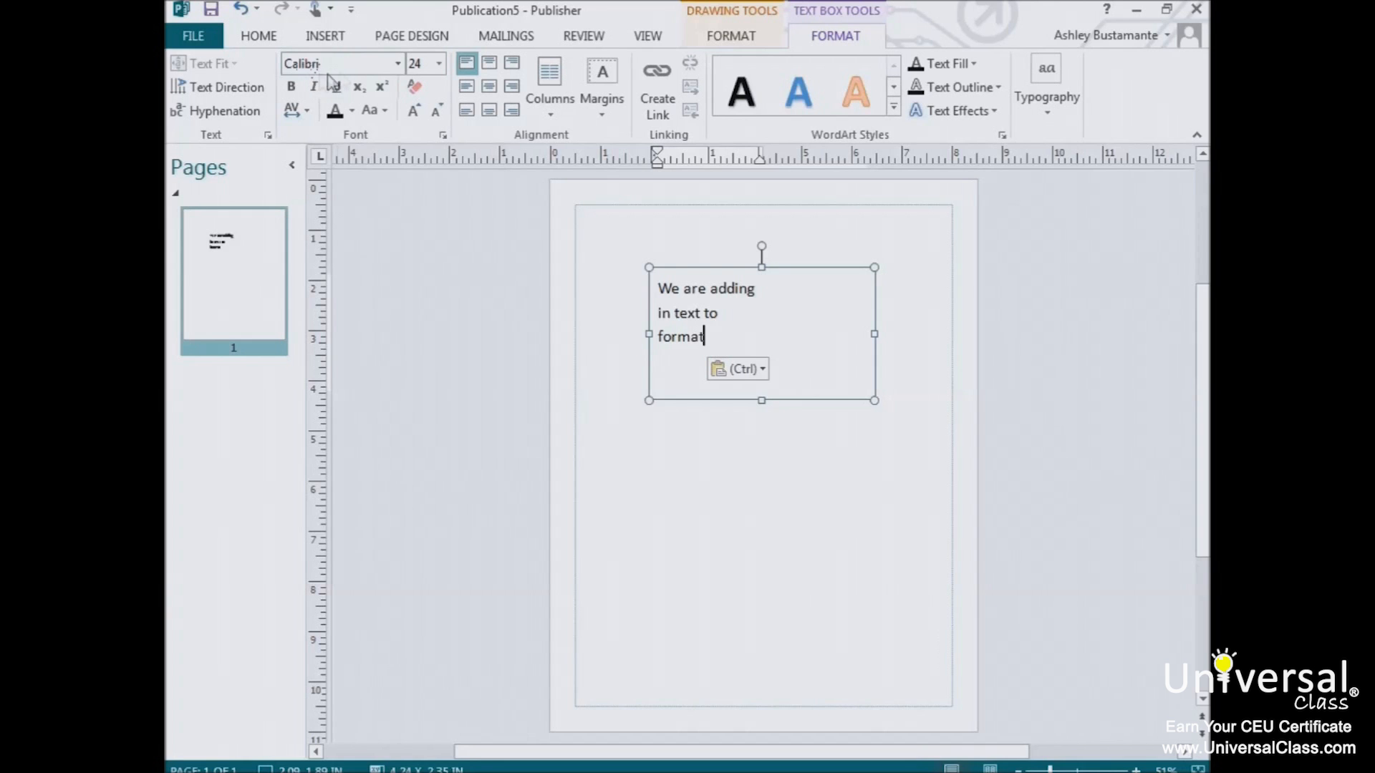
Step: Choose Aharoni from the font list for the sentence
{"action": "left_click", "coordinate": [397, 63]}
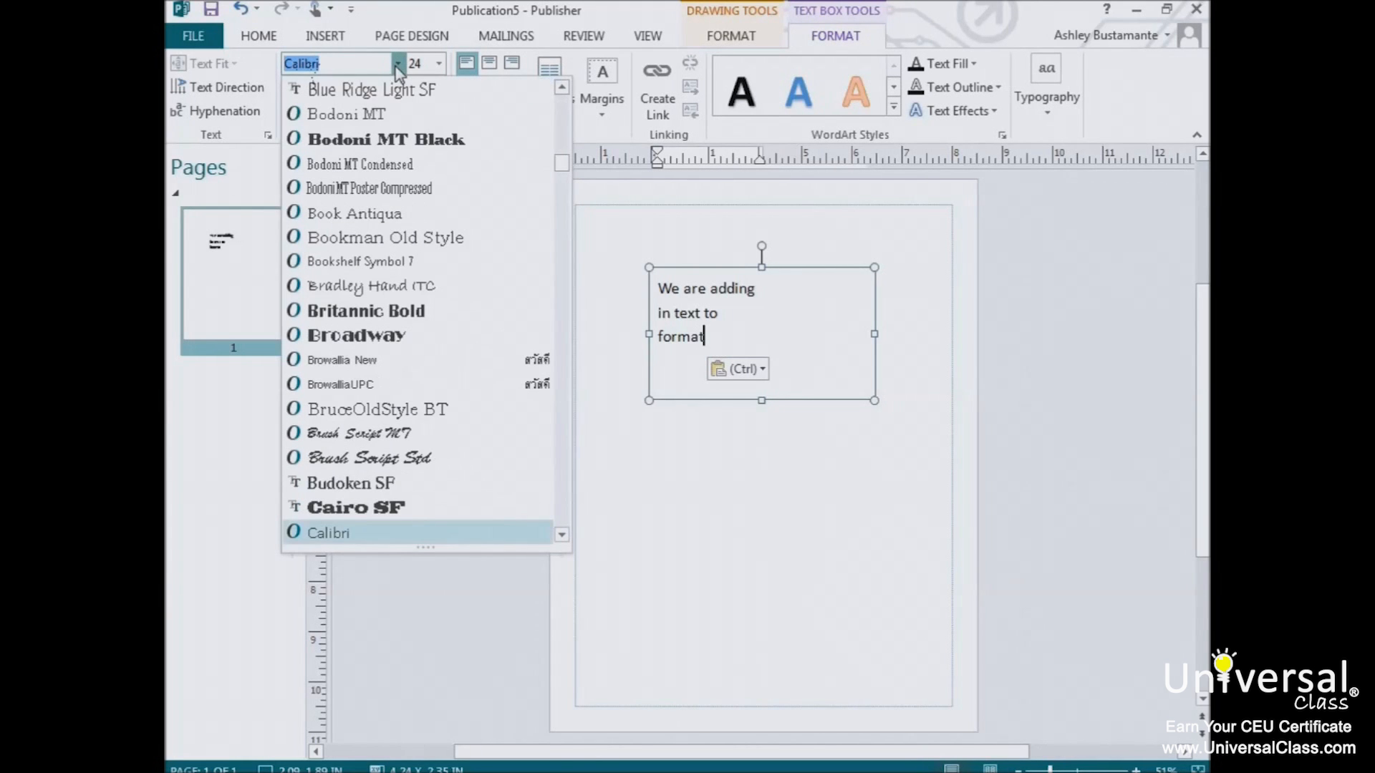
{"action": "mouse_move", "coordinate": [345, 115]}
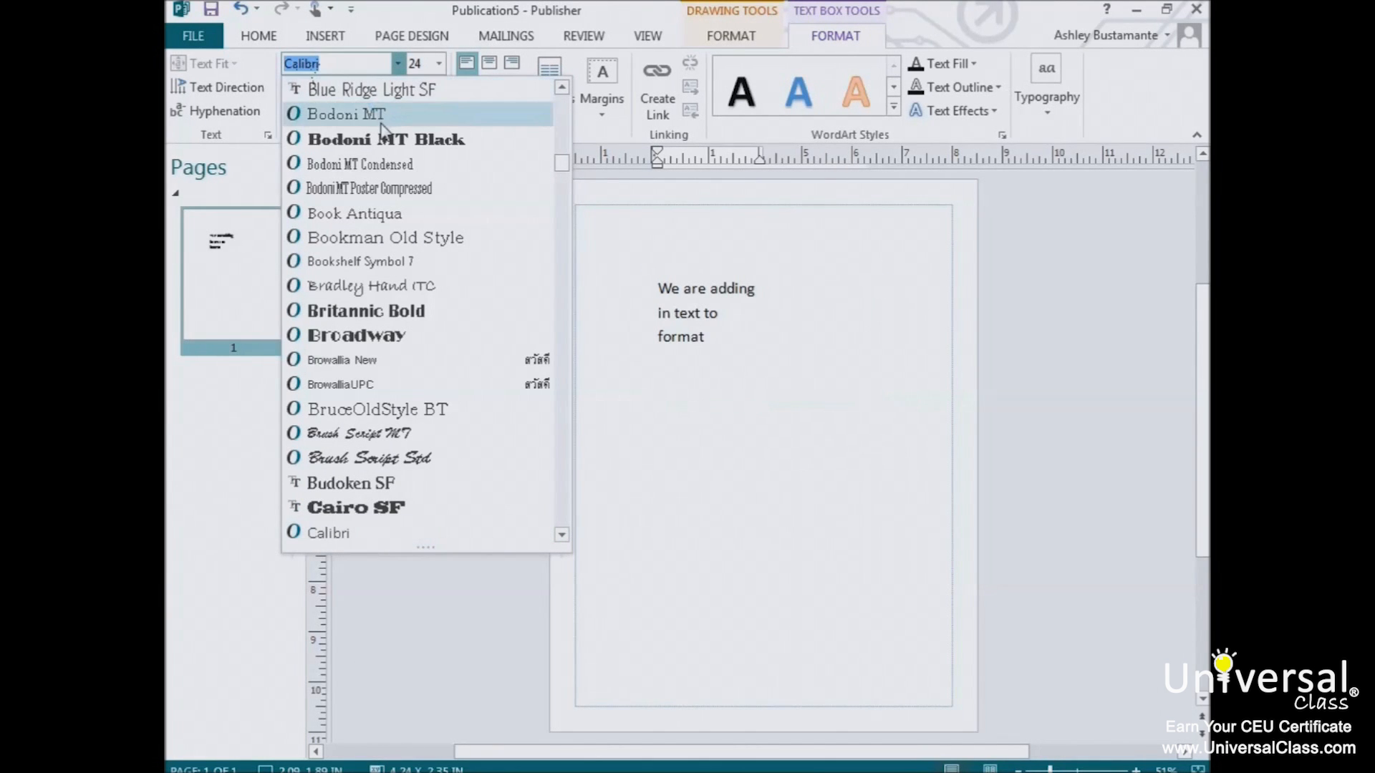
{"action": "mouse_move", "coordinate": [385, 139]}
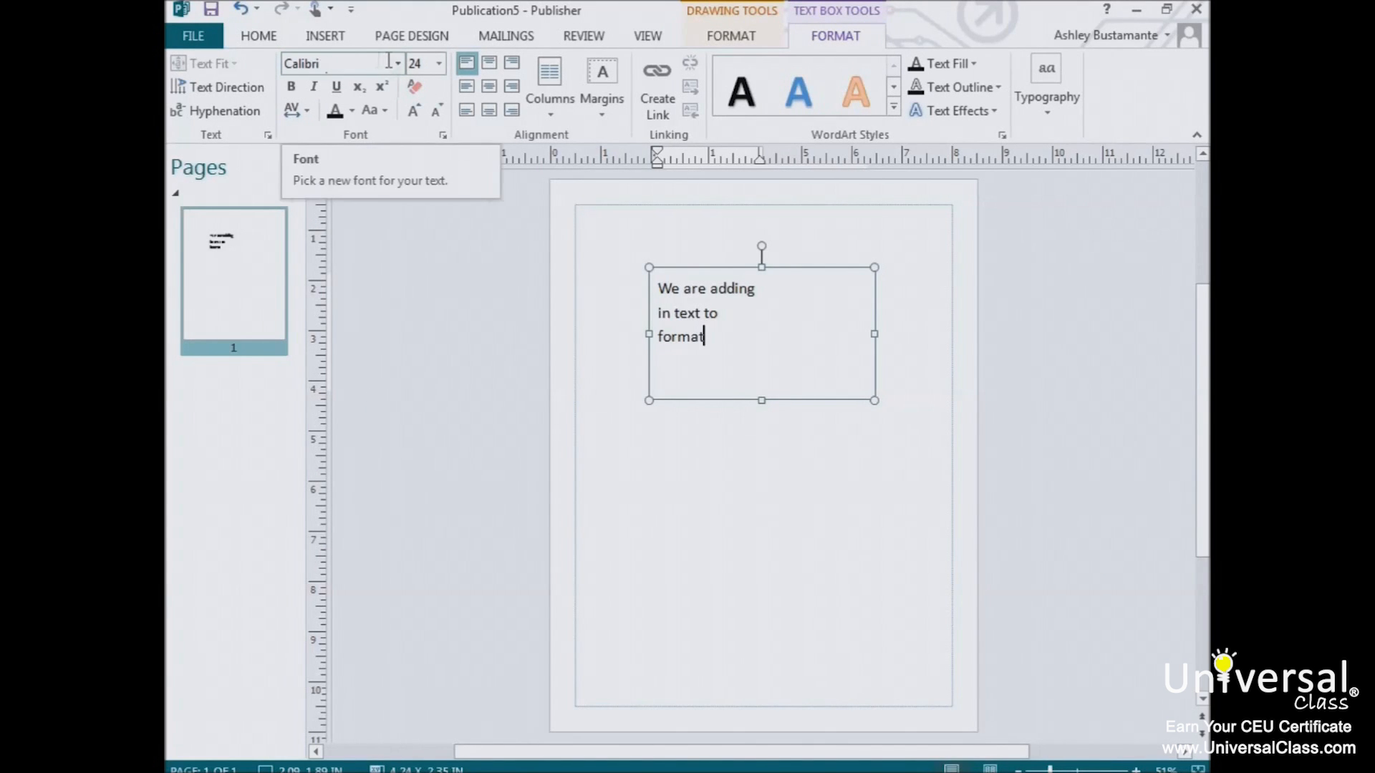
{"action": "left_click", "coordinate": [338, 61]}
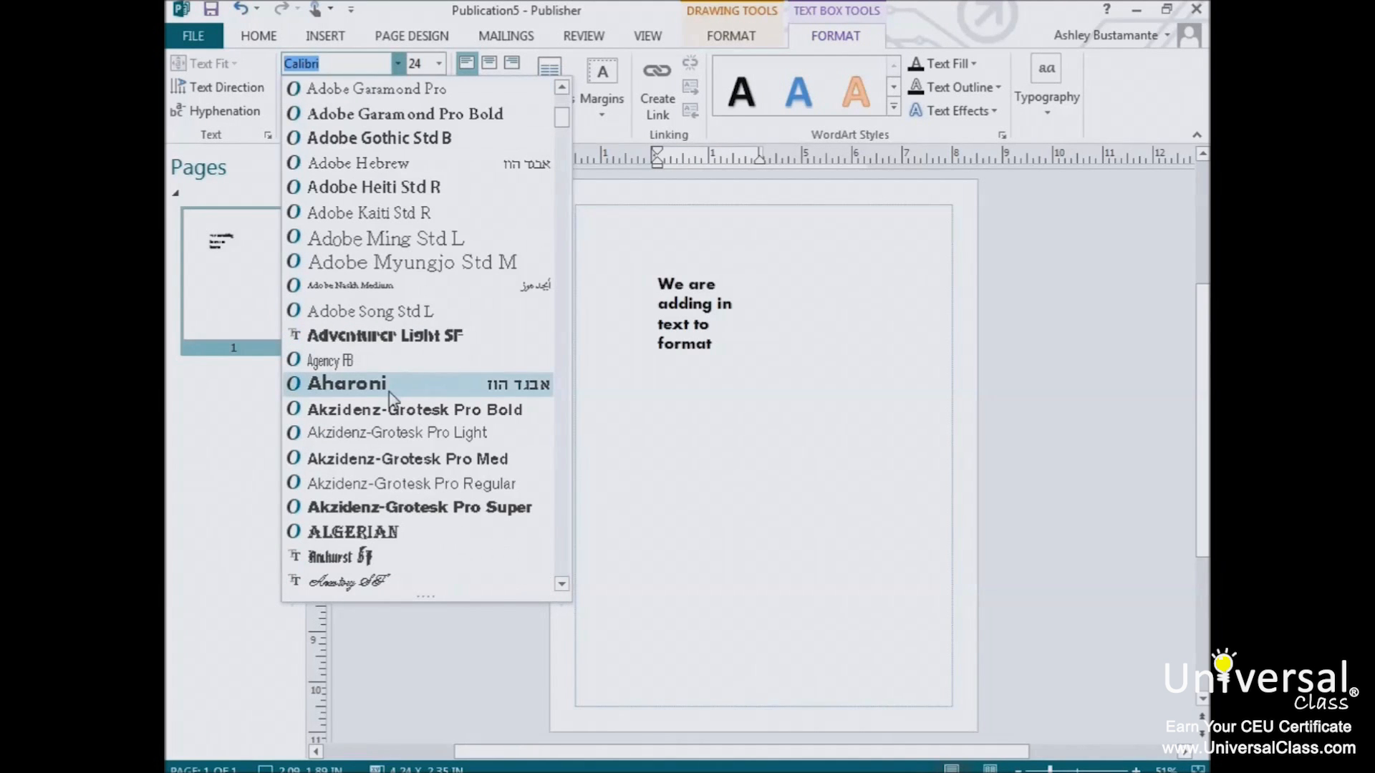
{"action": "left_click", "coordinate": [345, 384]}
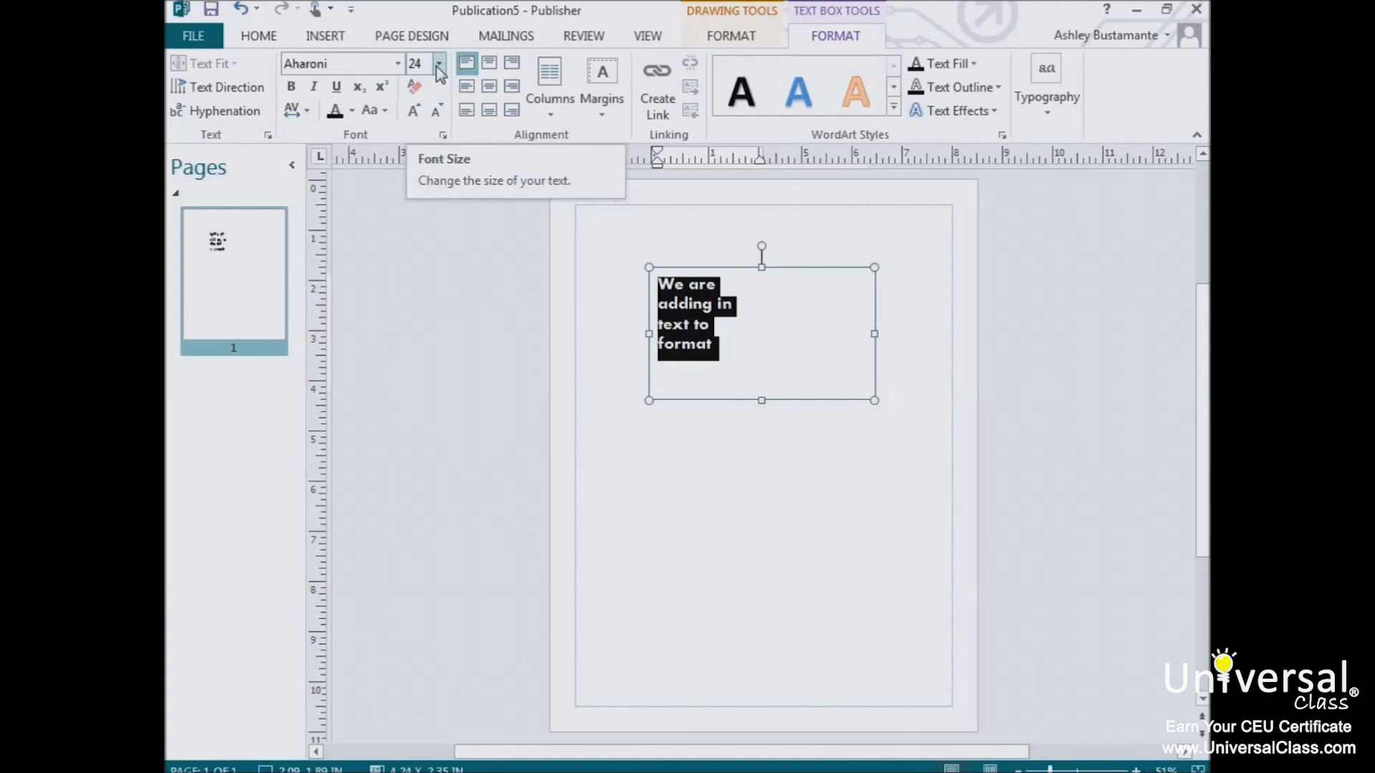
Step: Set the sentence to 28 pt and try Grow Font and Shrink Font steps
{"action": "left_click", "coordinate": [417, 63]}
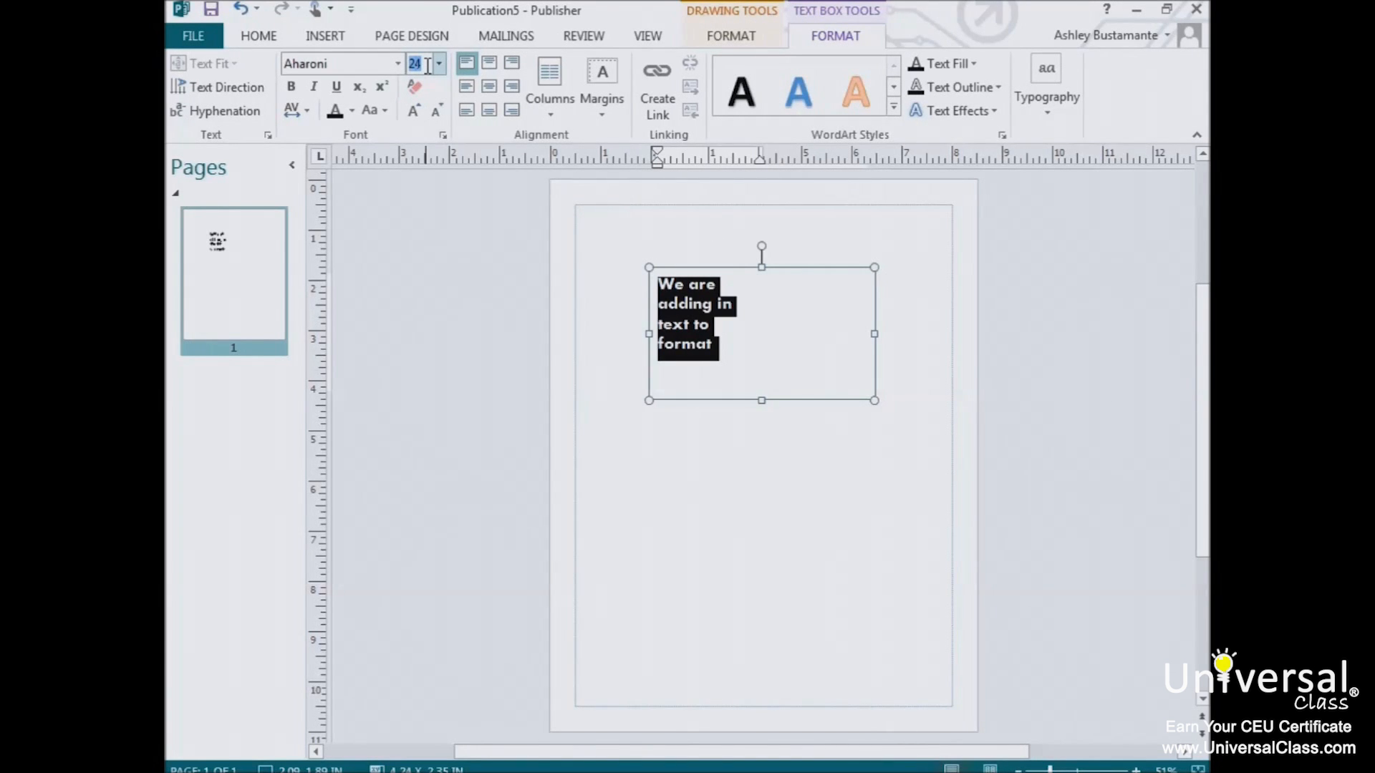
{"action": "type", "text": "50"}
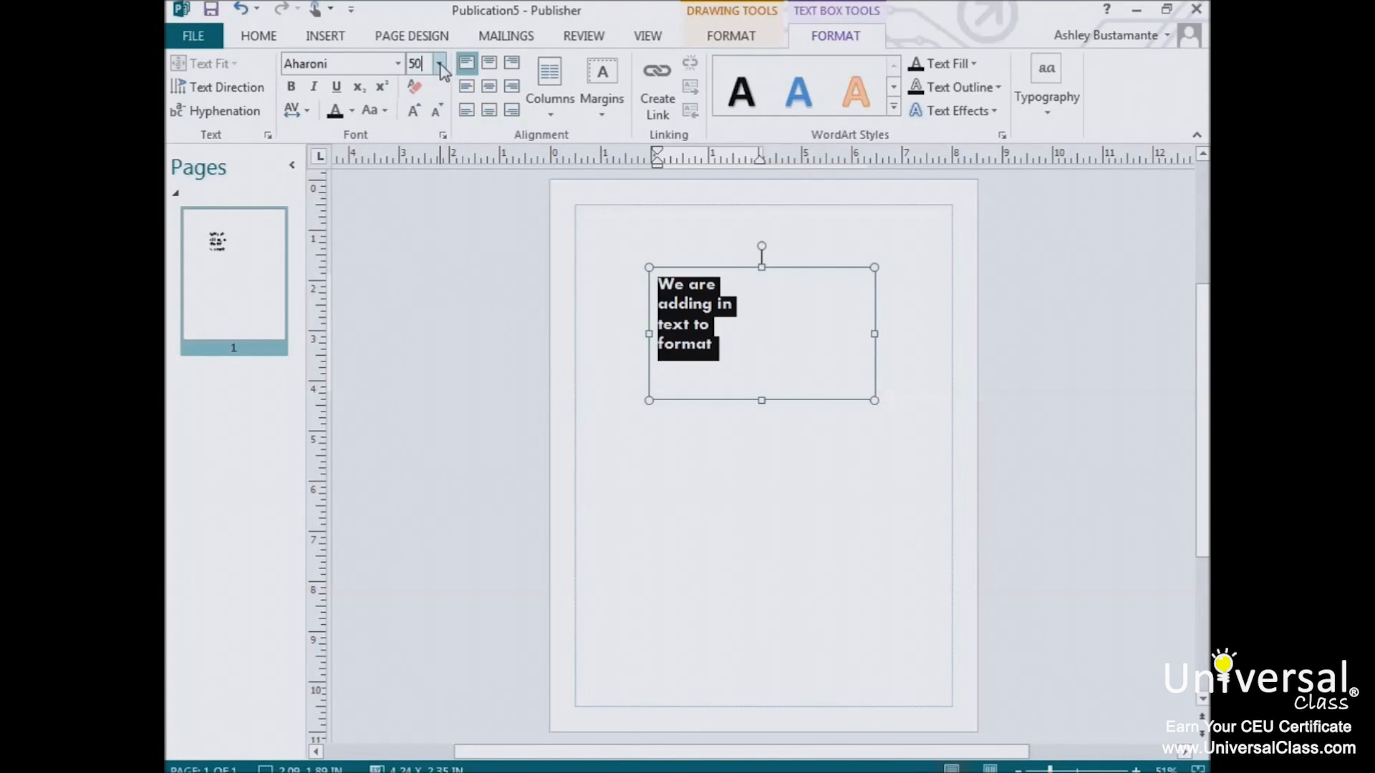
{"action": "left_click", "coordinate": [438, 63]}
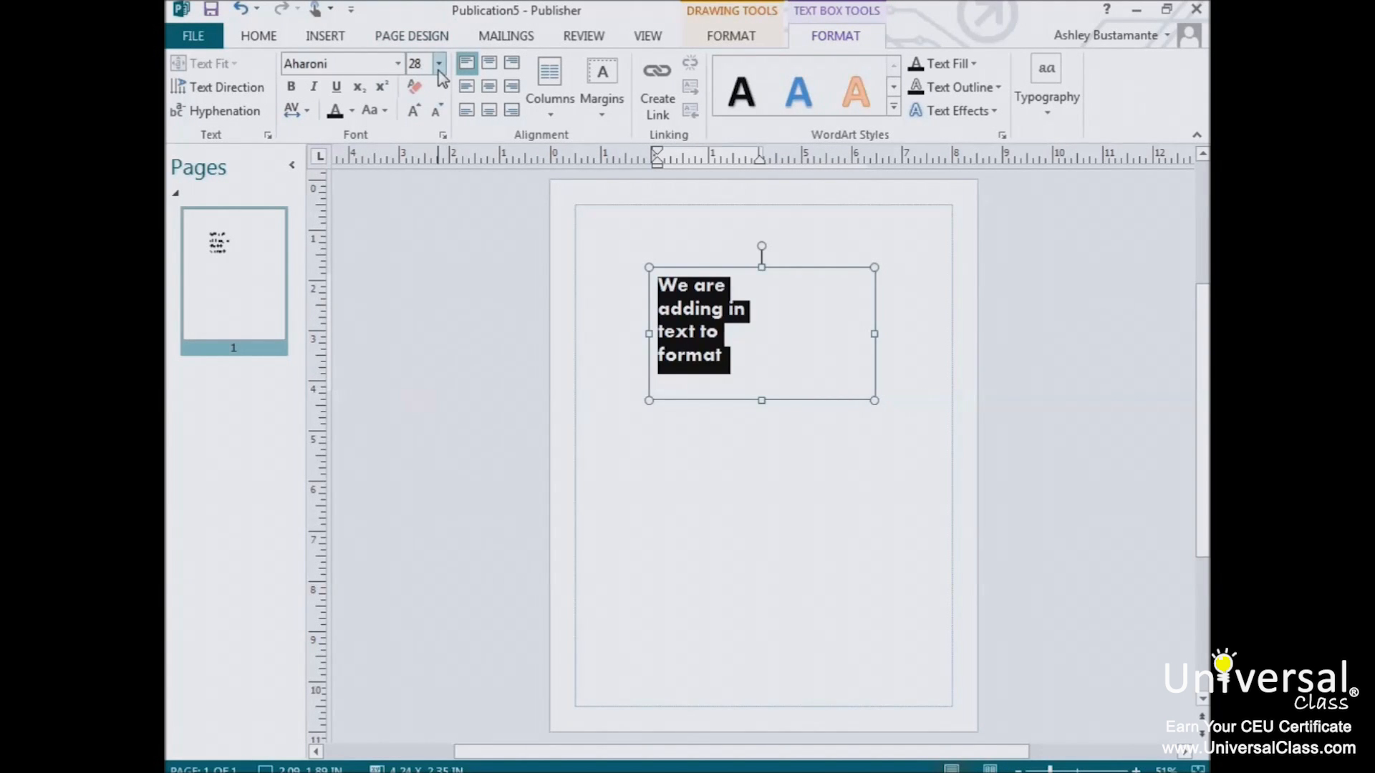
{"action": "mouse_move", "coordinate": [438, 75]}
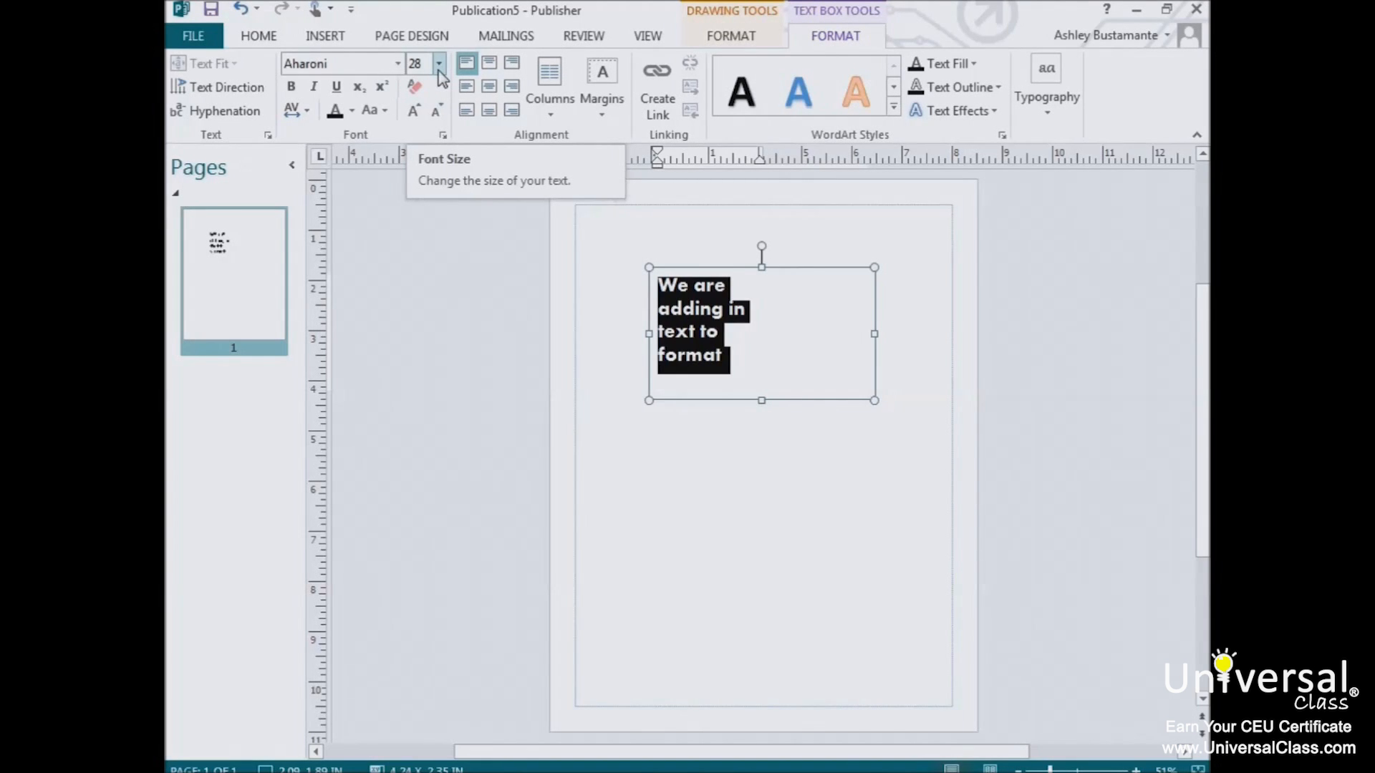
{"action": "mouse_move", "coordinate": [404, 132]}
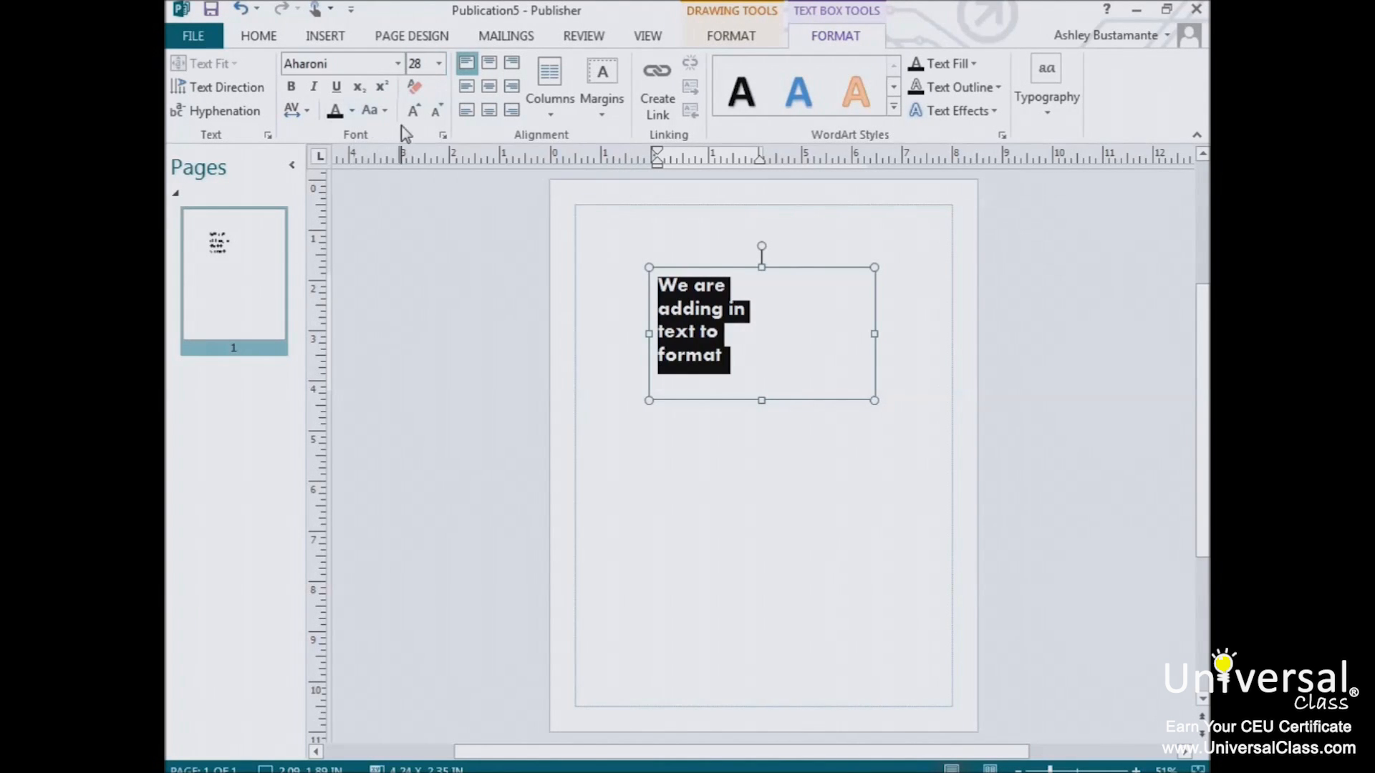
{"action": "left_click", "coordinate": [413, 110]}
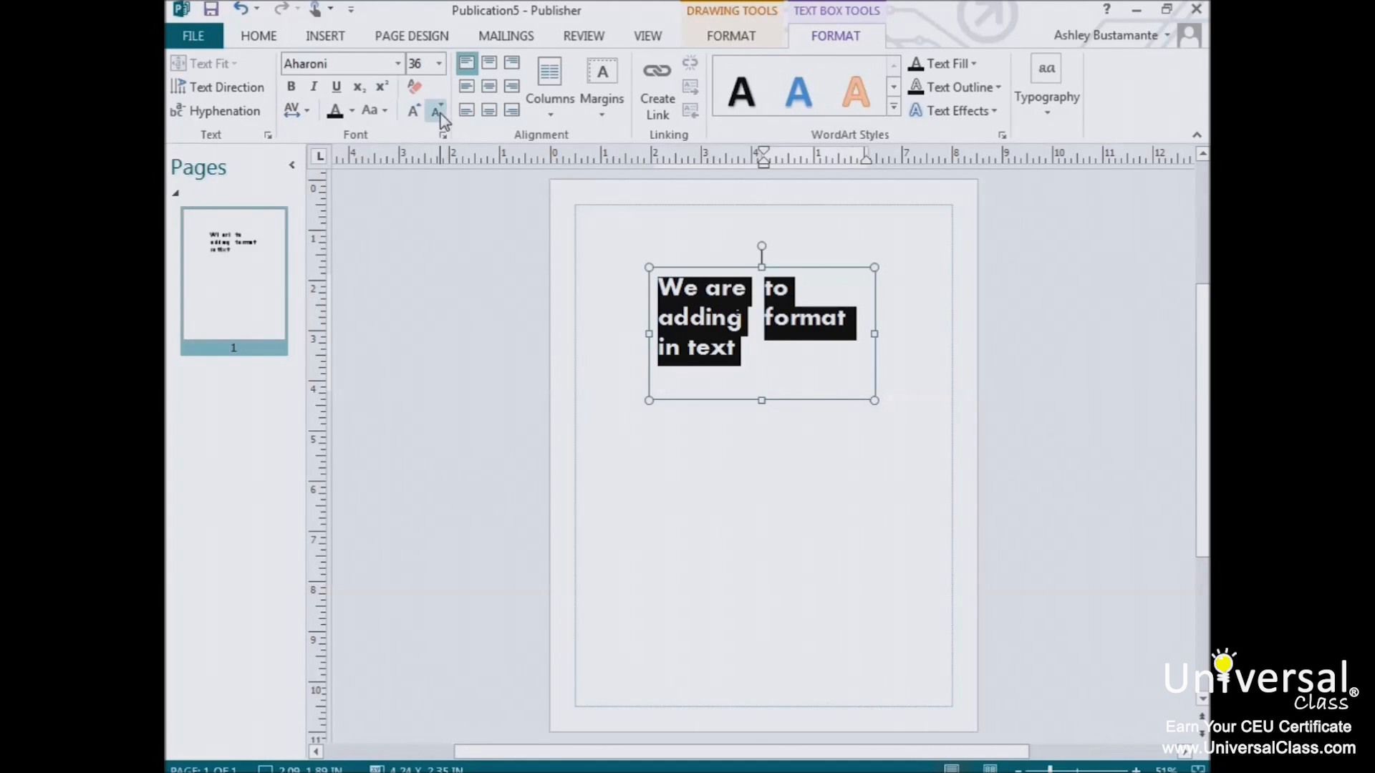
{"action": "left_click", "coordinate": [436, 110]}
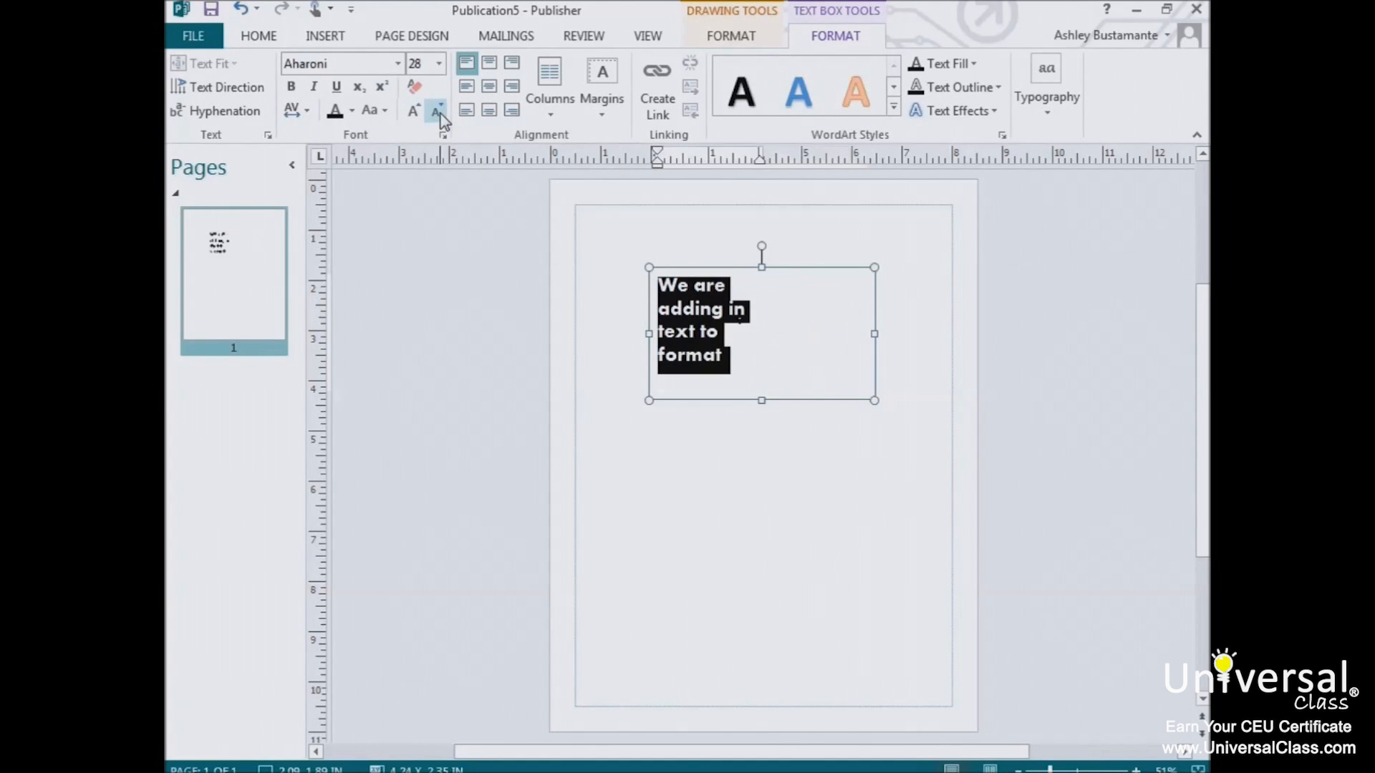
{"action": "left_click", "coordinate": [412, 109]}
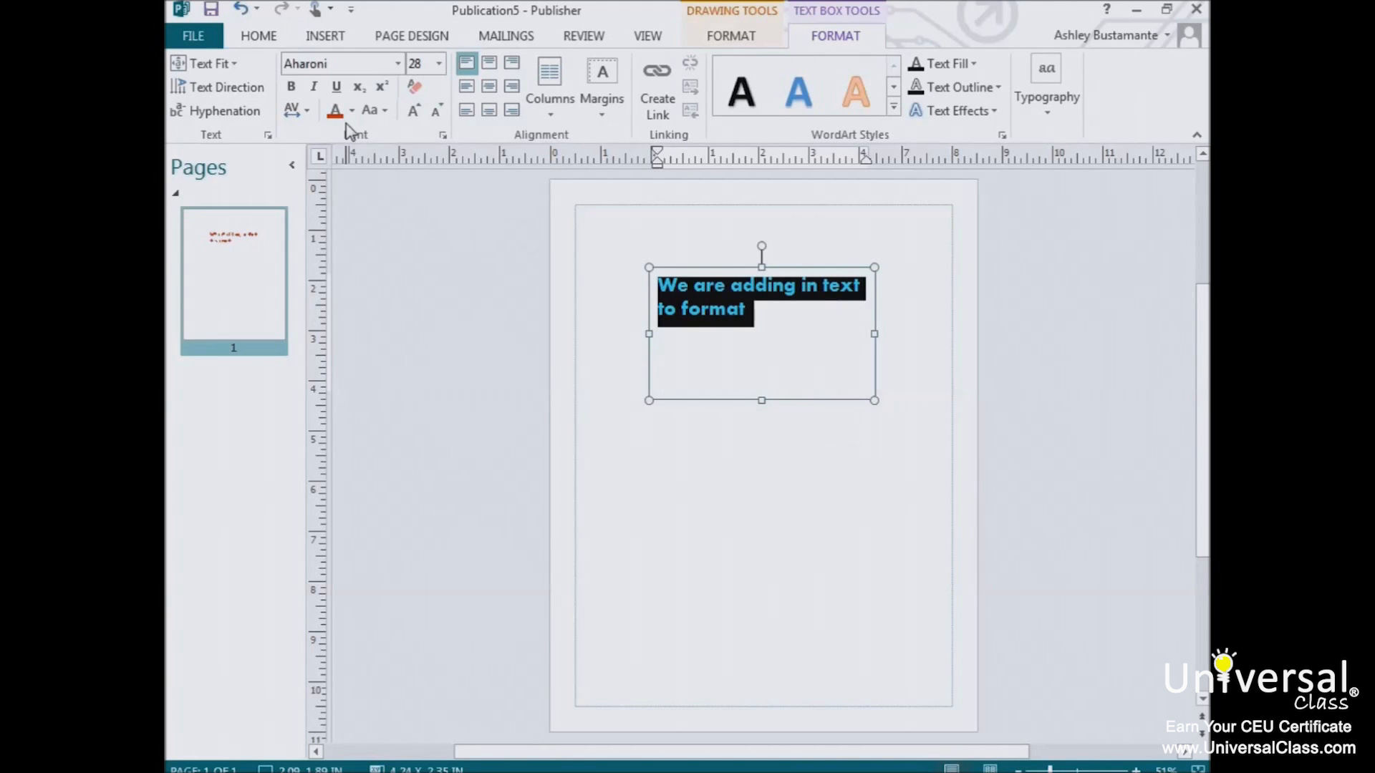
{"action": "mouse_move", "coordinate": [335, 110]}
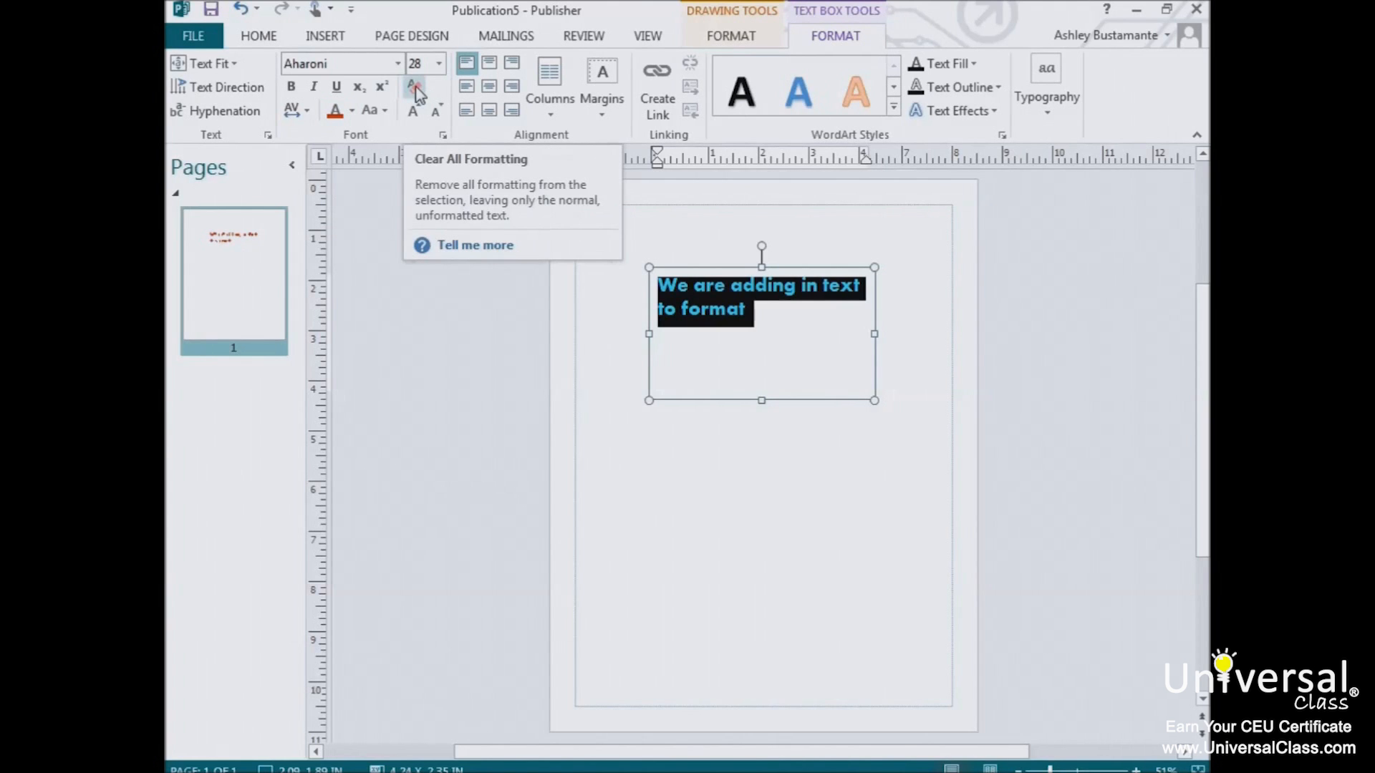
Step: Clear all the sentence's formatting, then undo to restore 28 pt red Aharoni
{"action": "left_click", "coordinate": [413, 85]}
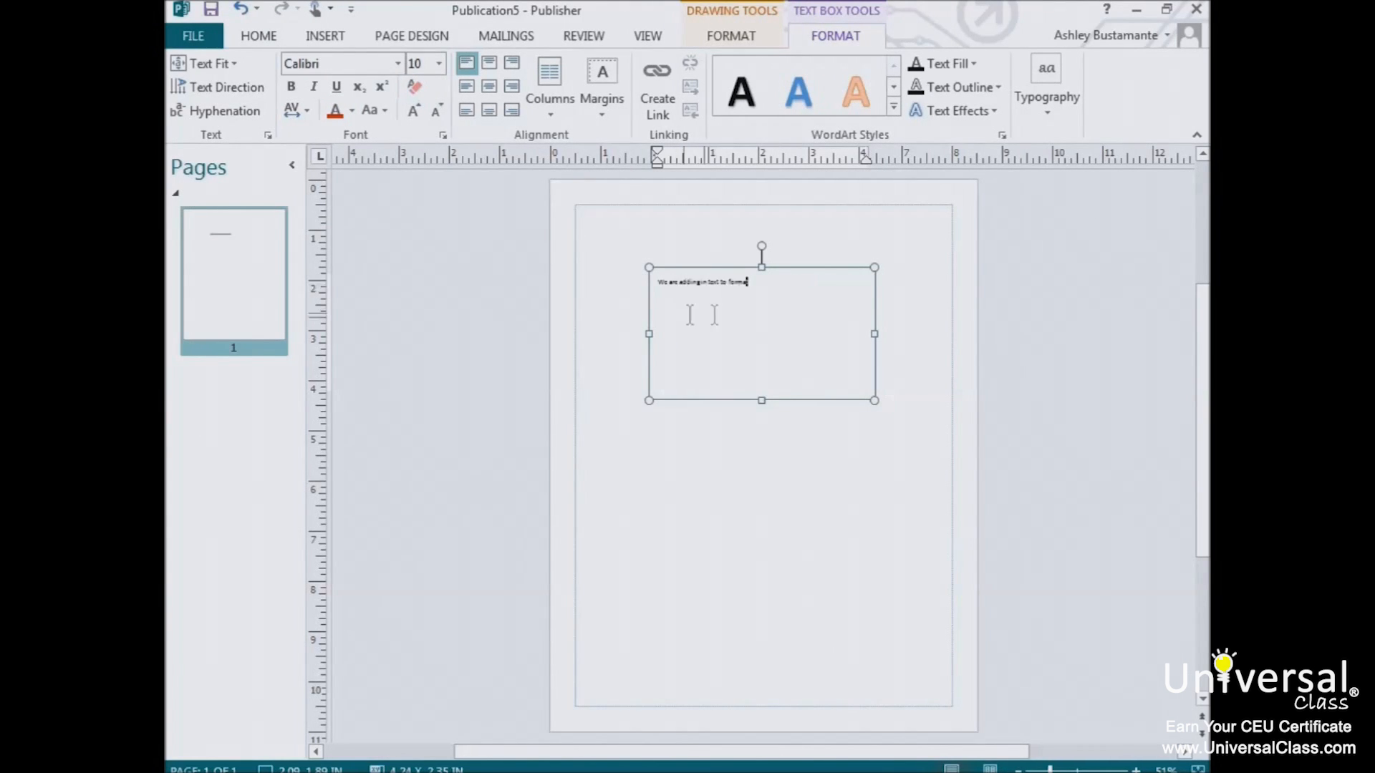
{"action": "left_click", "coordinate": [239, 10]}
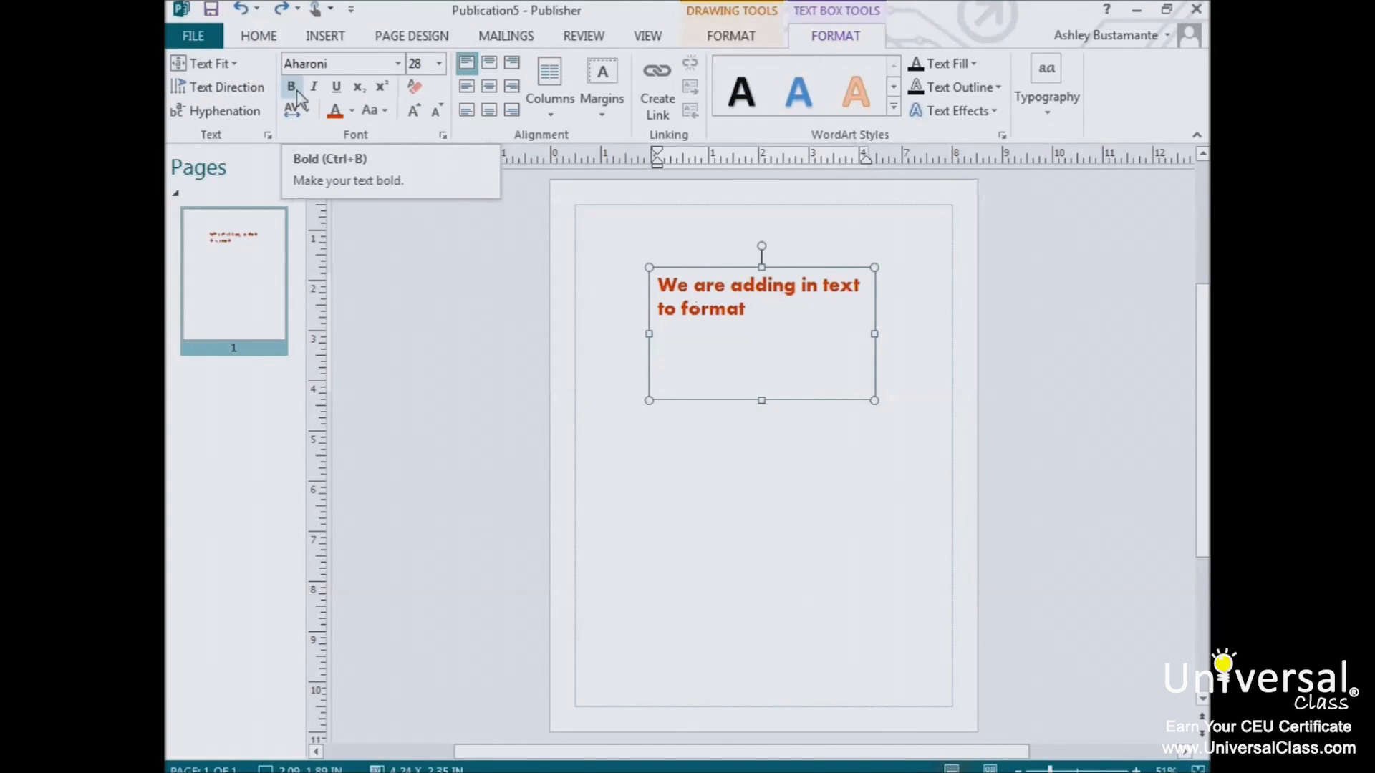
{"action": "mouse_move", "coordinate": [313, 86]}
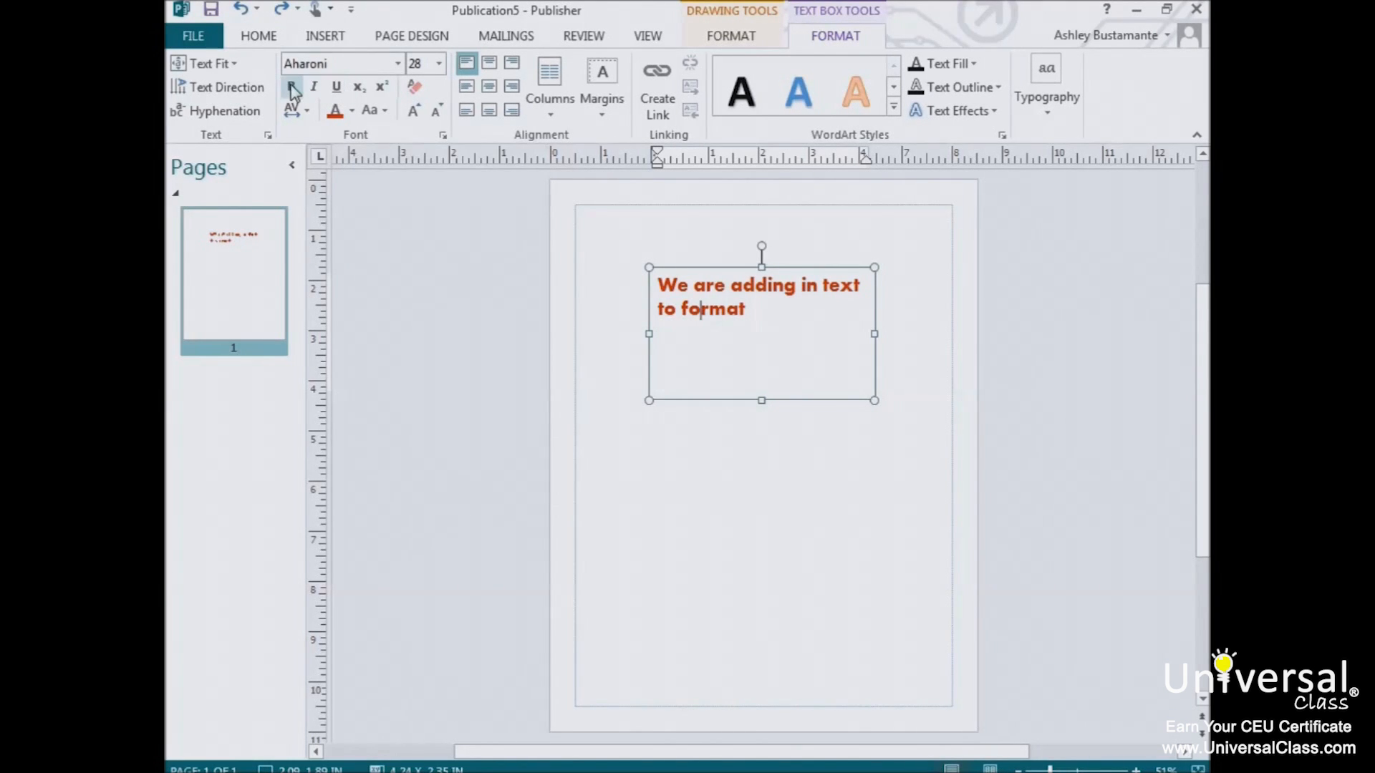
{"action": "mouse_move", "coordinate": [292, 87]}
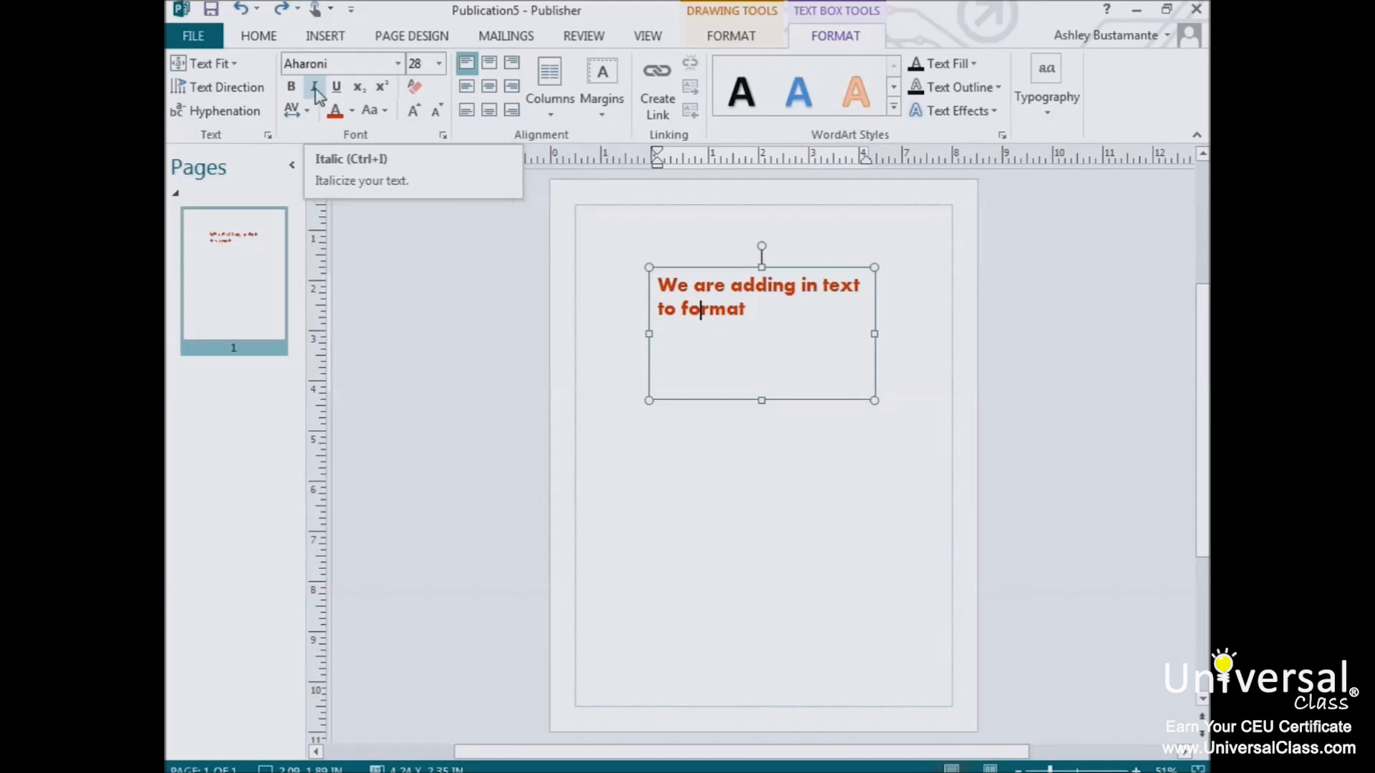
{"action": "mouse_move", "coordinate": [336, 87]}
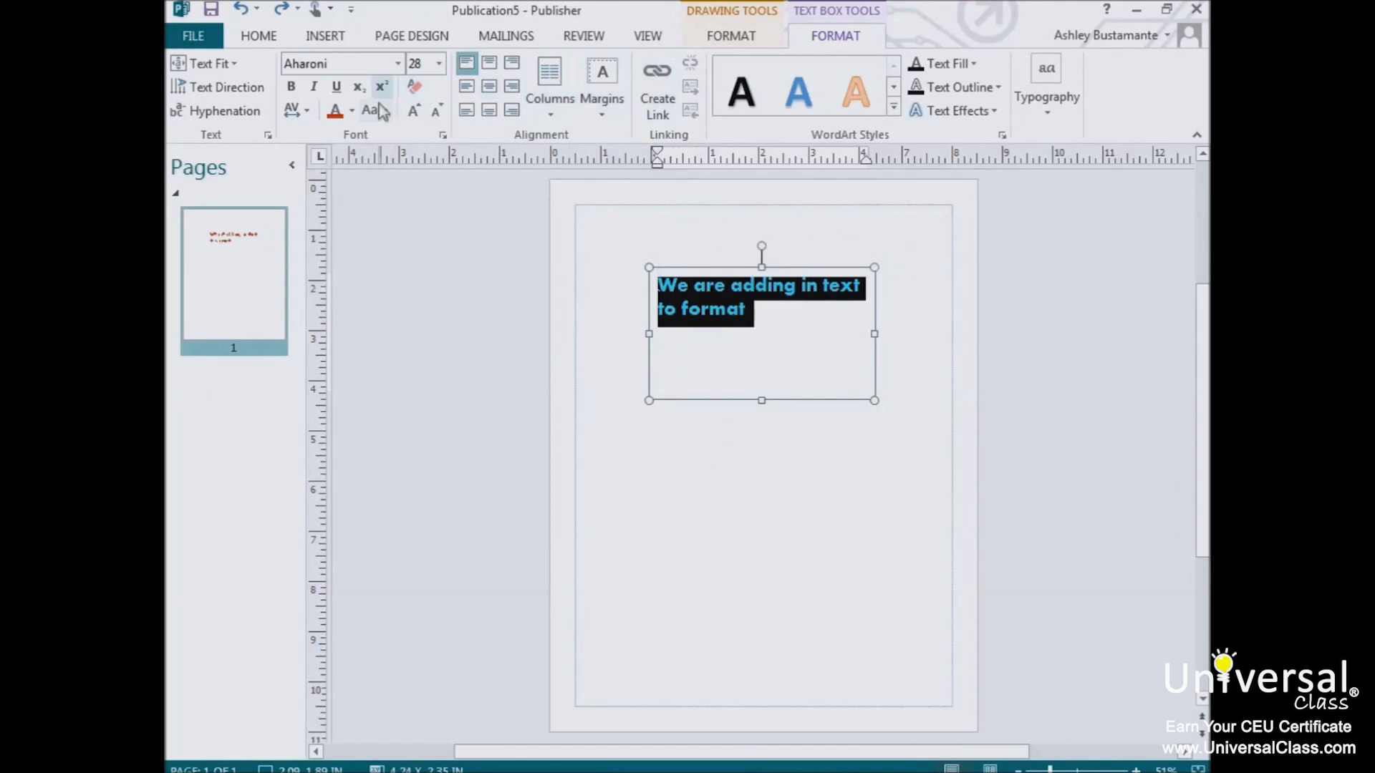
Step: Underline the whole selected 28 pt Aharoni sentence
{"action": "left_click", "coordinate": [335, 86]}
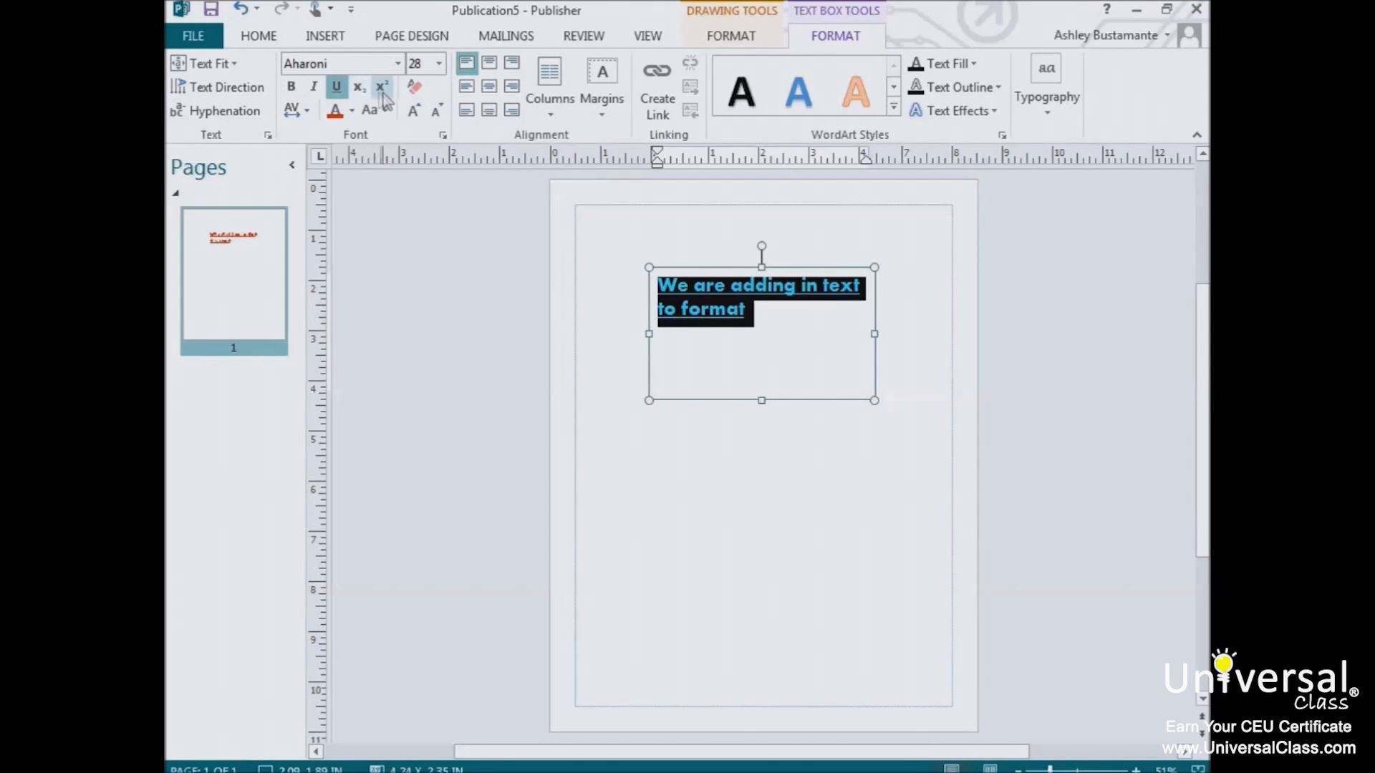
{"action": "mouse_move", "coordinate": [357, 86]}
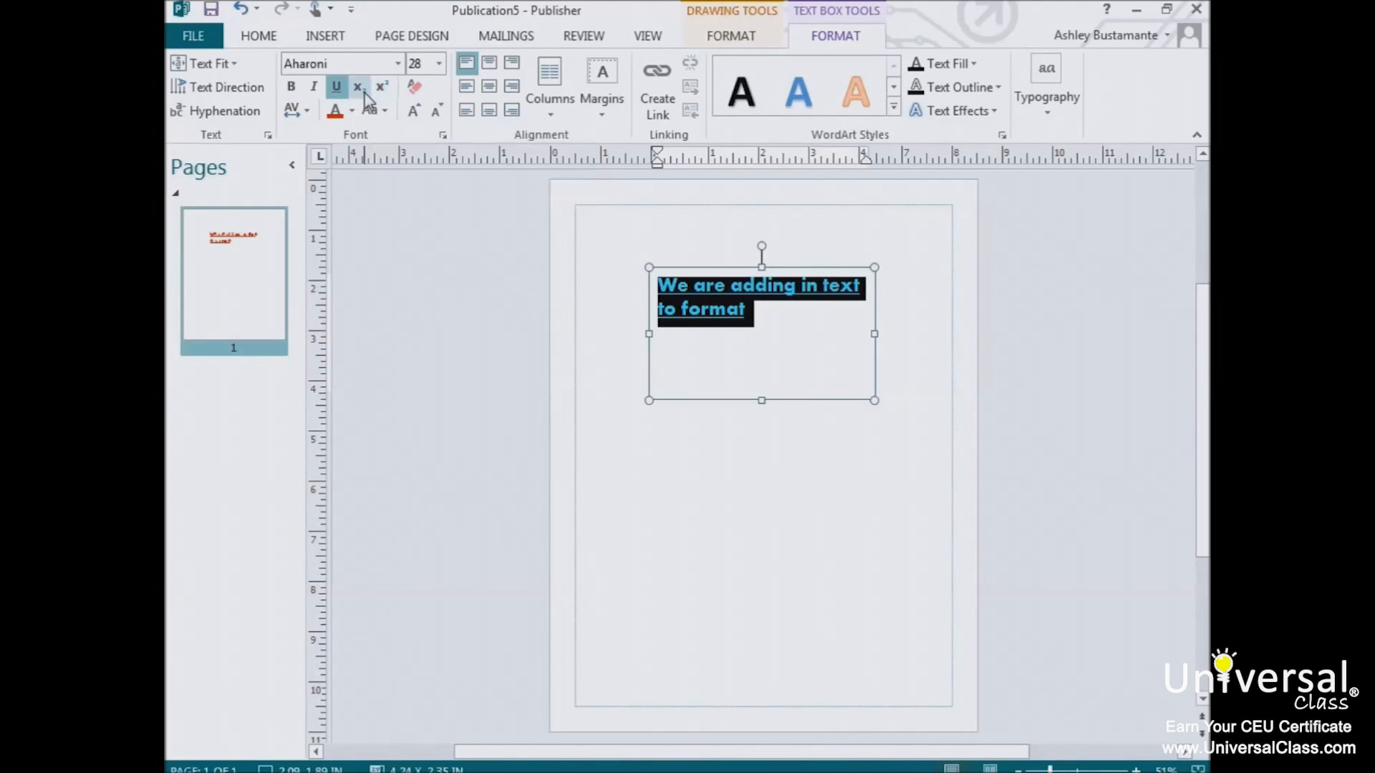
{"action": "mouse_move", "coordinate": [382, 86]}
{"action": "type", "text": "E"}
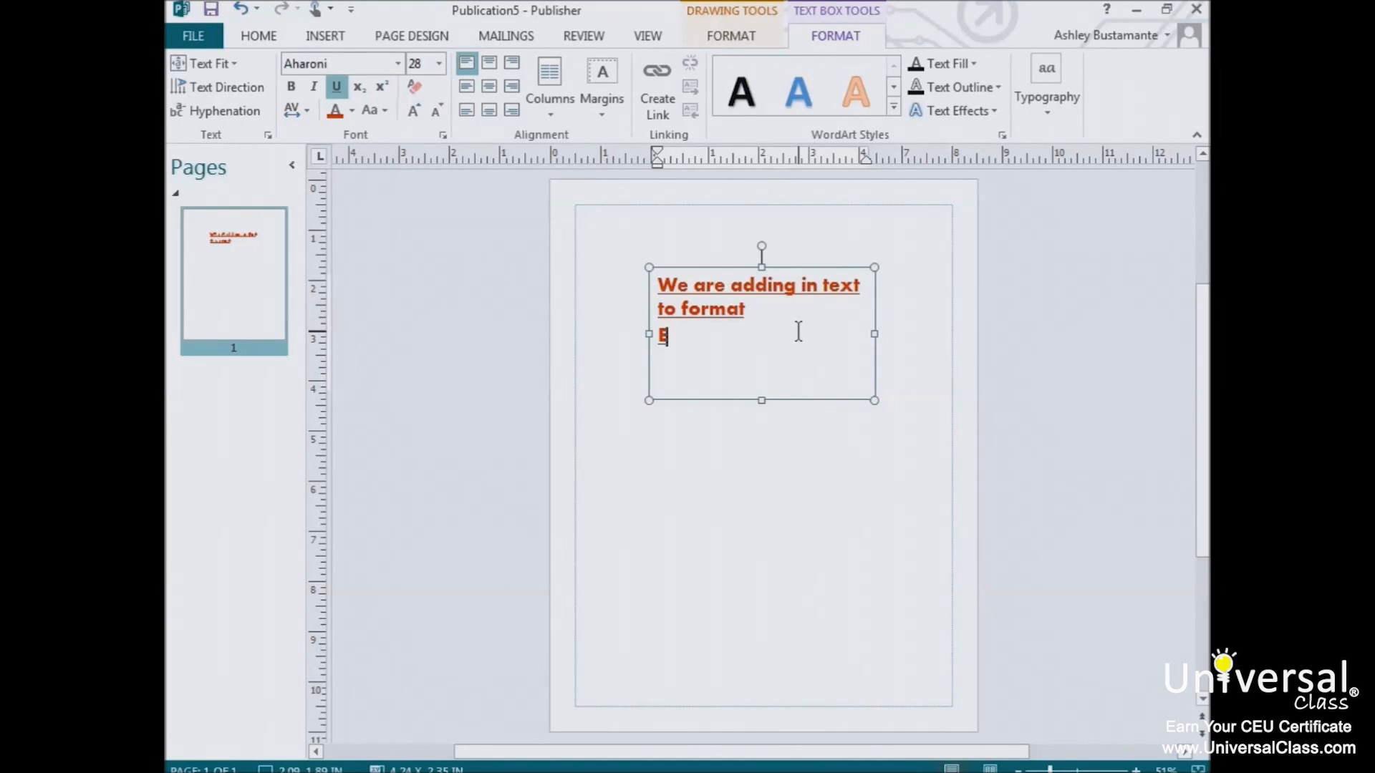
Step: Complete the formula line E+MC and set the following 2 as subscript
{"action": "type", "text": "+MC2"}
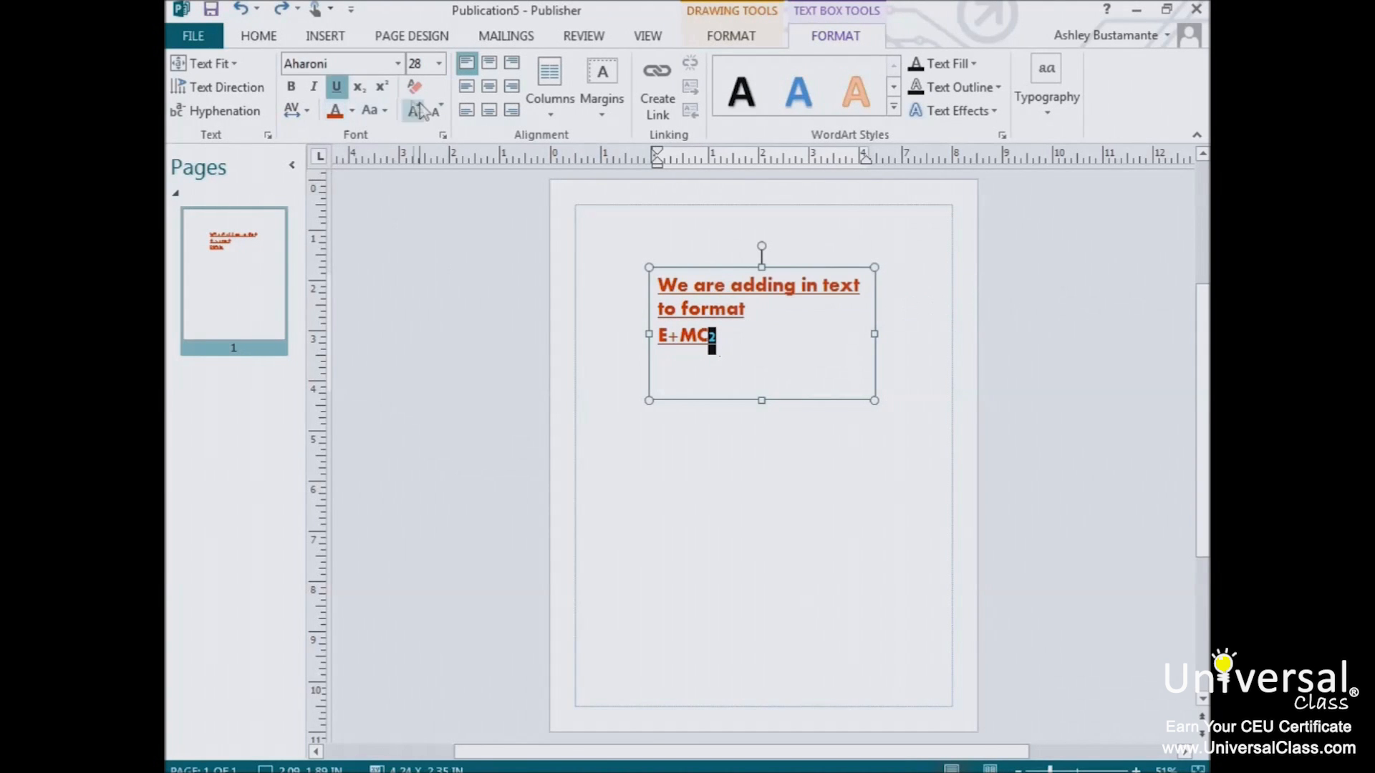
{"action": "left_click", "coordinate": [357, 85]}
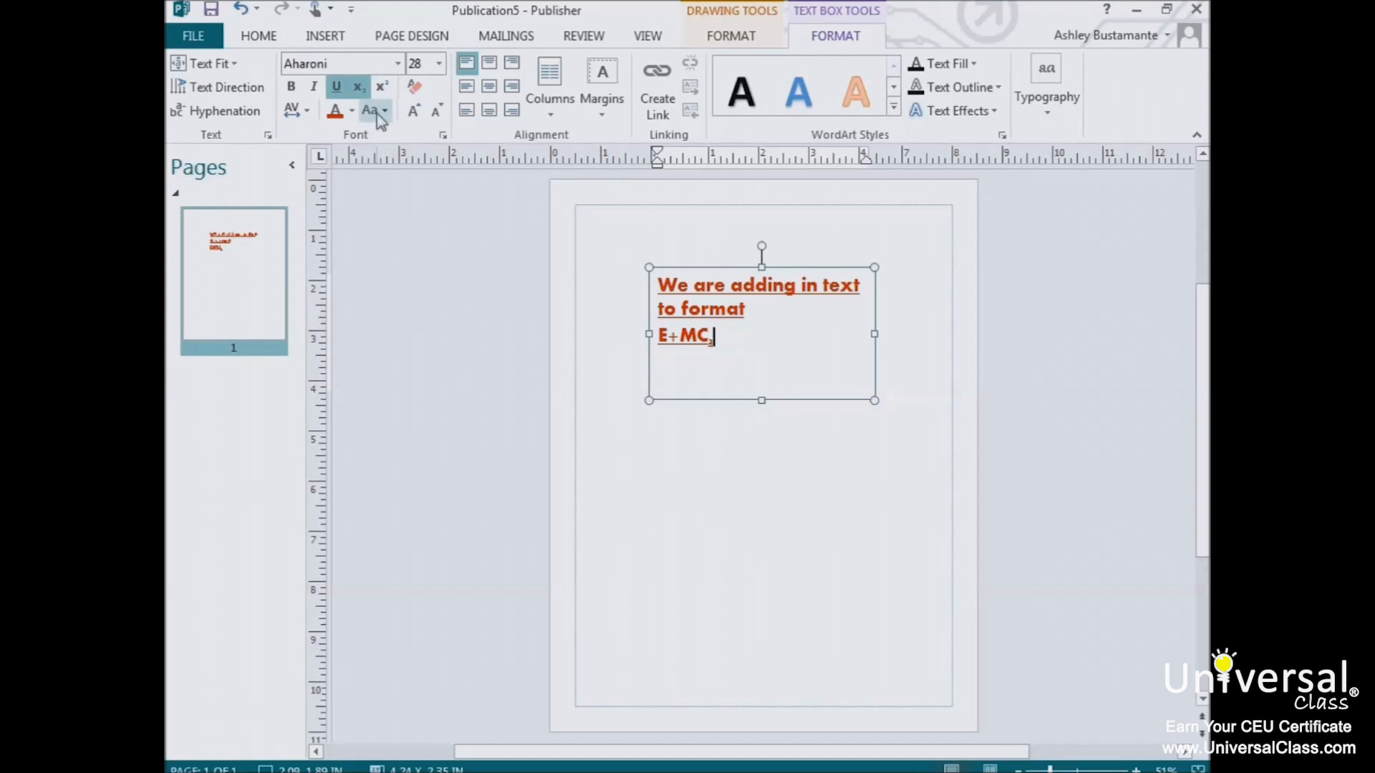
{"action": "mouse_move", "coordinate": [368, 109]}
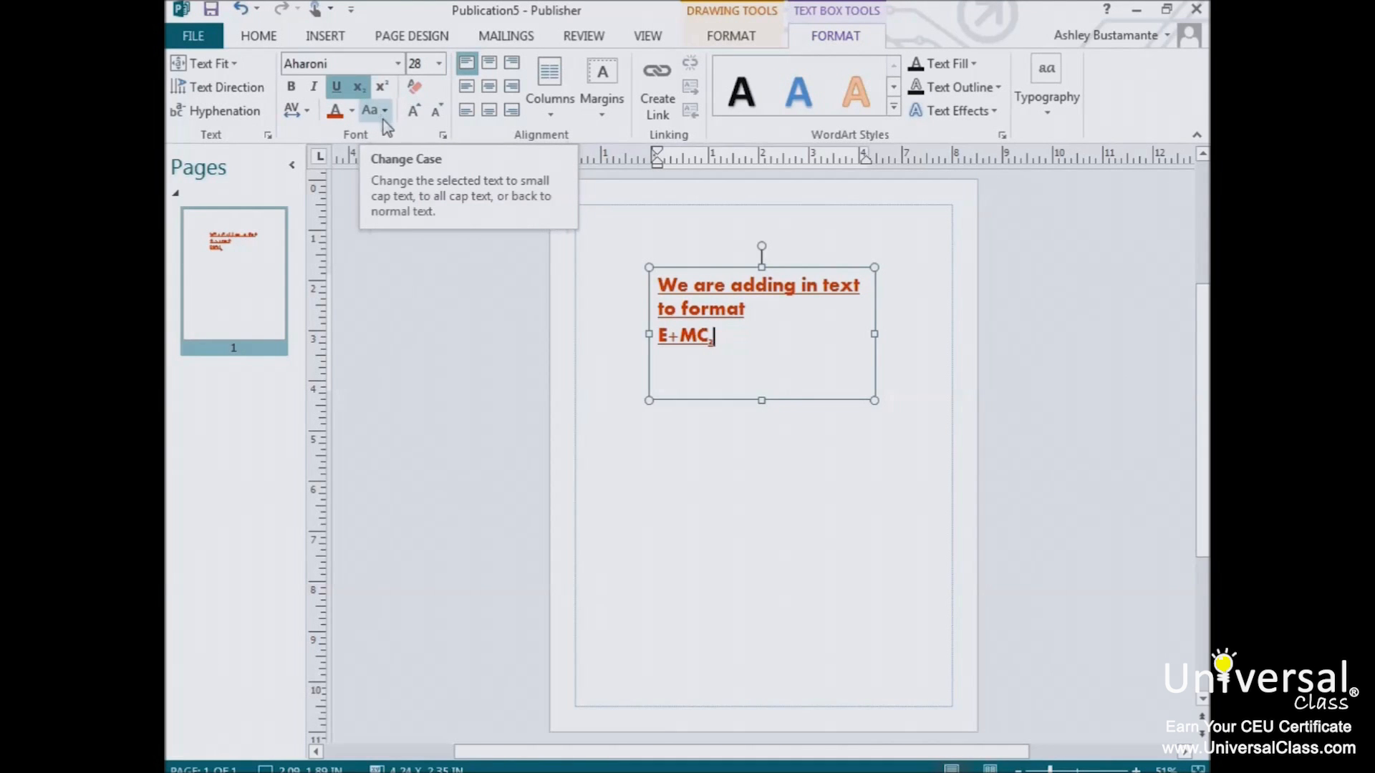
{"action": "left_click", "coordinate": [374, 110]}
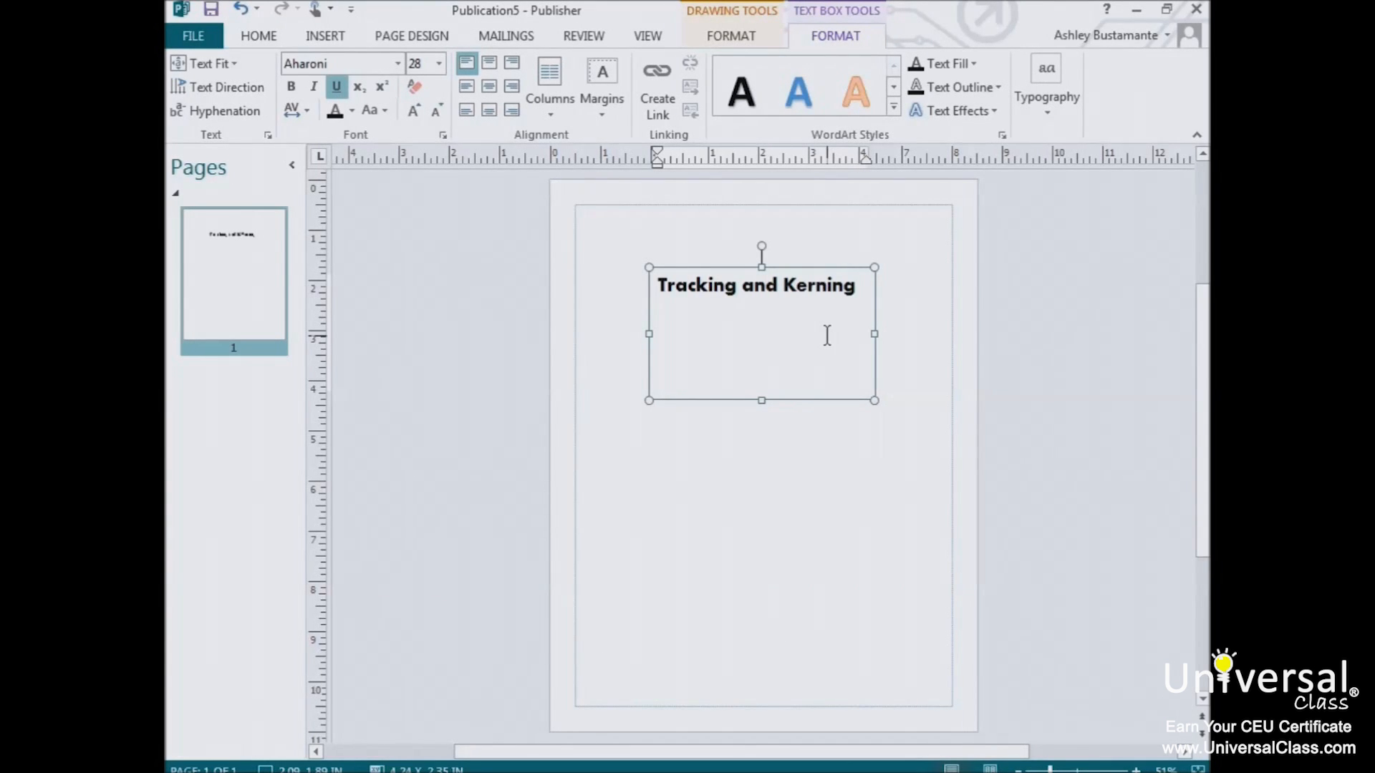
Step: With 'Tracking and Kerning' as the heading, show the character spacing presets (Very Tight to Very Loose)
{"action": "left_click", "coordinate": [657, 314]}
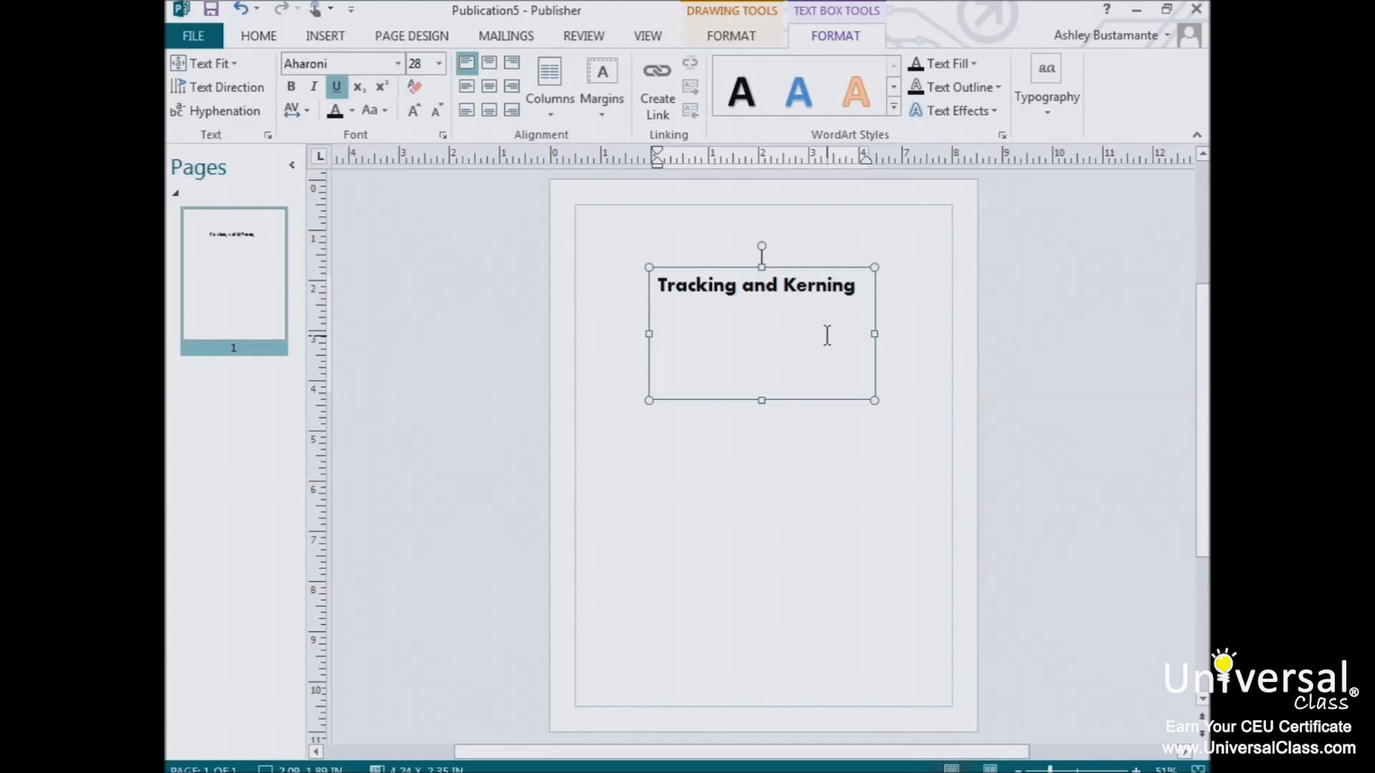
{"action": "left_click", "coordinate": [657, 314]}
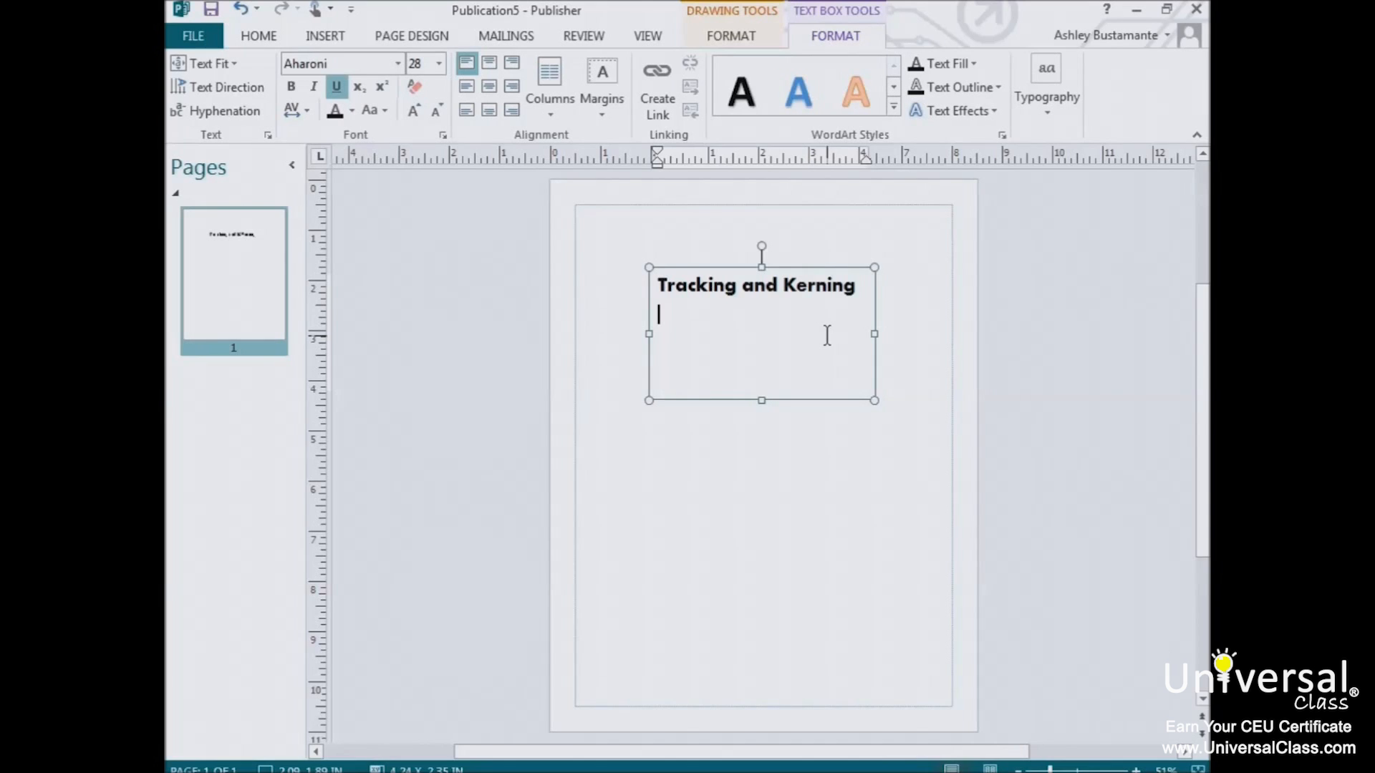
{"action": "mouse_move", "coordinate": [798, 330]}
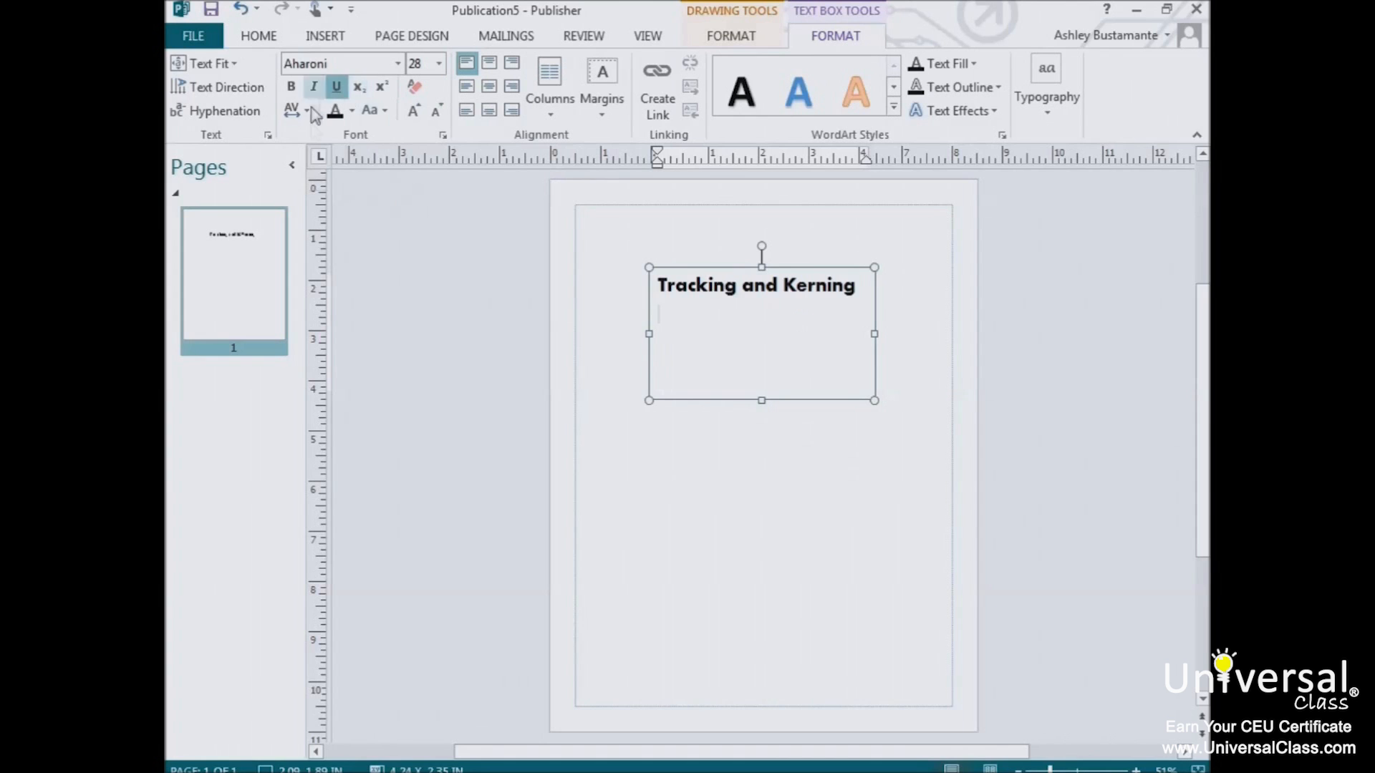
{"action": "left_click", "coordinate": [292, 110]}
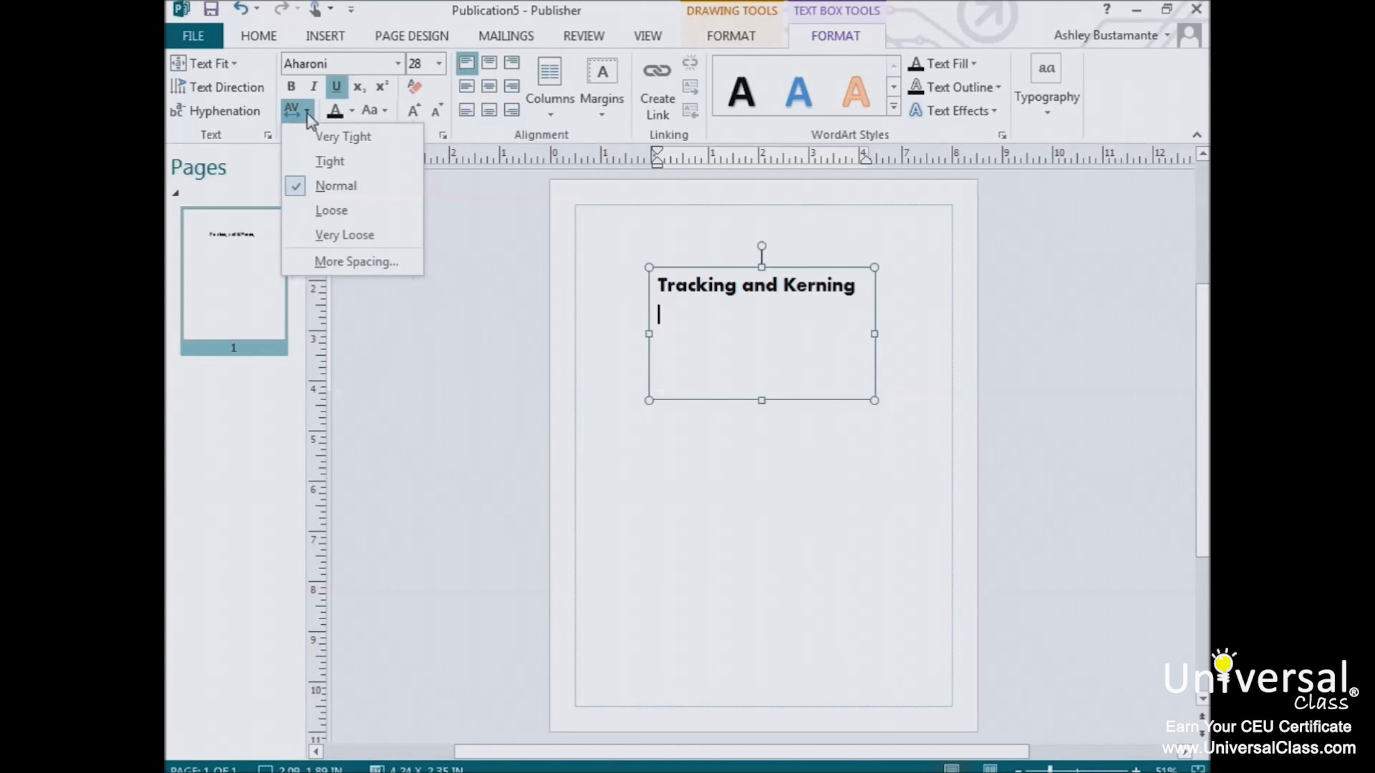
{"action": "mouse_move", "coordinate": [342, 235]}
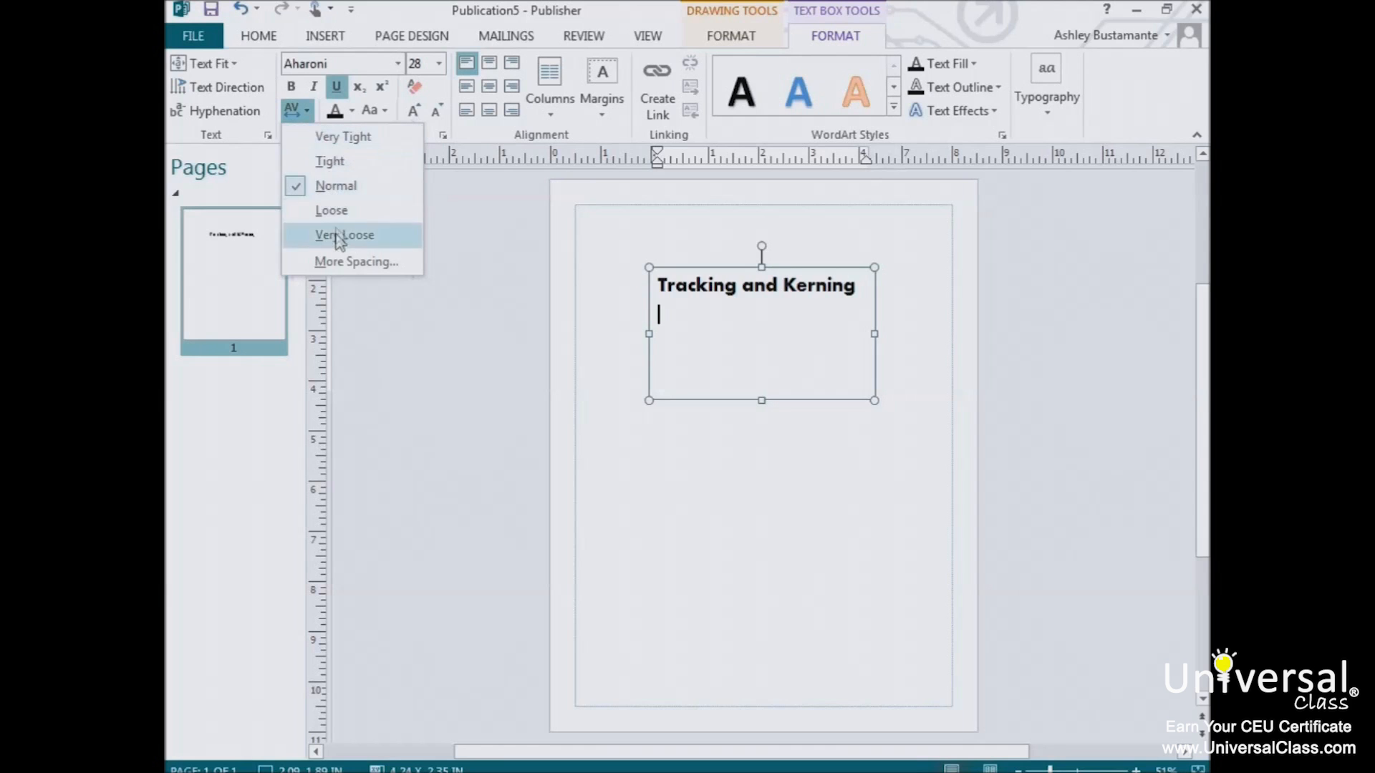
{"action": "mouse_move", "coordinate": [329, 162]}
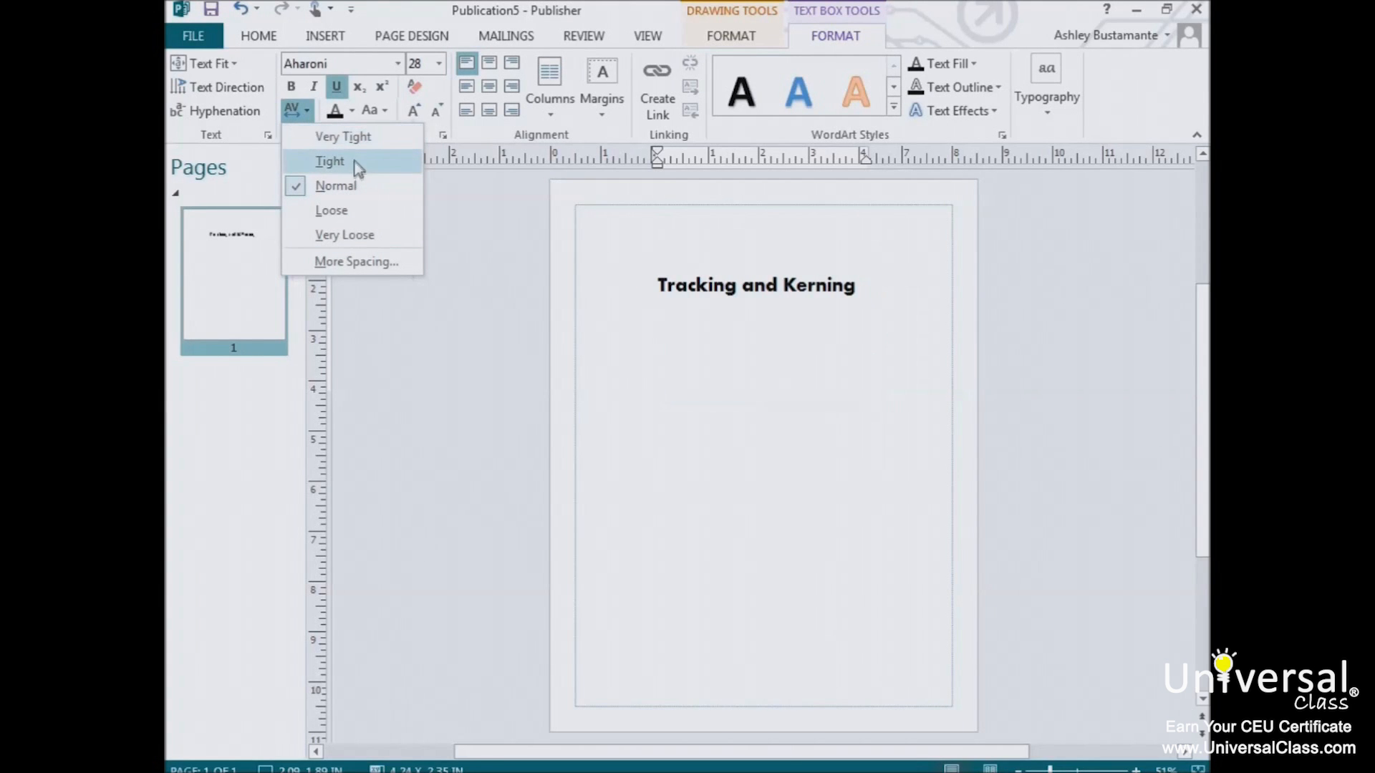
{"action": "mouse_move", "coordinate": [364, 140]}
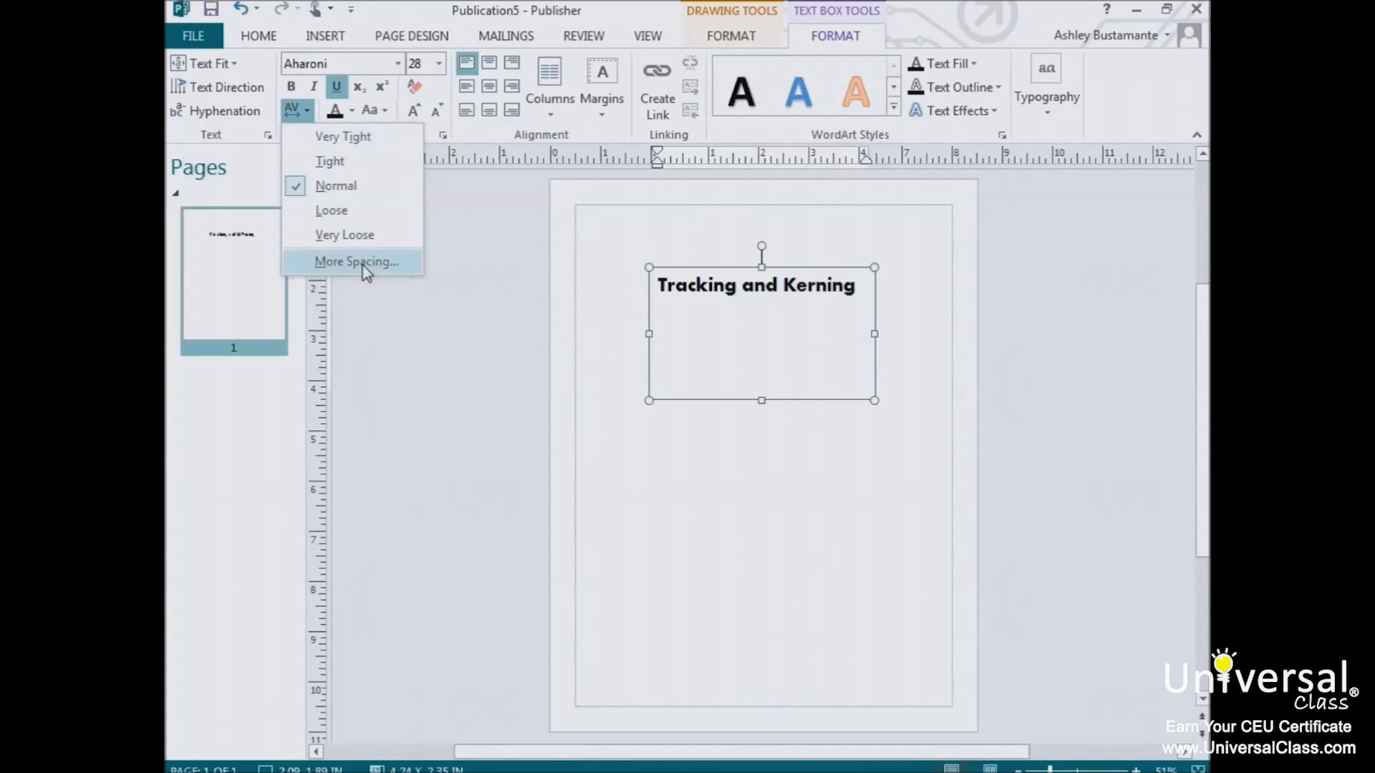
Step: In Character Spacing, set Kerning to Expand by 3 pt and apply it
{"action": "left_click", "coordinate": [355, 260]}
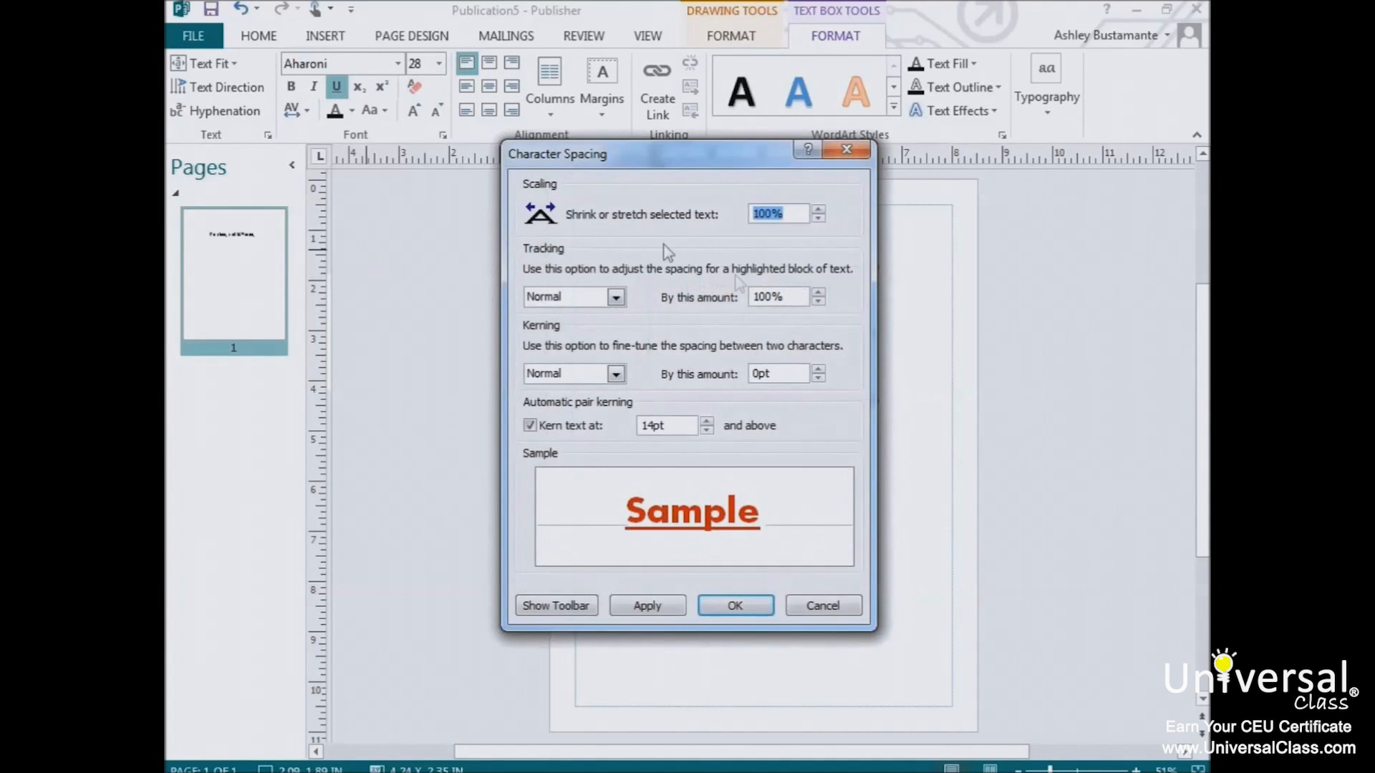
{"action": "mouse_move", "coordinate": [760, 487]}
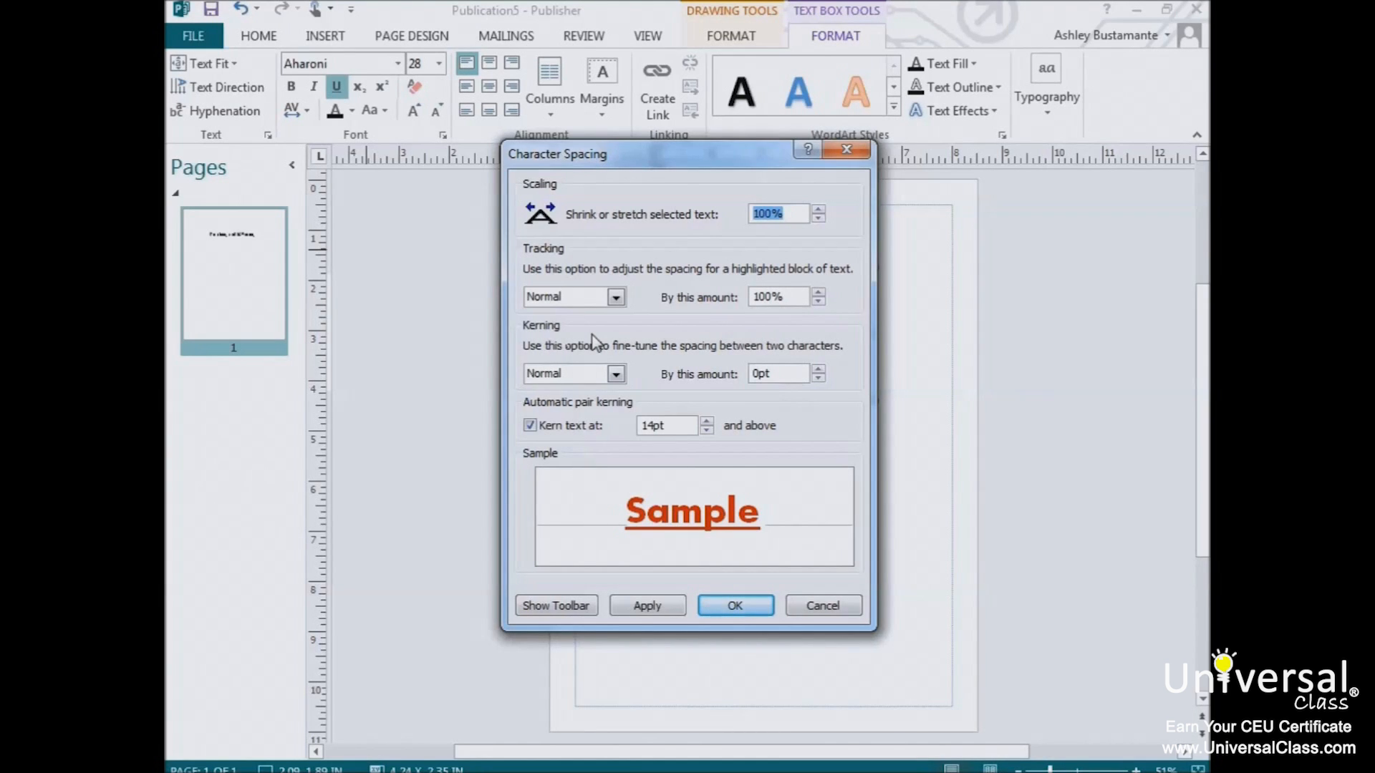
{"action": "left_click", "coordinate": [616, 373]}
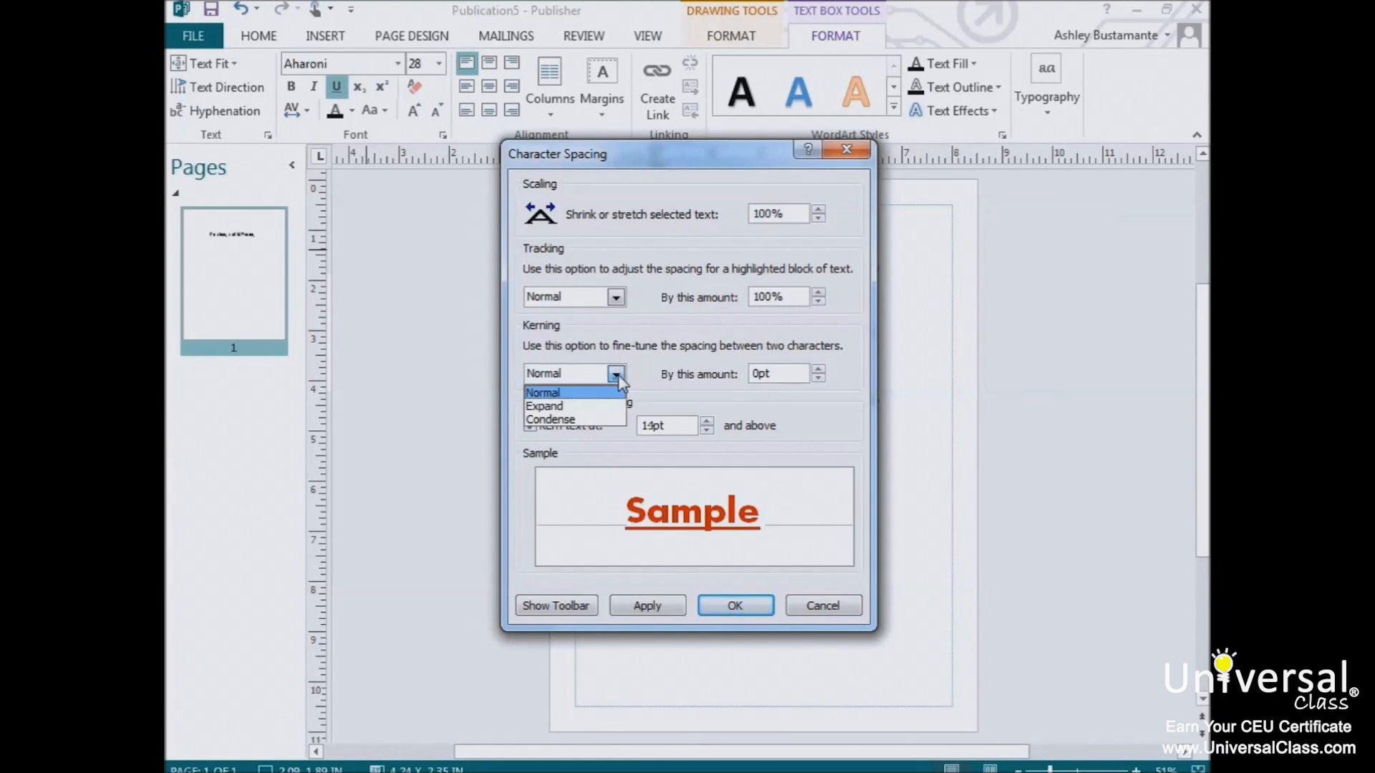
{"action": "left_click", "coordinate": [544, 405]}
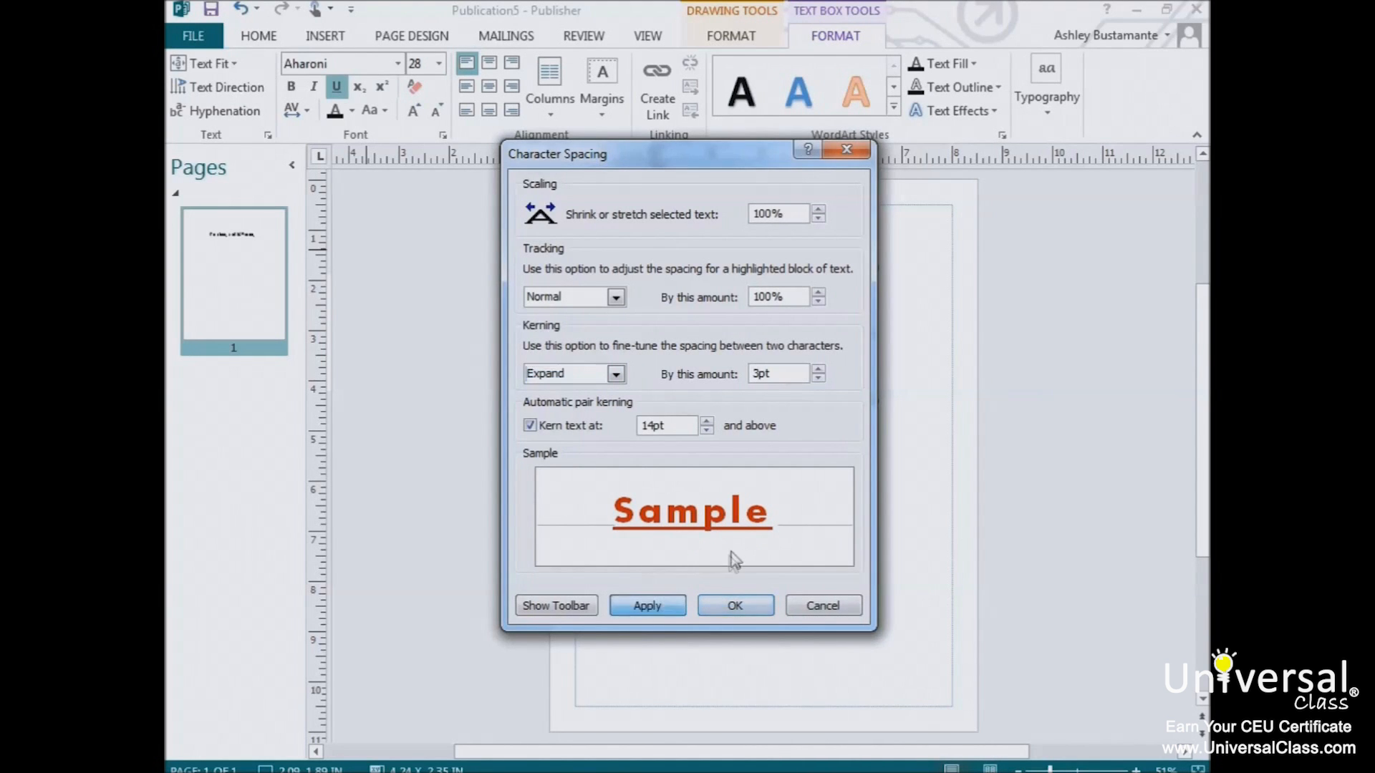
{"action": "left_click", "coordinate": [734, 606]}
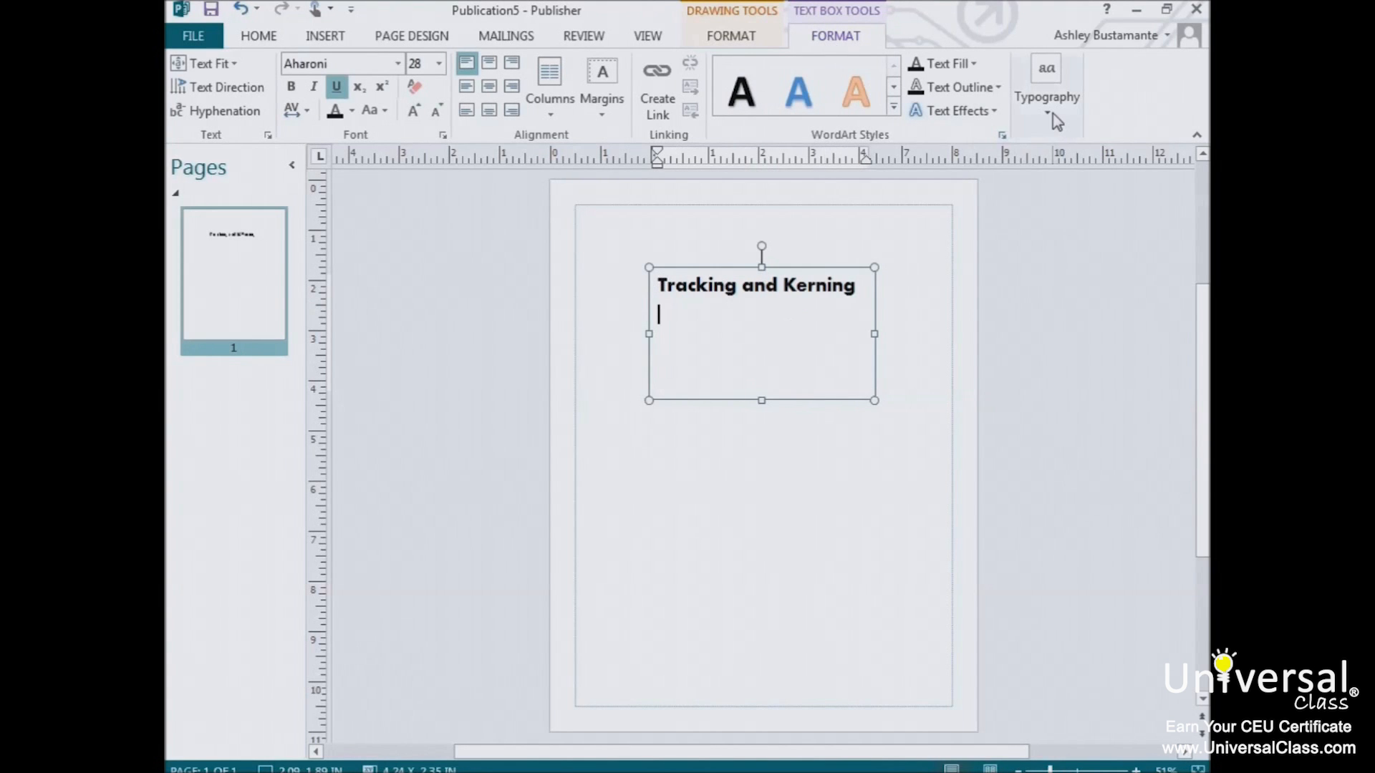
Step: Apply a custom Dropped drop cap to the Tracking and Kerning heading via Typography
{"action": "left_click", "coordinate": [1045, 87]}
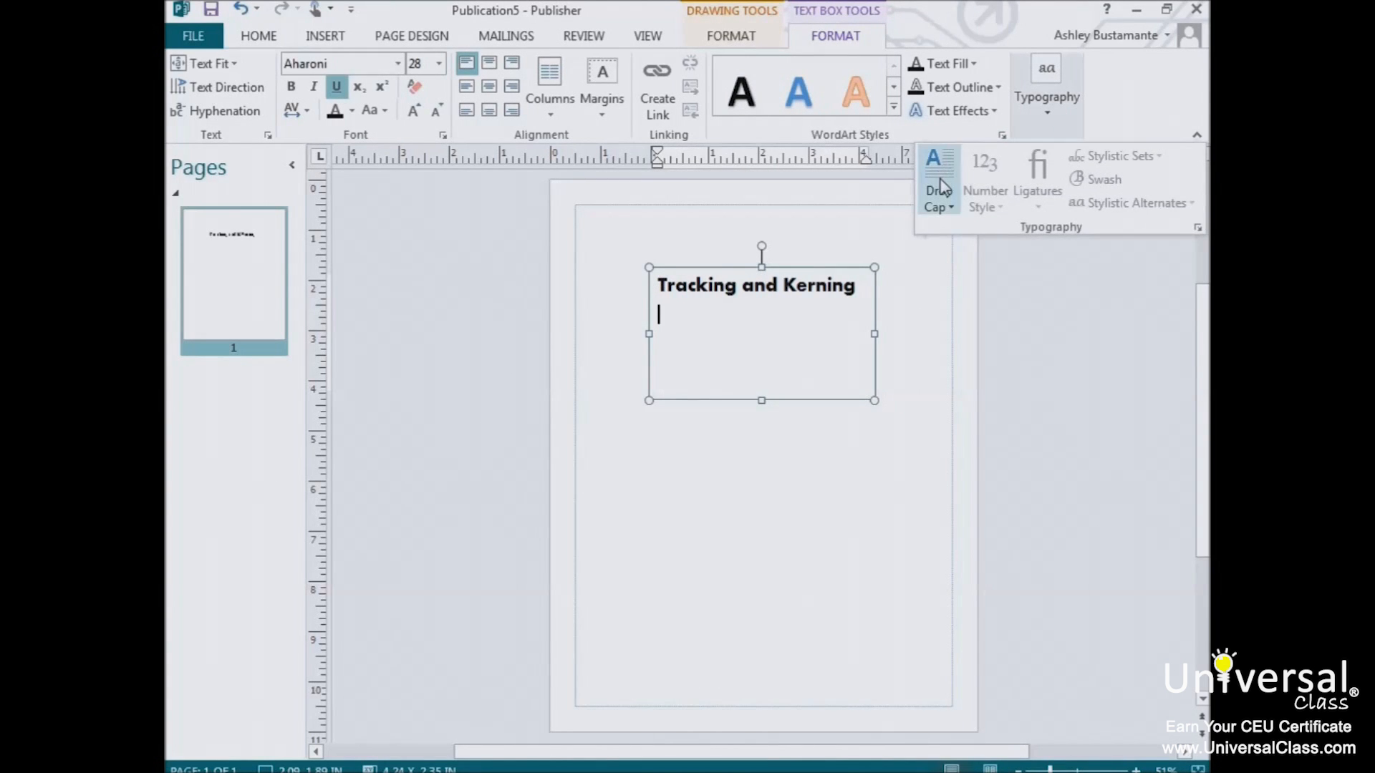
{"action": "left_click", "coordinate": [937, 175]}
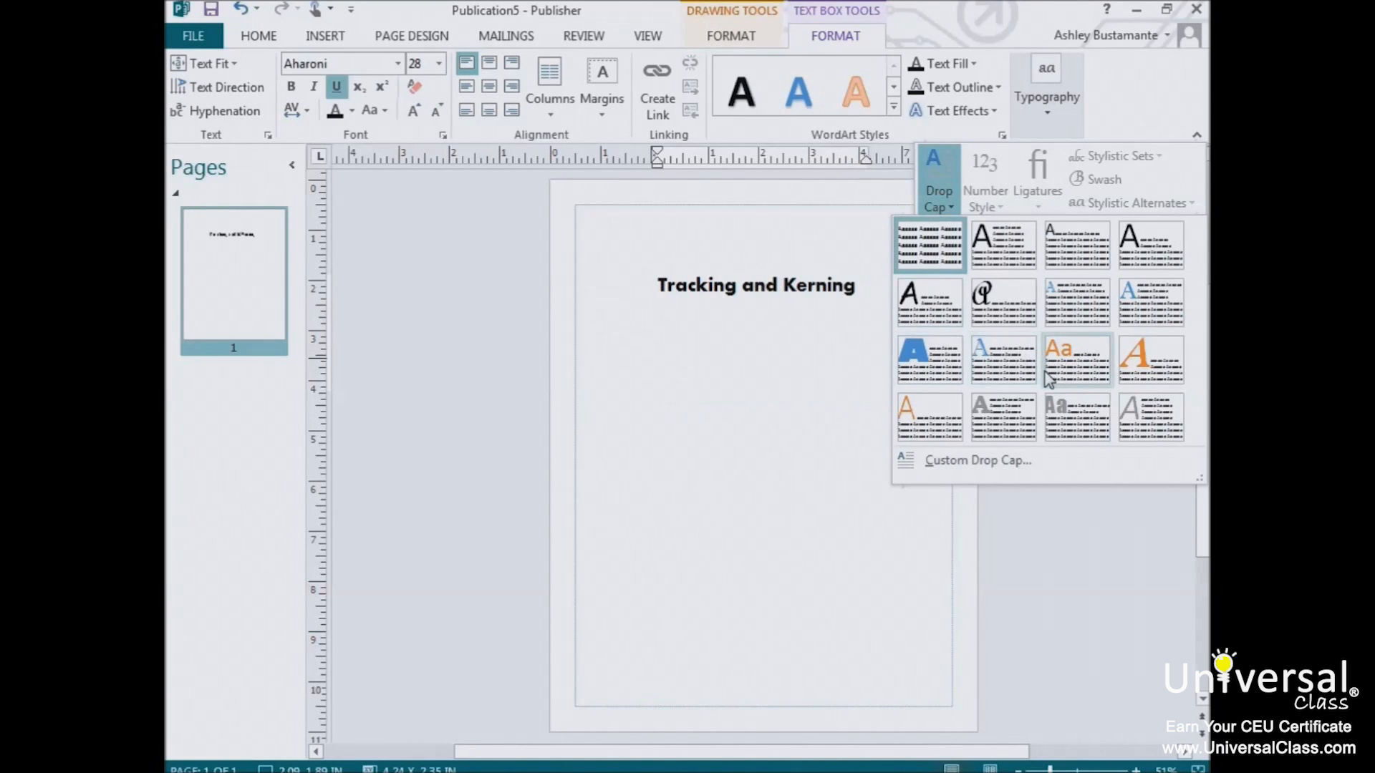
{"action": "mouse_move", "coordinate": [1095, 377]}
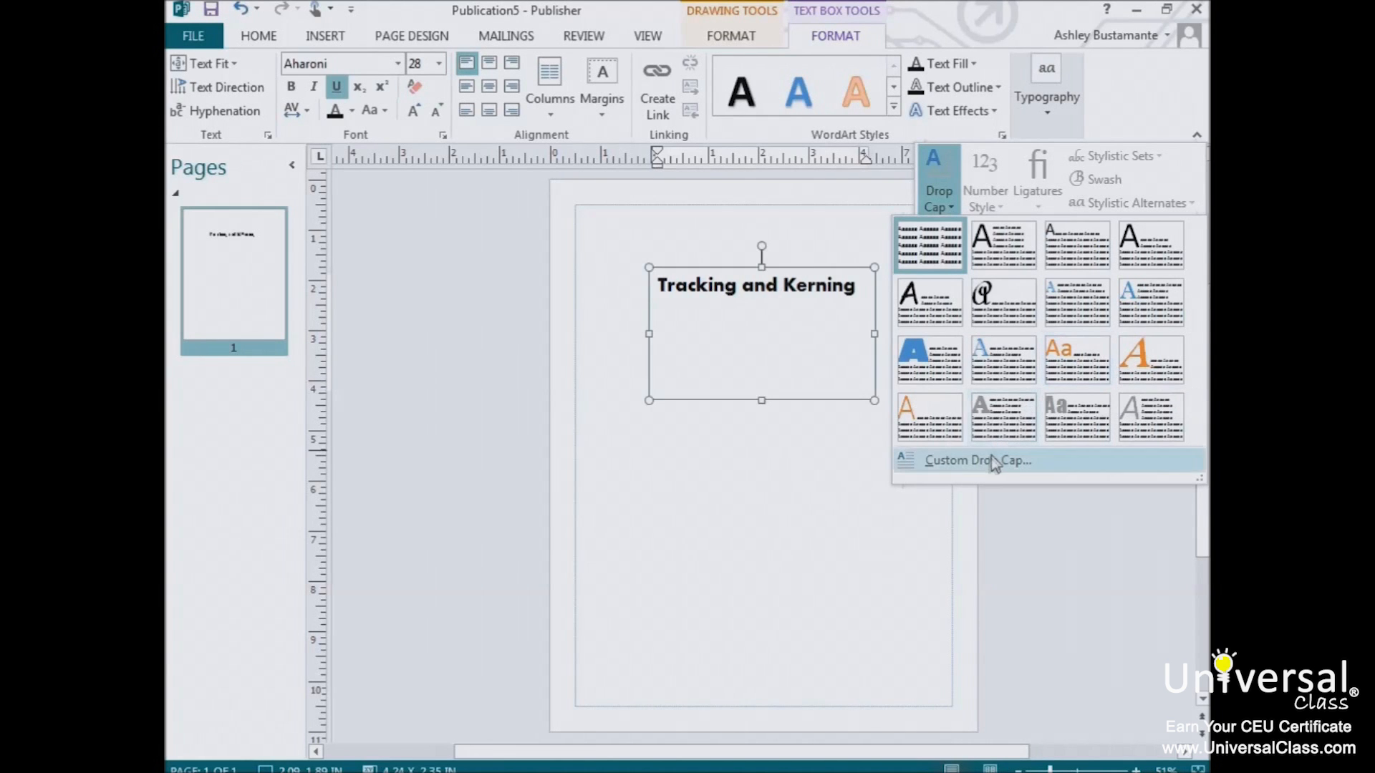
{"action": "left_click", "coordinate": [976, 460]}
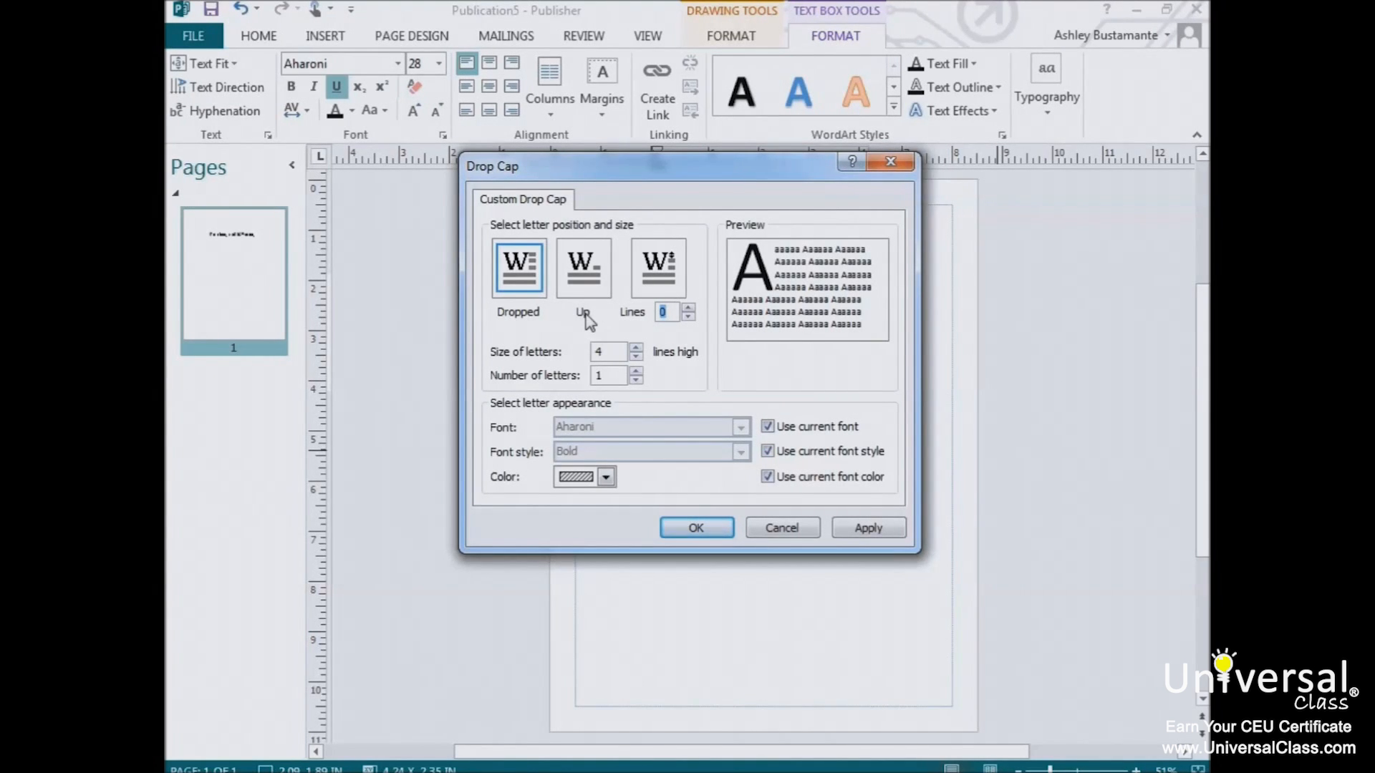
{"action": "mouse_move", "coordinate": [631, 325]}
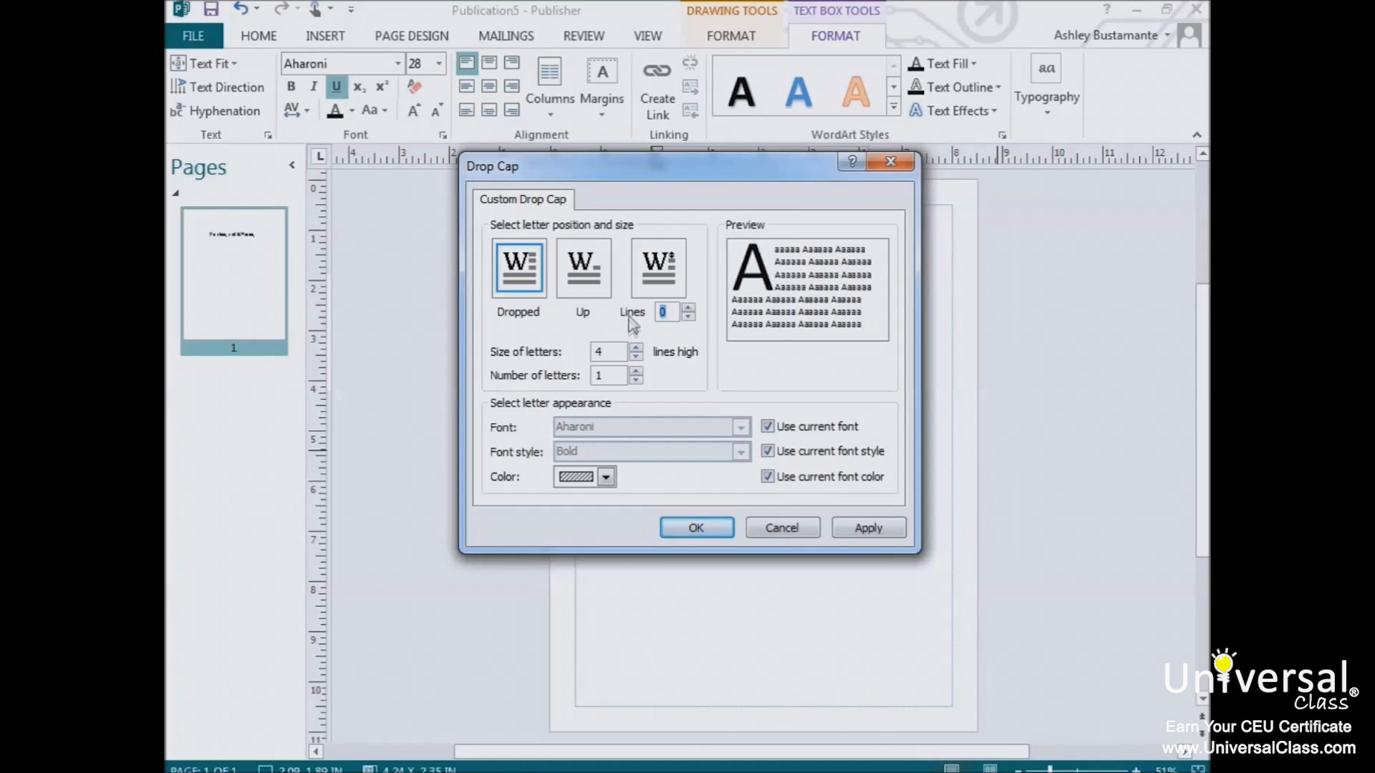
{"action": "left_click", "coordinate": [696, 527]}
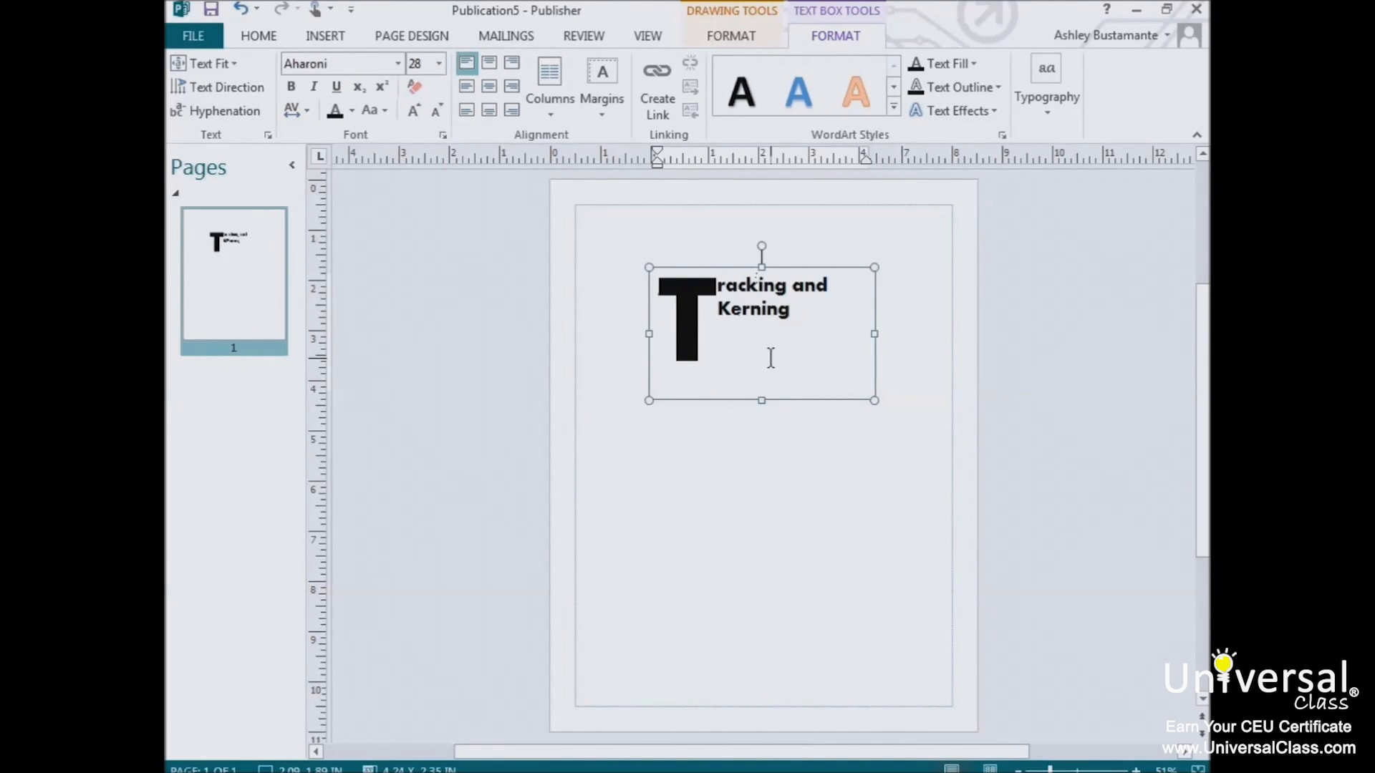
{"action": "left_click", "coordinate": [258, 36]}
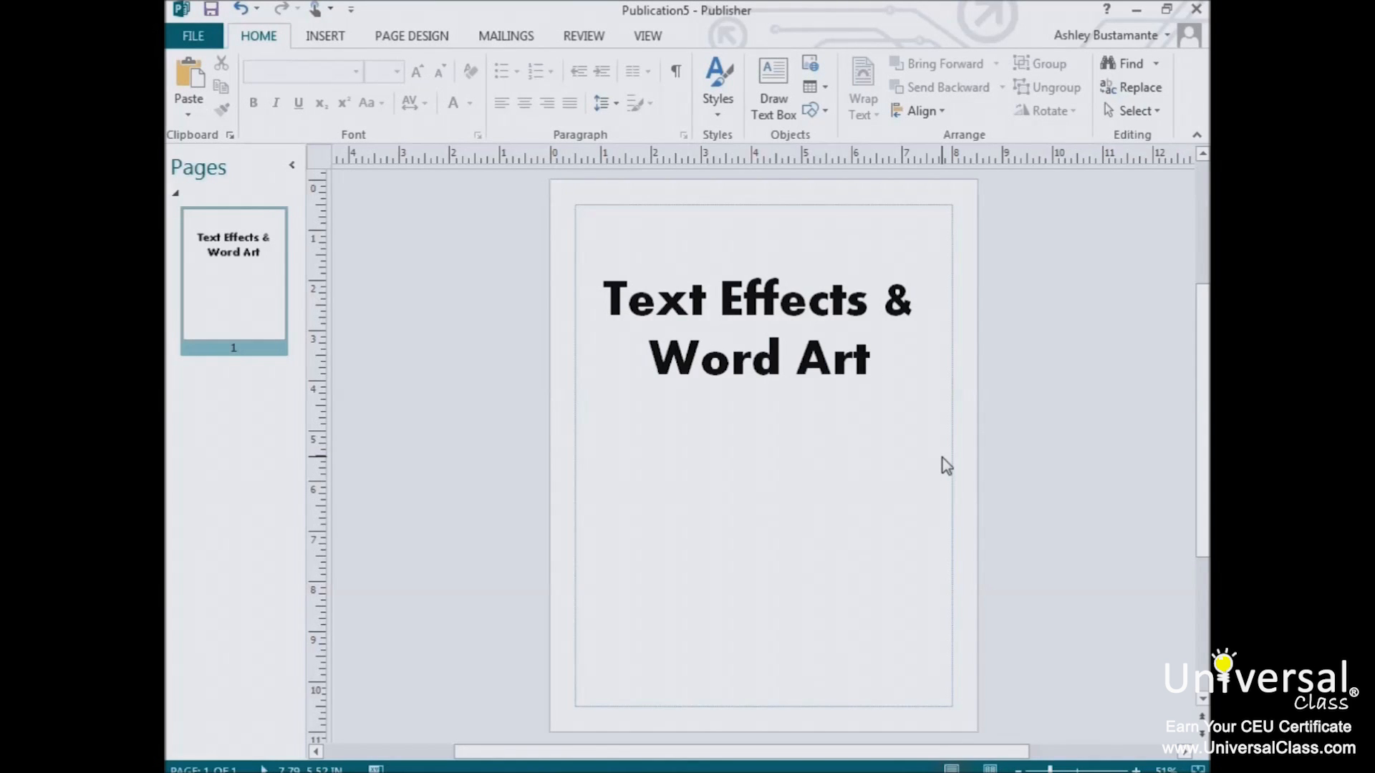
Step: Style the 'Text Effects & Word Art' heading with the blue reflected WordArt gallery style
{"action": "left_click", "coordinate": [756, 325]}
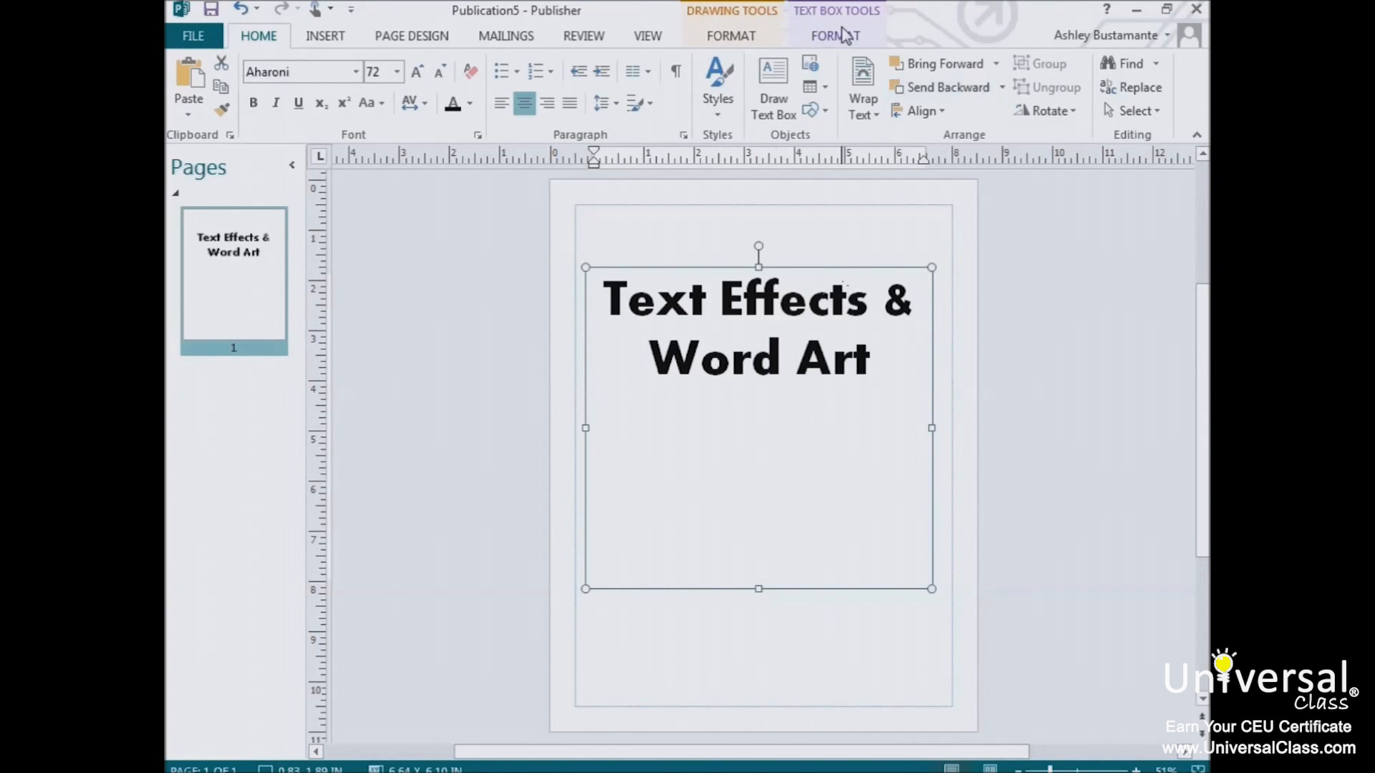
{"action": "left_click", "coordinate": [833, 36]}
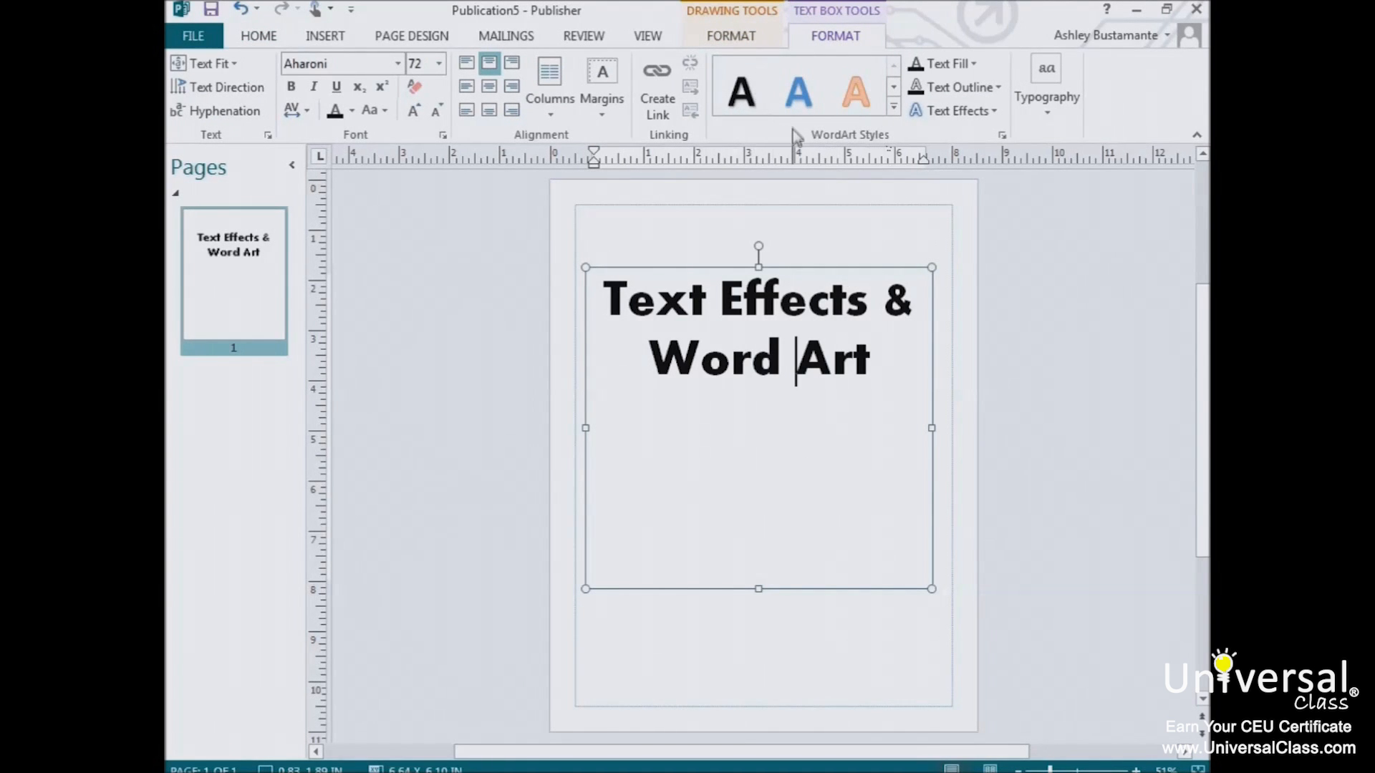
{"action": "left_click", "coordinate": [892, 111]}
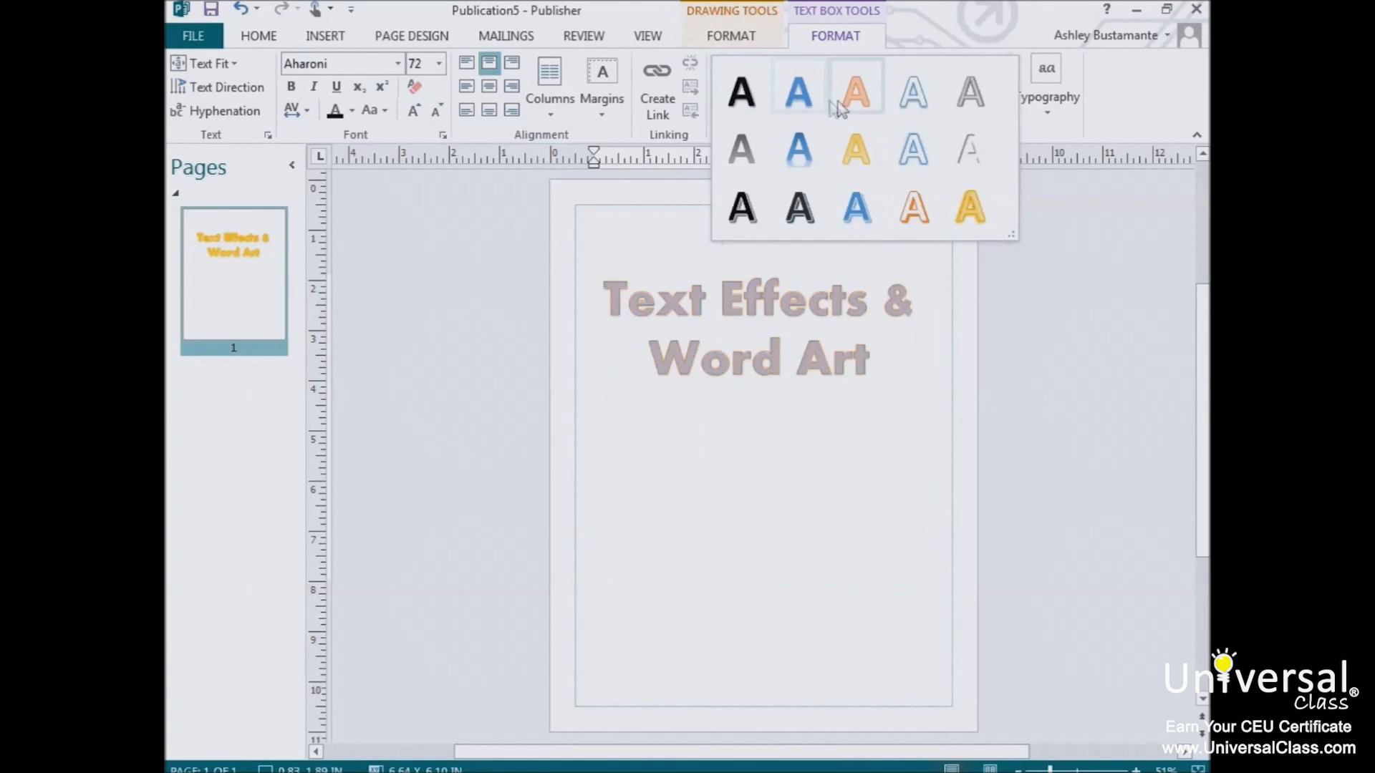
{"action": "left_click", "coordinate": [796, 148]}
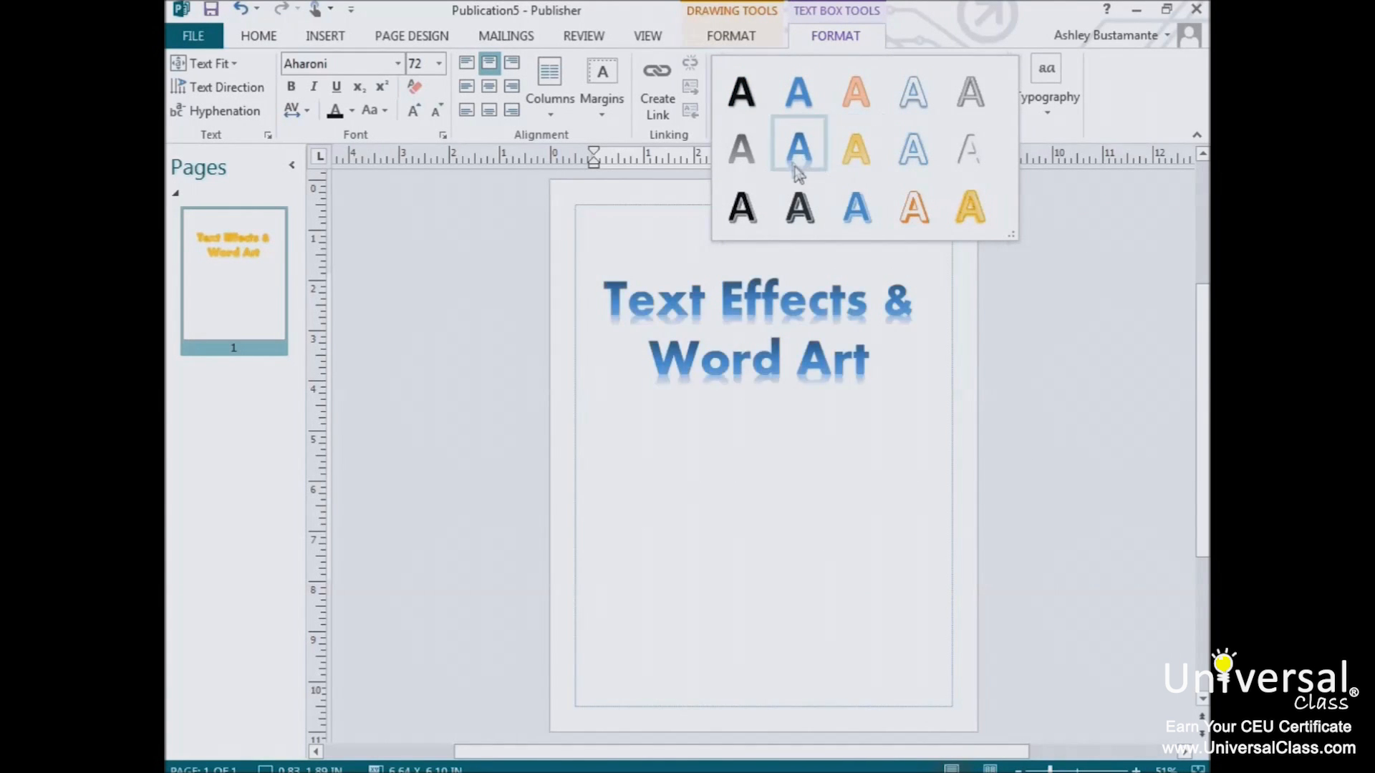
{"action": "left_click", "coordinate": [797, 150]}
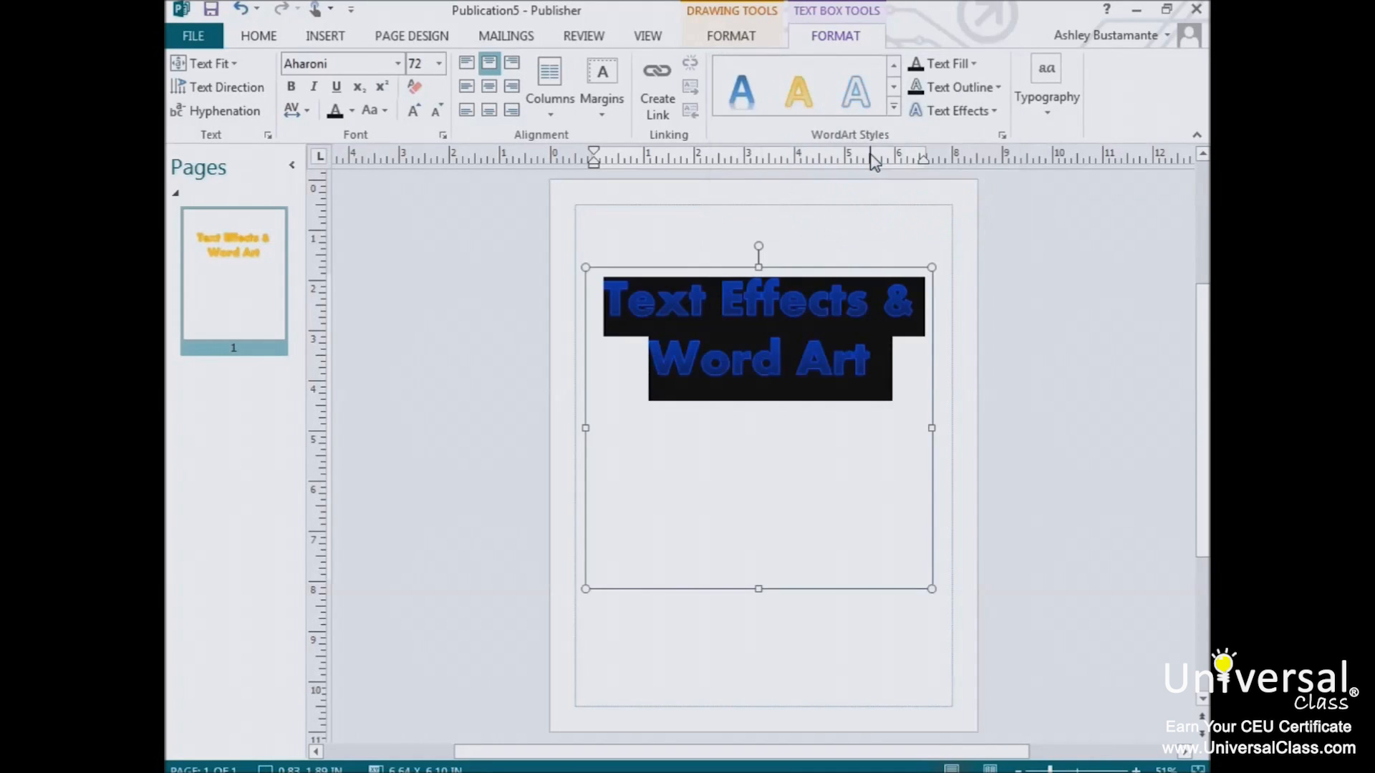
{"action": "left_click", "coordinate": [892, 111]}
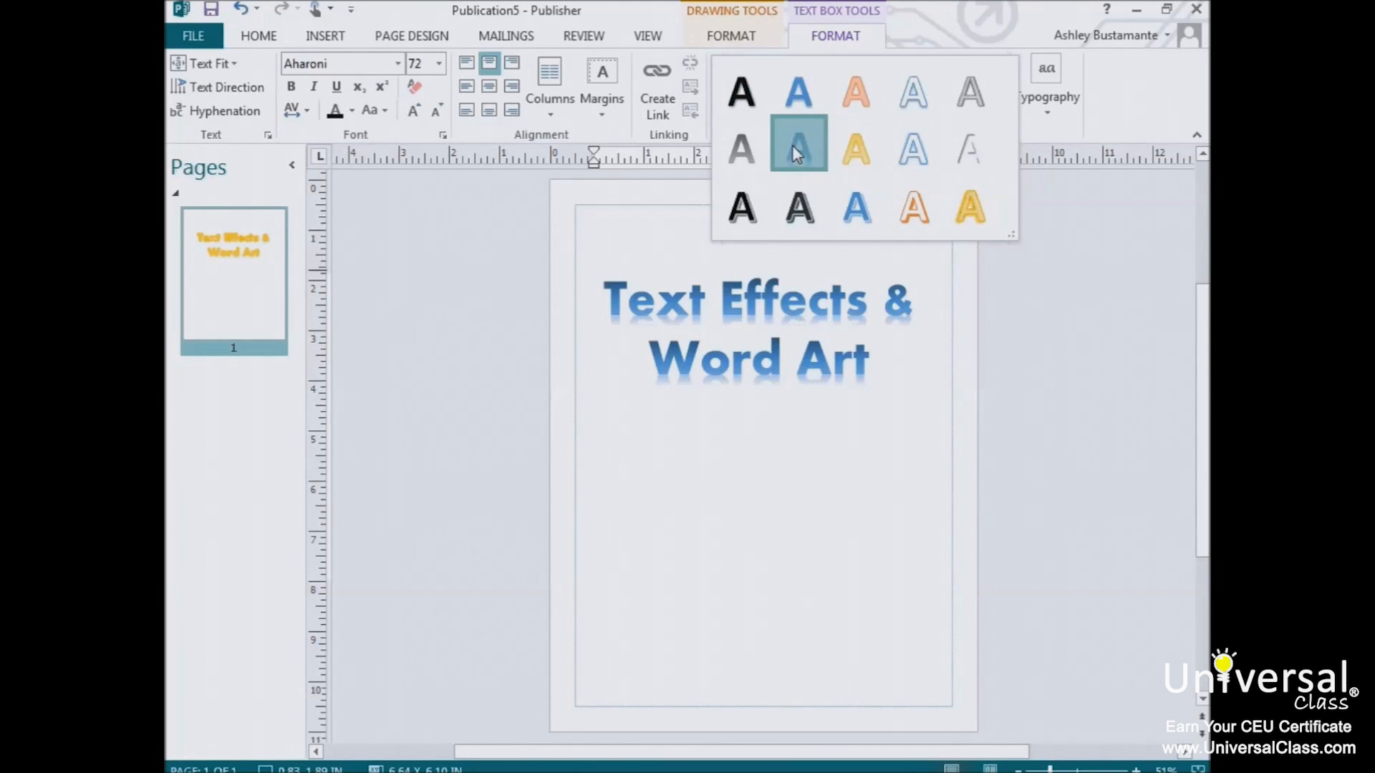
{"action": "left_click", "coordinate": [798, 151]}
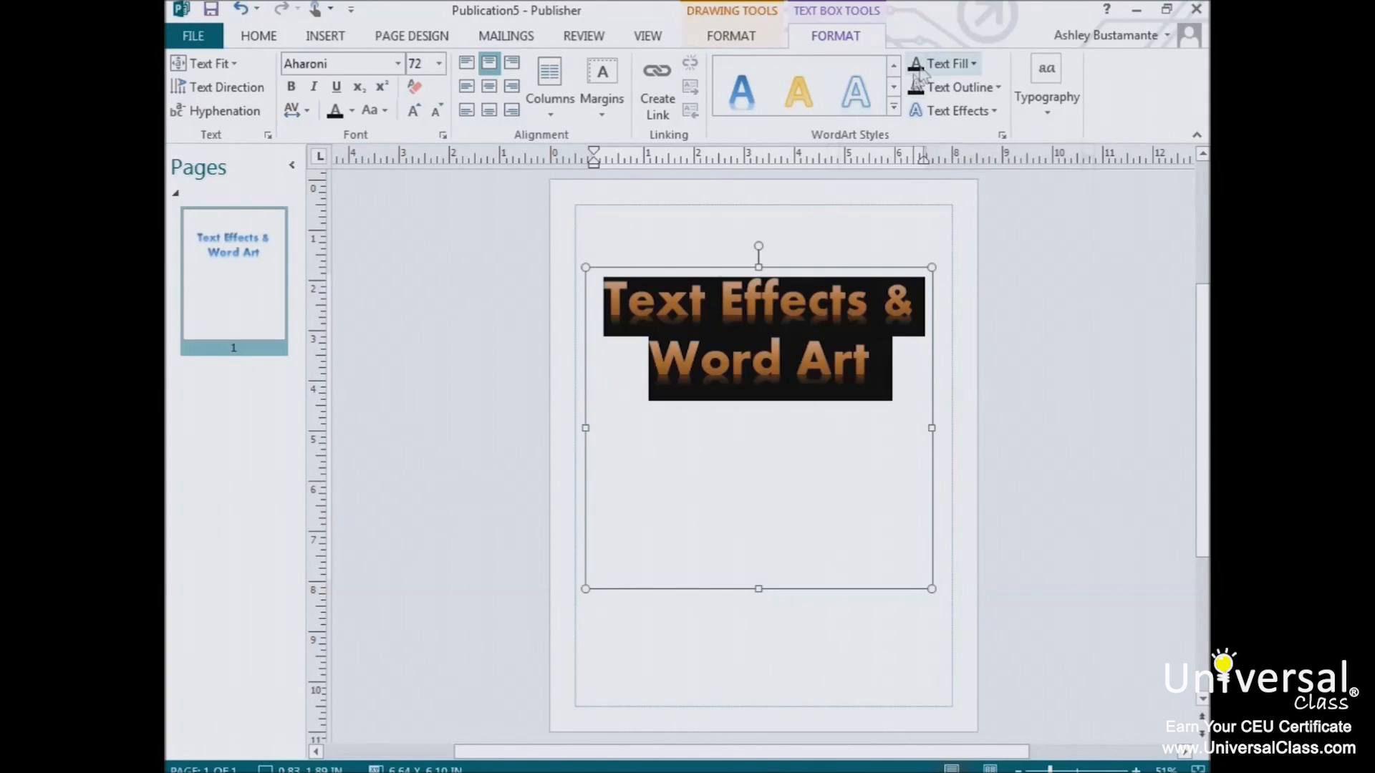
{"action": "mouse_move", "coordinate": [945, 63]}
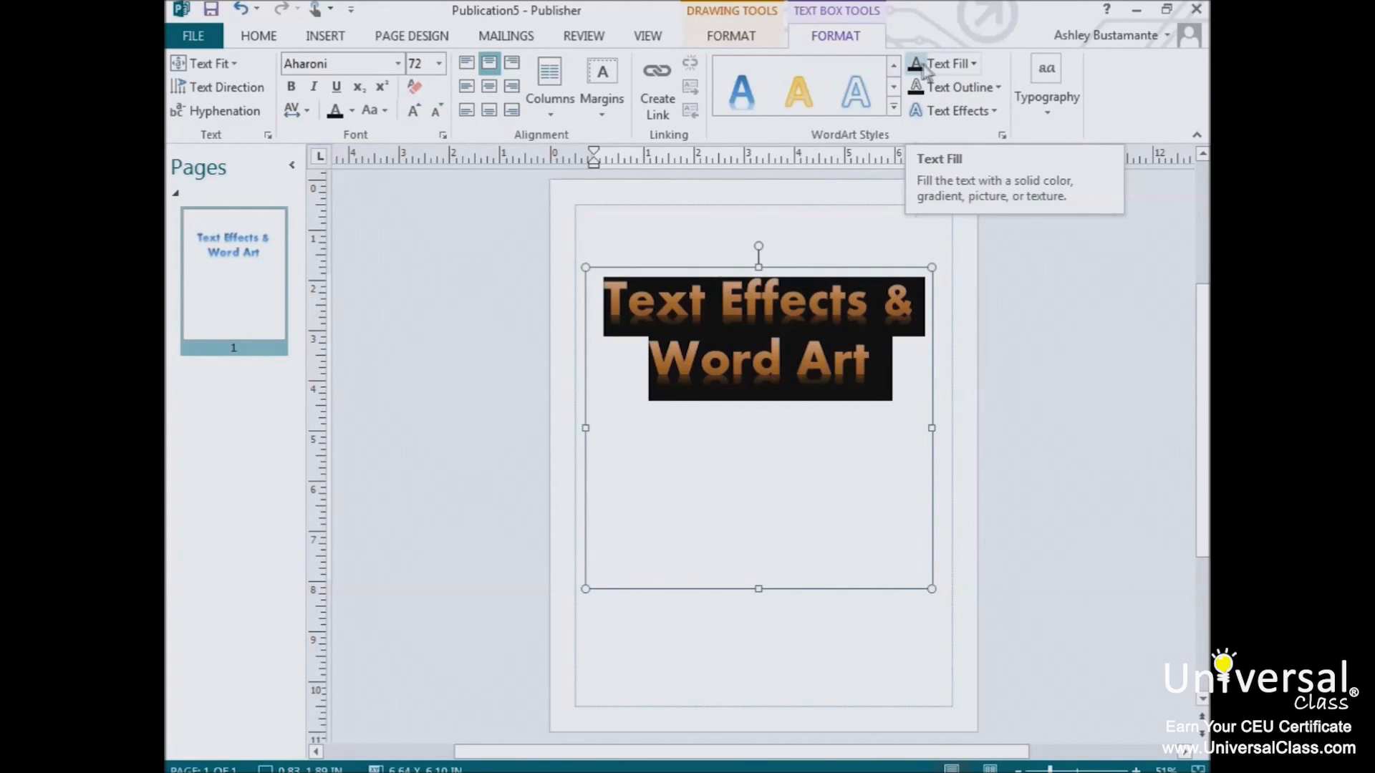
{"action": "mouse_move", "coordinate": [955, 86]}
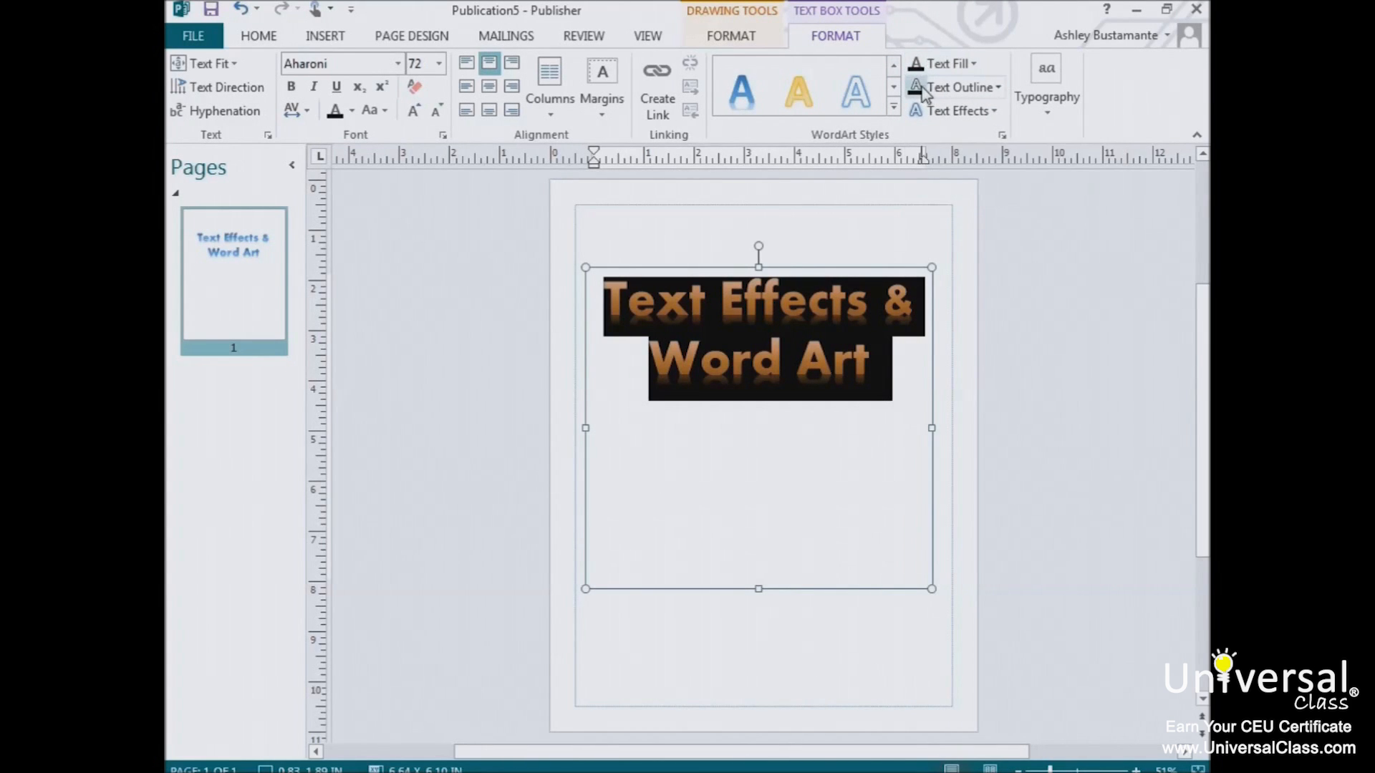
{"action": "mouse_move", "coordinate": [958, 87]}
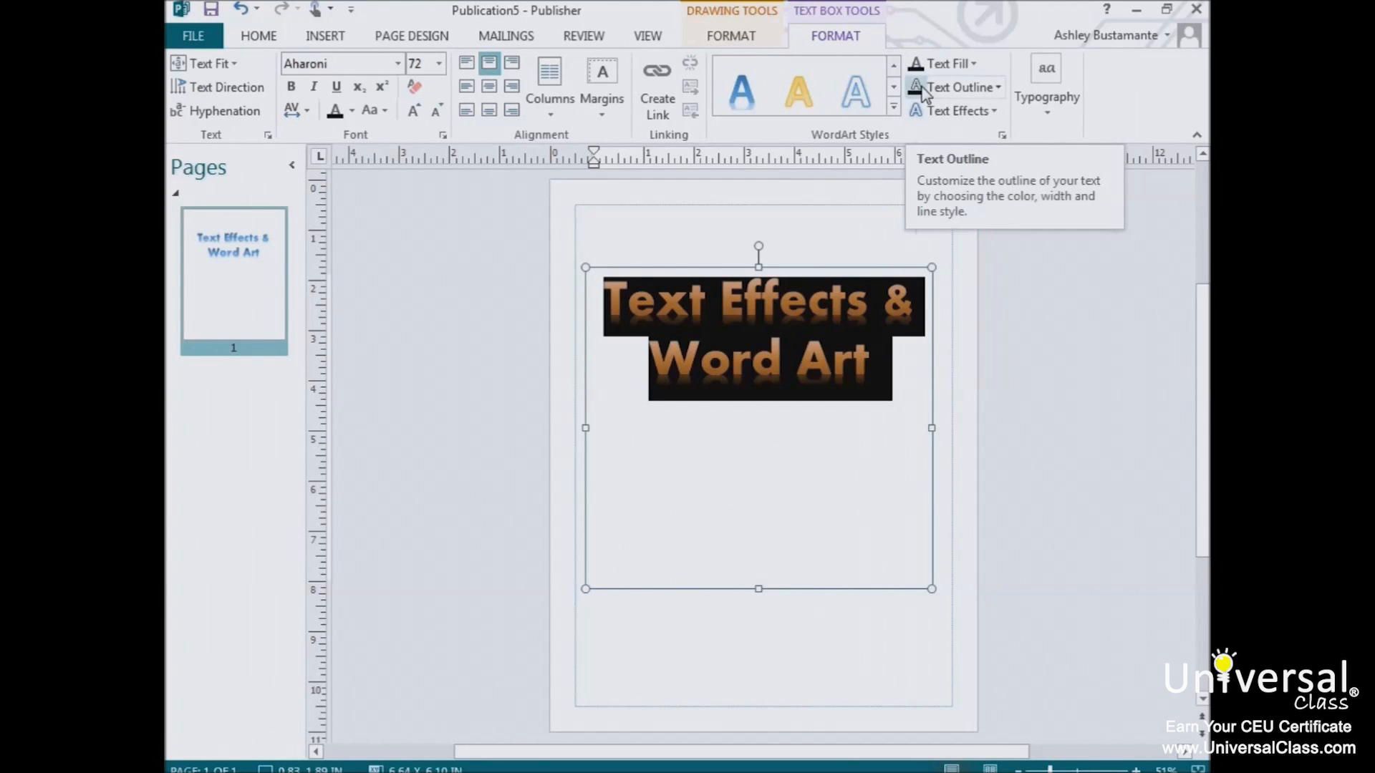
{"action": "left_click", "coordinate": [955, 110]}
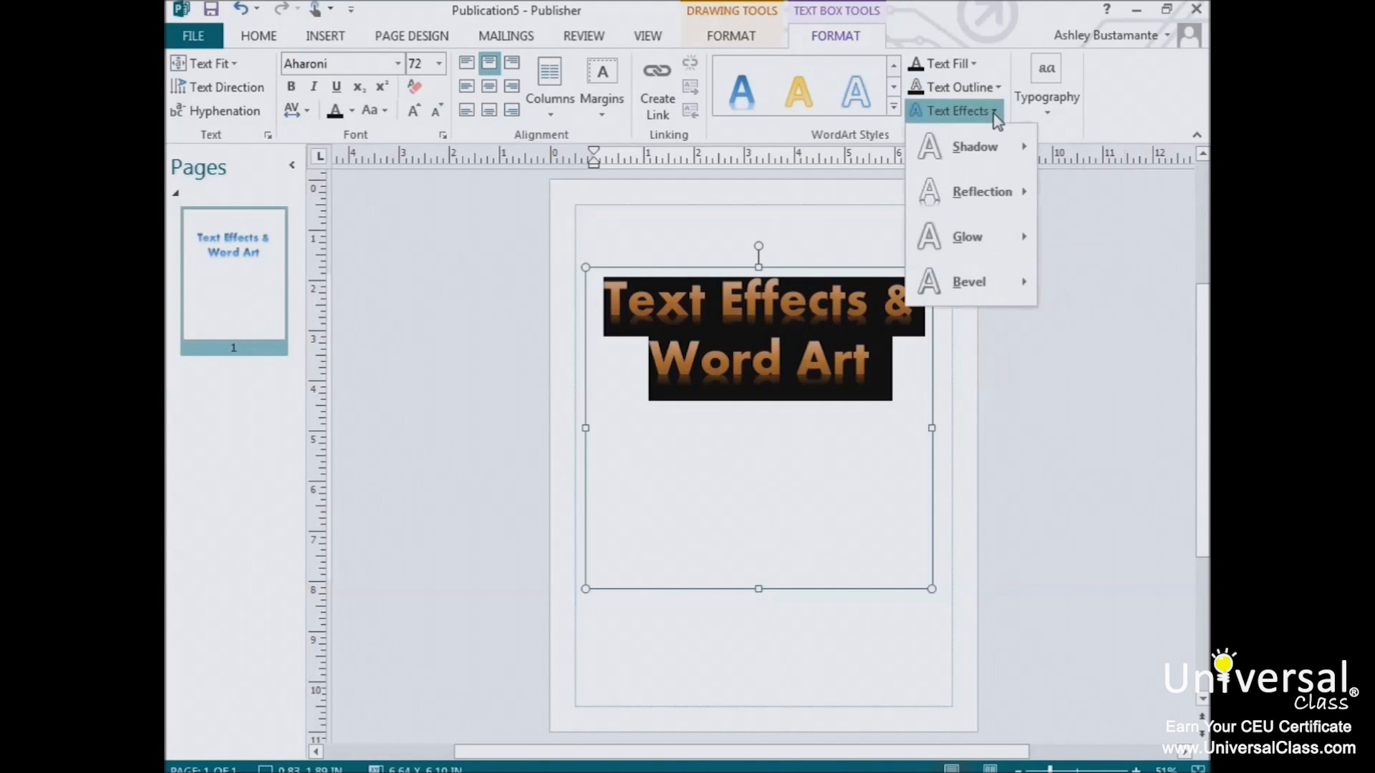
{"action": "left_click", "coordinate": [974, 146]}
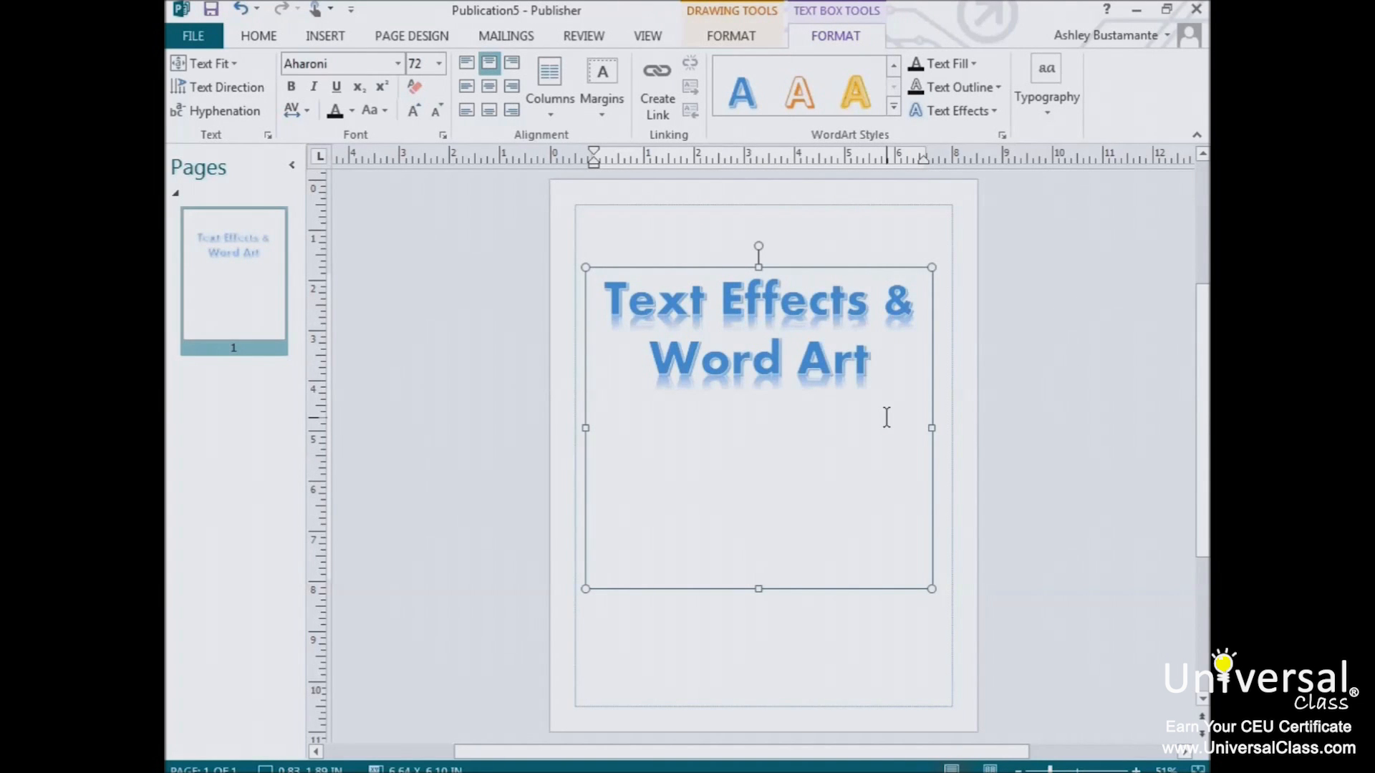
{"action": "left_click", "coordinate": [780, 359]}
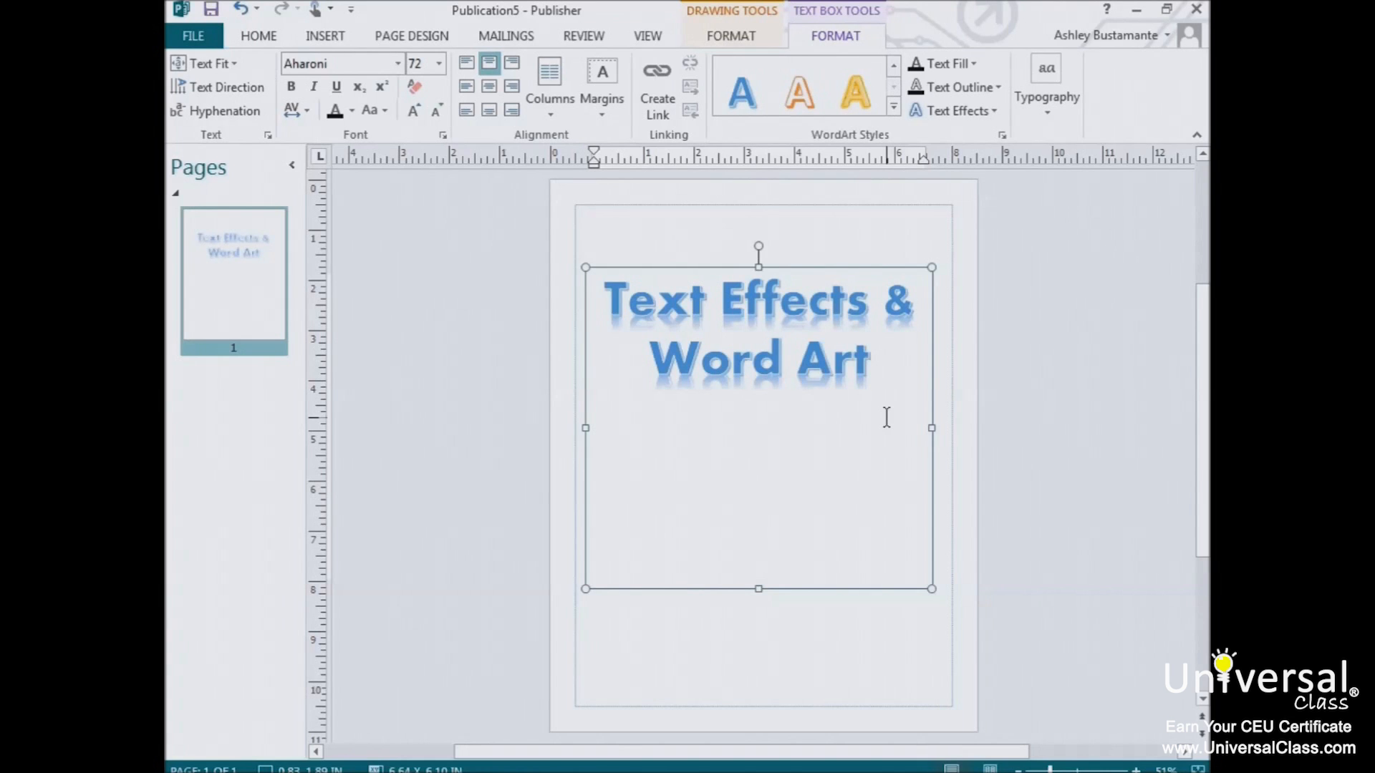
Step: Add a second line reading 'Format Painter' in black Aharoni beneath the blue heading
{"action": "left_click", "coordinate": [783, 360]}
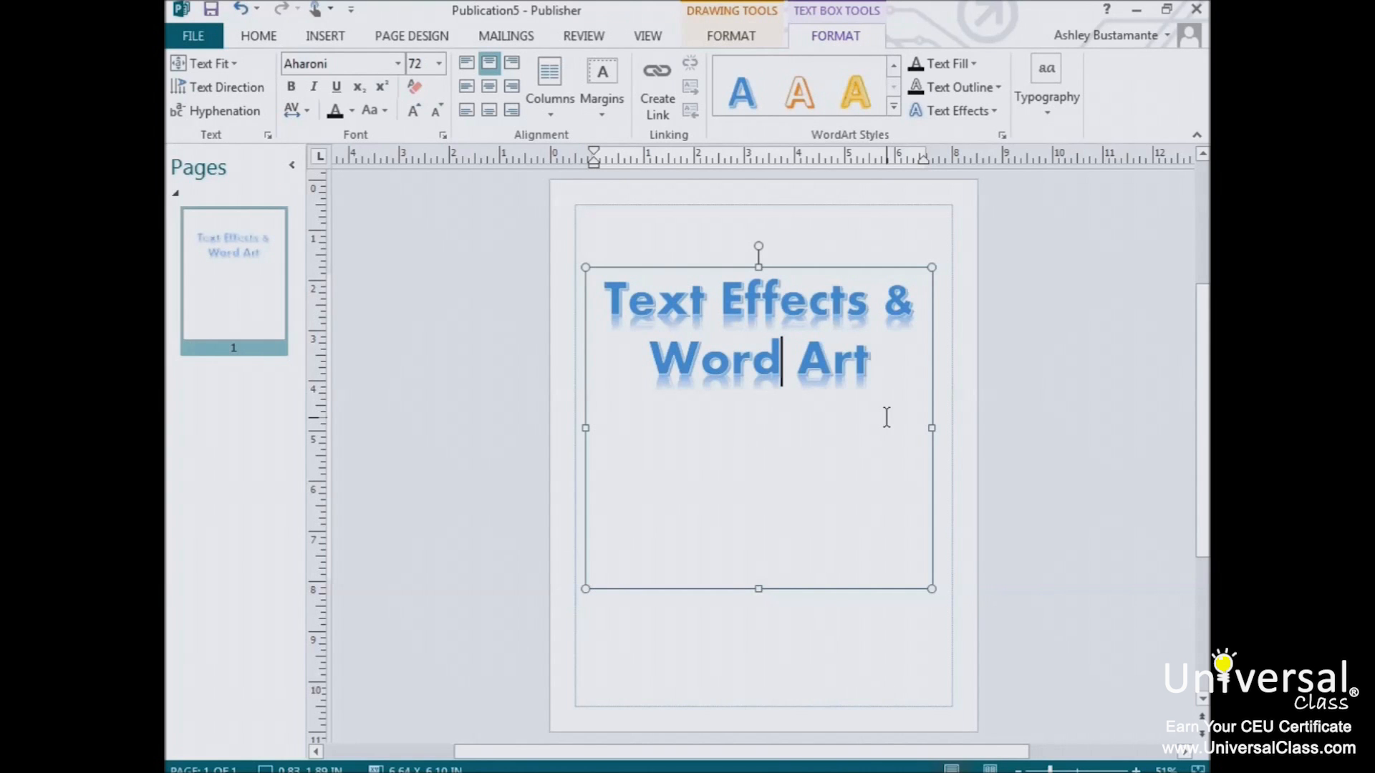
{"action": "type", "text": "Format Painter"}
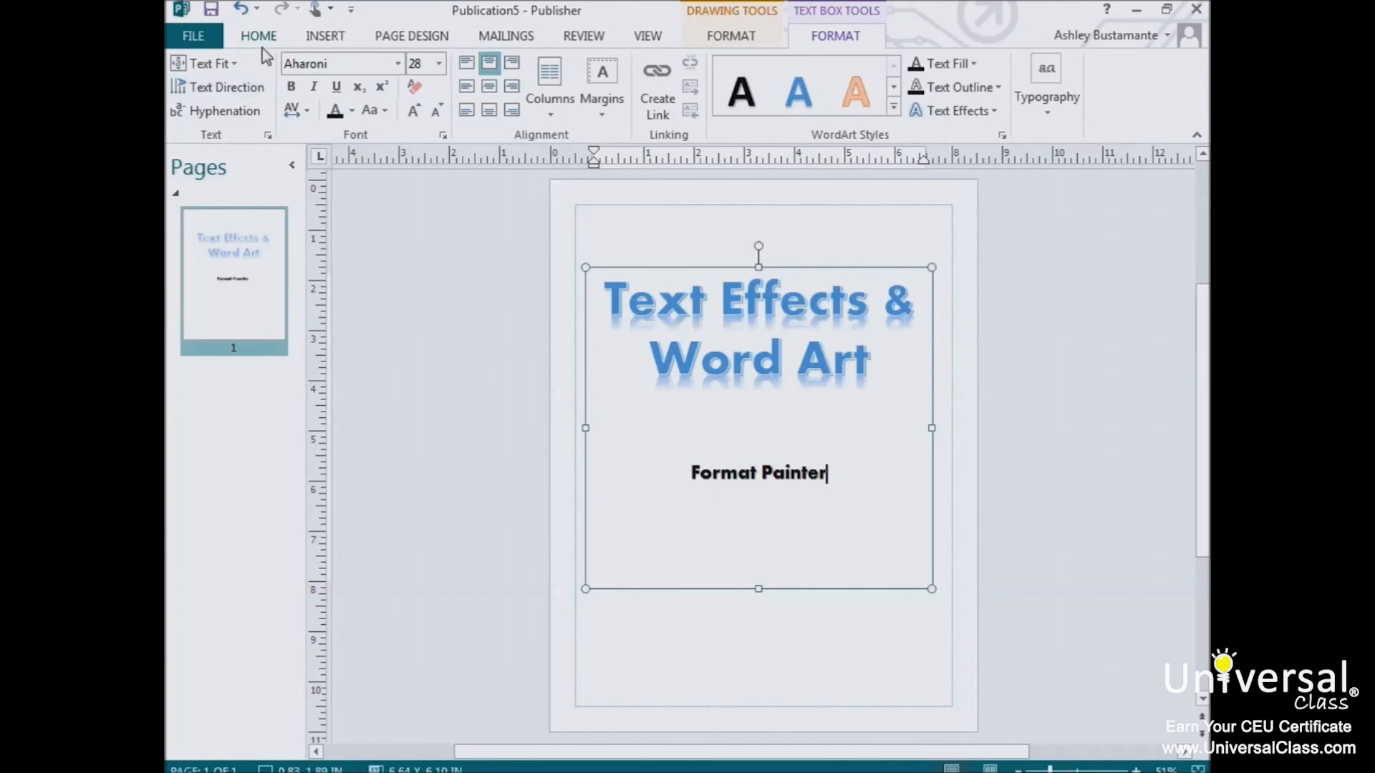
{"action": "left_click", "coordinate": [258, 36]}
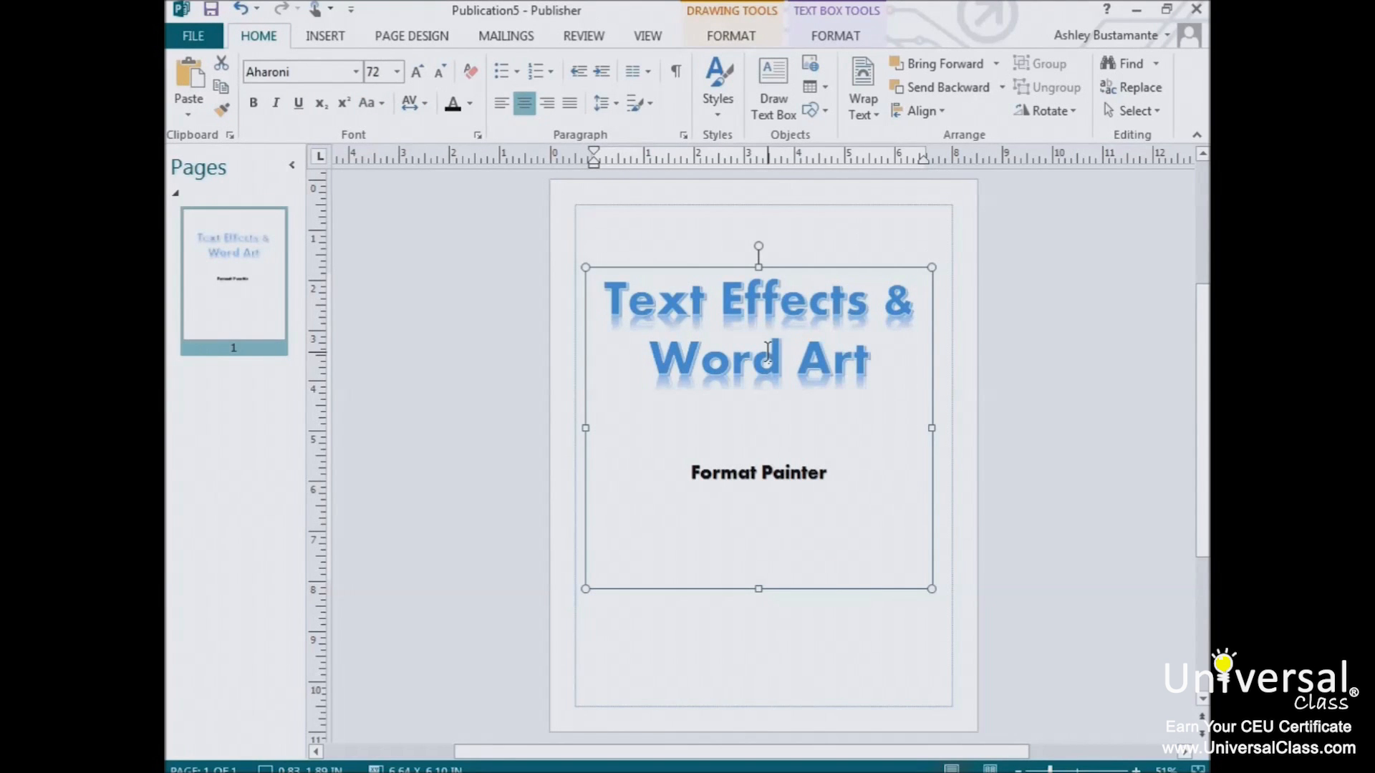
Step: Use Format Painter to brush the blue heading's formatting onto the 'Format Painter' line
{"action": "left_click", "coordinate": [779, 360]}
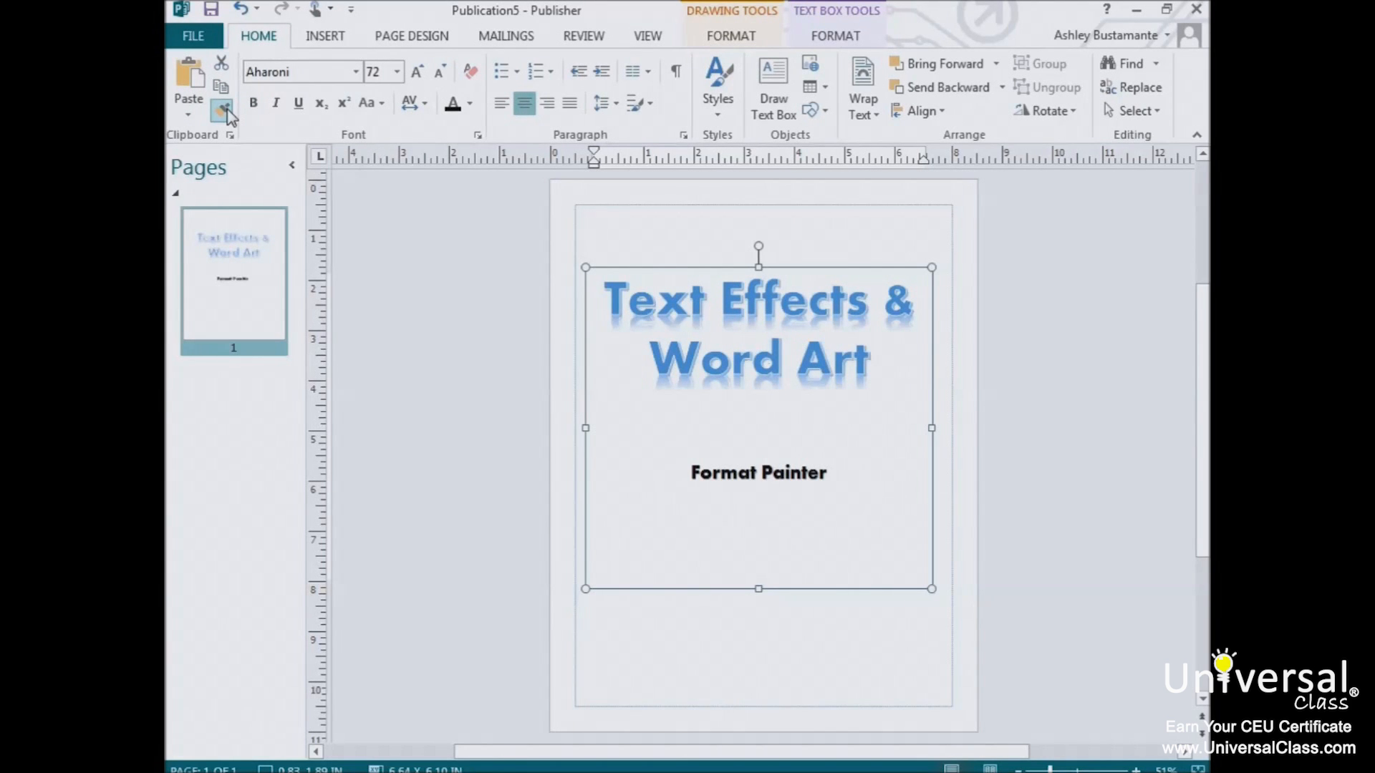
{"action": "left_click", "coordinate": [222, 111]}
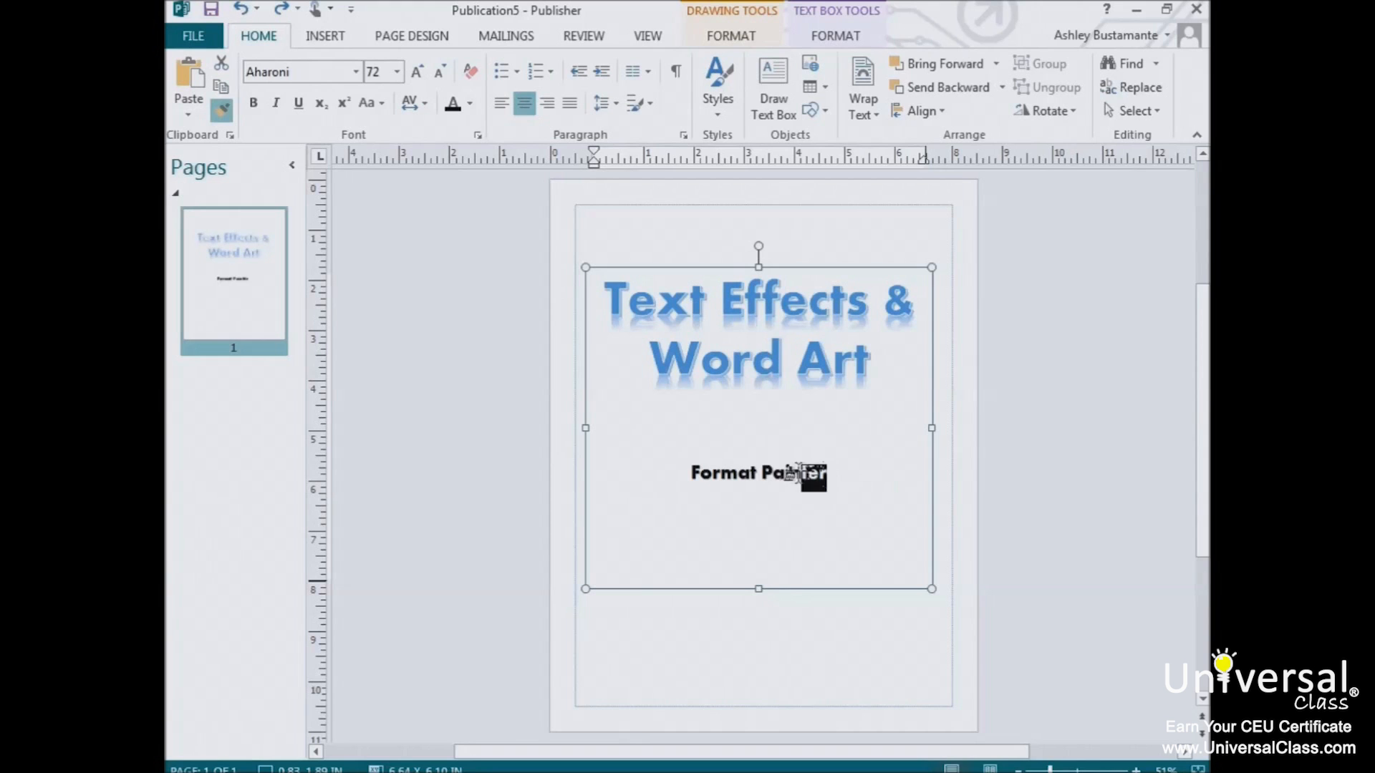
{"action": "triple_click", "coordinate": [759, 473]}
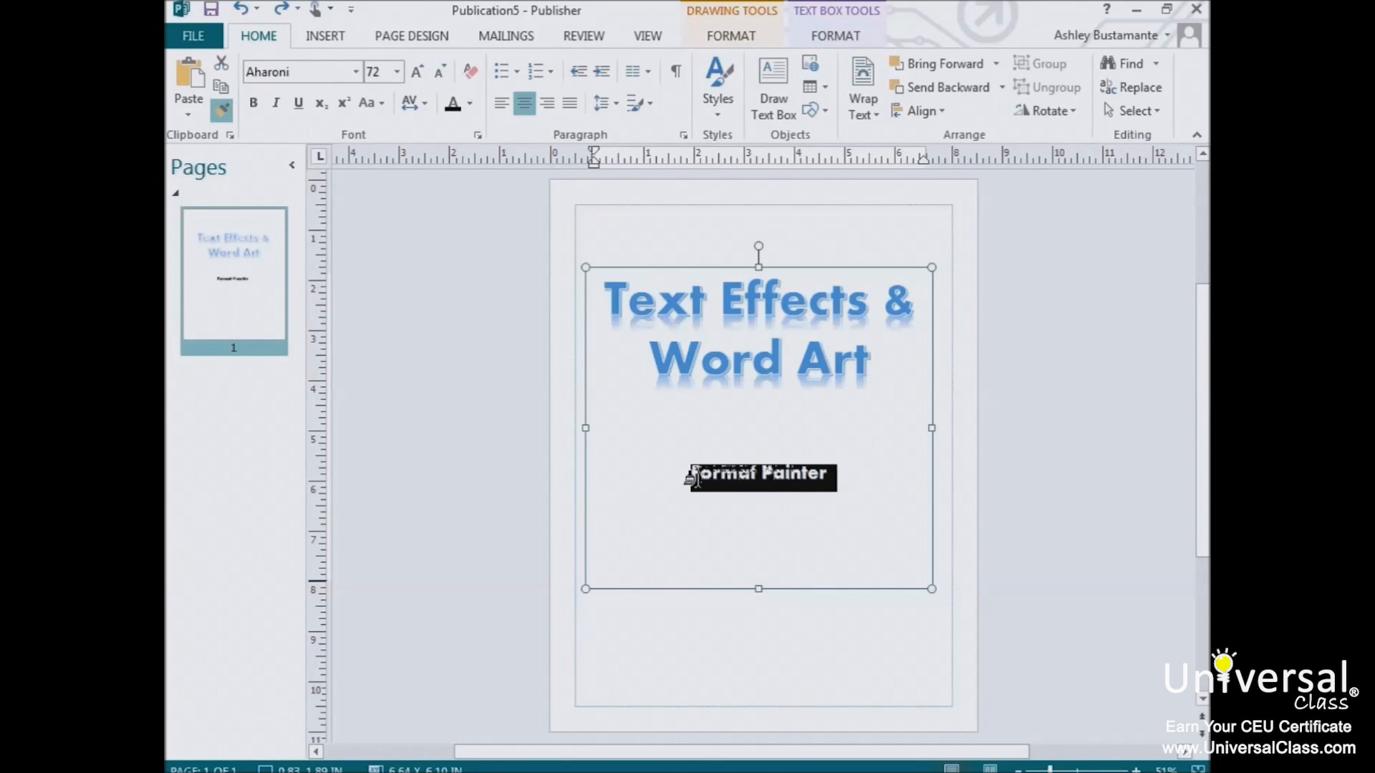